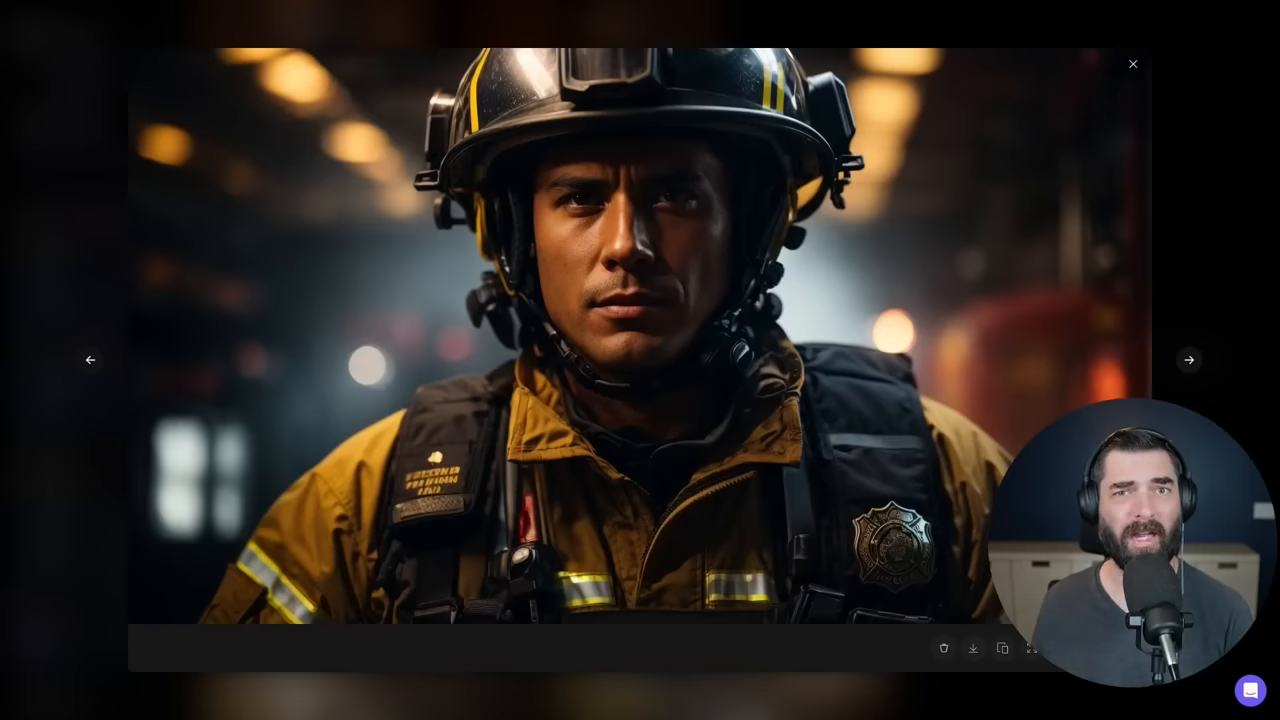
- Choose Train your OWN under Midjourney Prompters on g-prompter.com
{"action": "left_click", "coordinate": [1189, 359]}
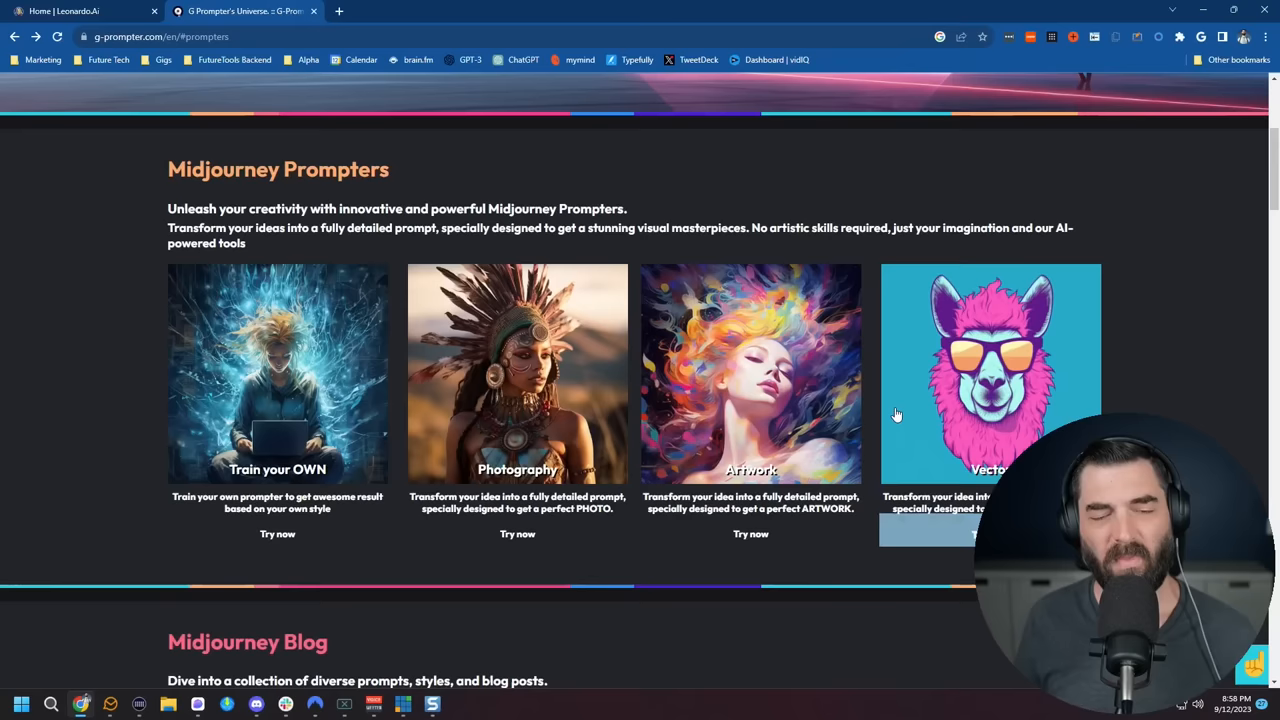
{"action": "mouse_move", "coordinate": [1239, 300]}
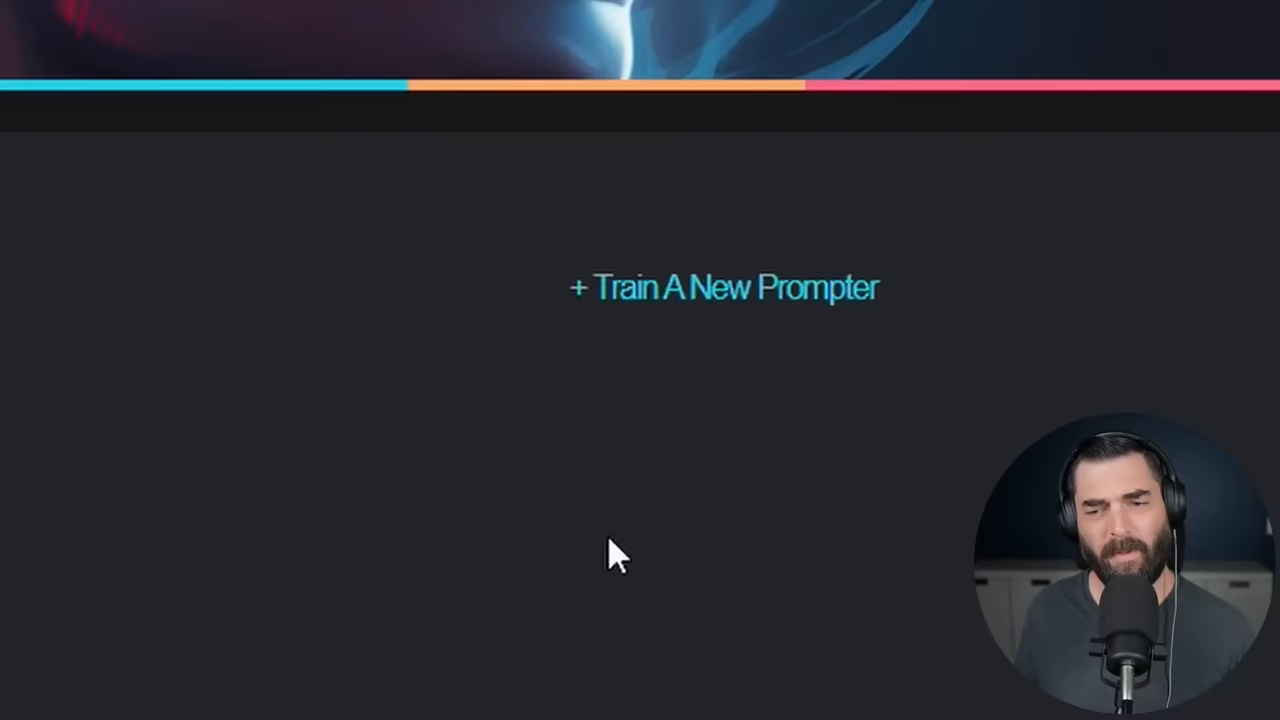
- Begin a new prompter named 'Leonardo - PhotoReal', after checking an example prompt in Leonardo.Ai
{"action": "left_click", "coordinate": [722, 287]}
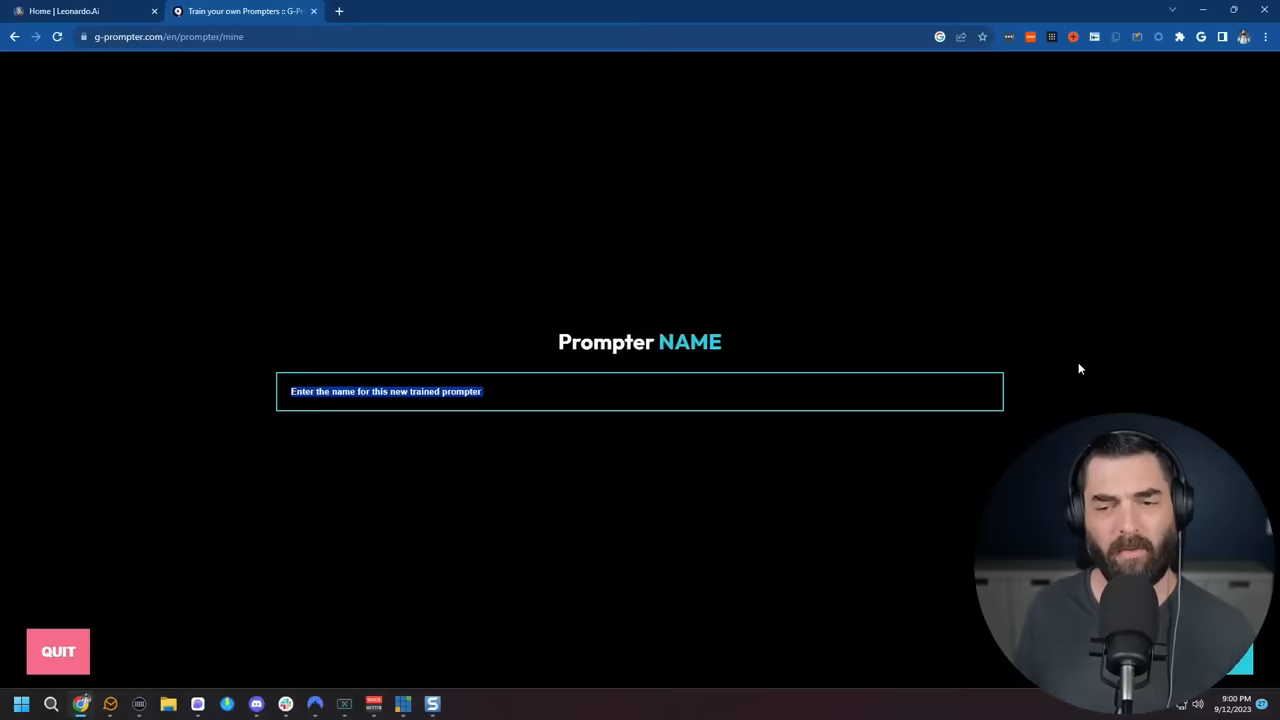
{"action": "left_click", "coordinate": [80, 11]}
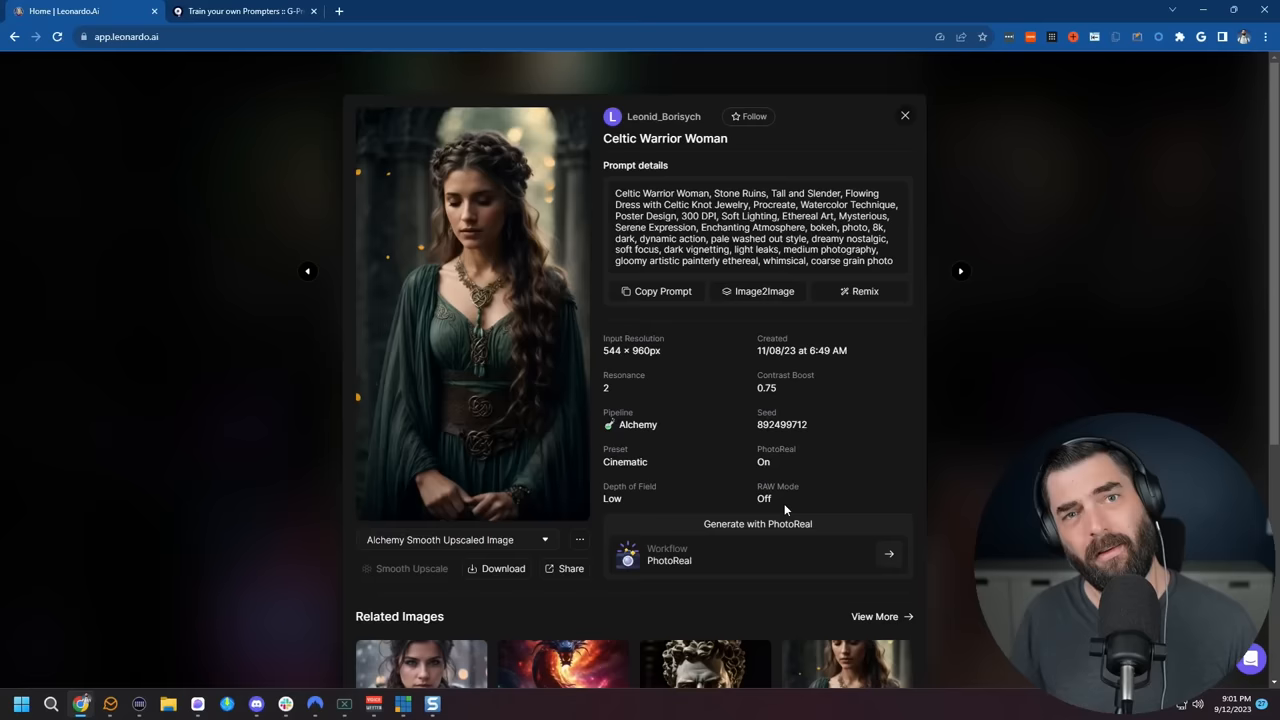
{"action": "left_click", "coordinate": [245, 11]}
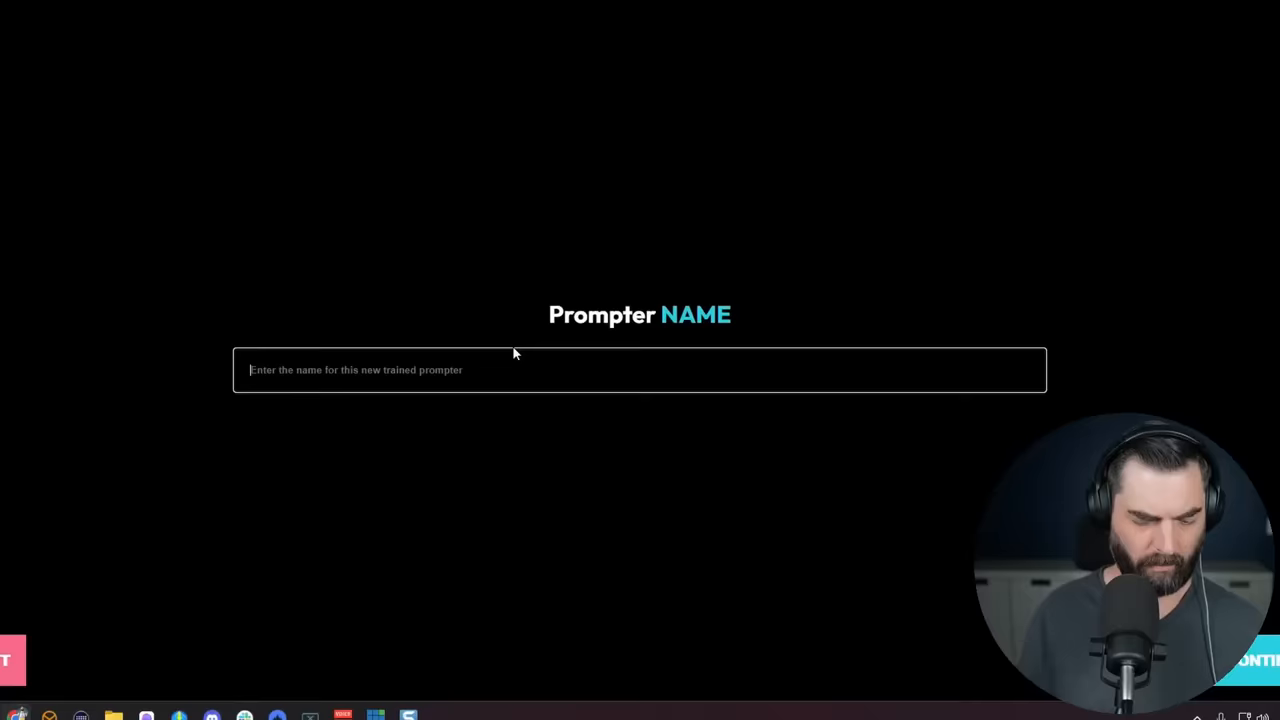
{"action": "type", "text": "Leonardo - PhotoReal"}
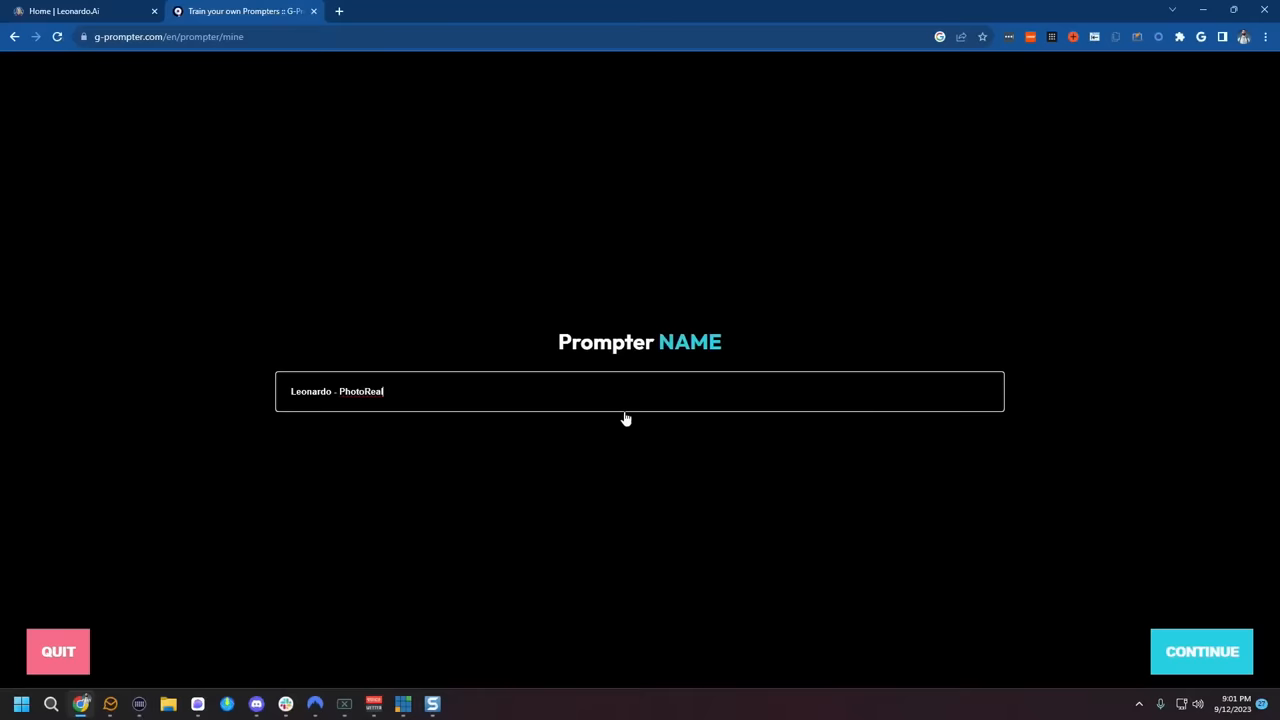
- Confirm the name, pick Photography as the type, and move past the style pages
{"action": "left_click", "coordinate": [1201, 651]}
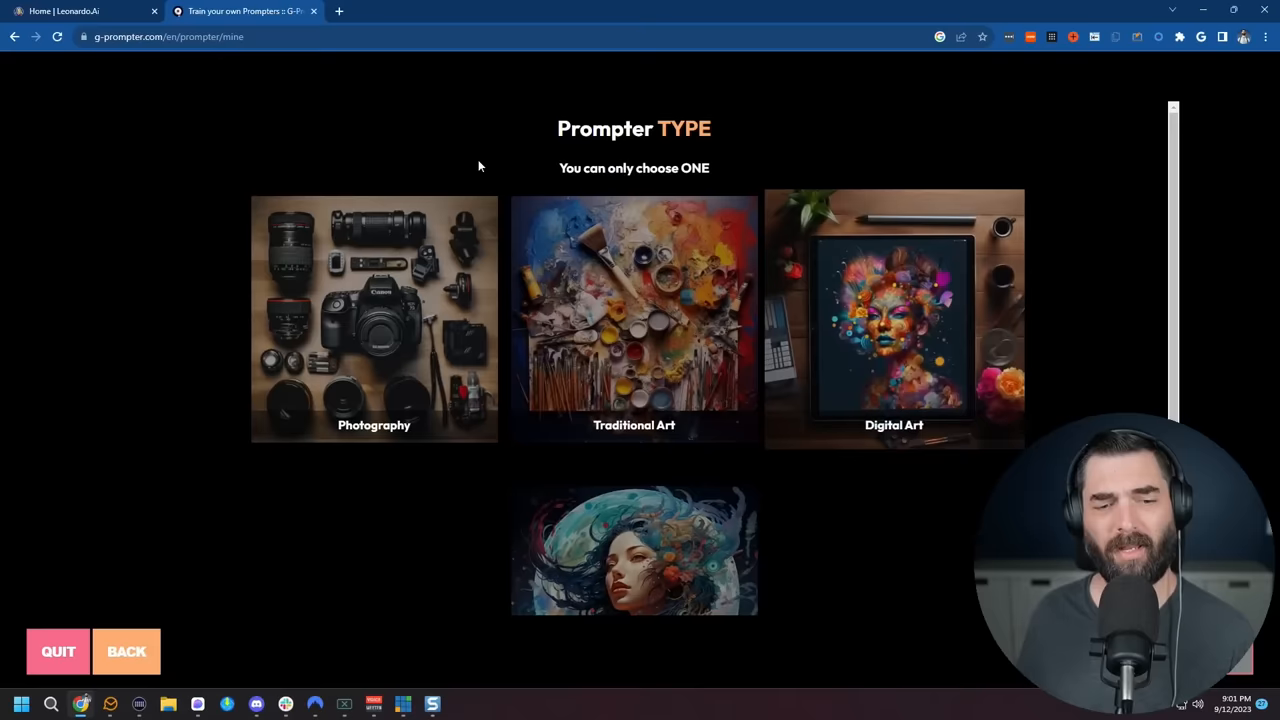
{"action": "scroll", "scroll_direction": "down", "scroll_amount": 3}
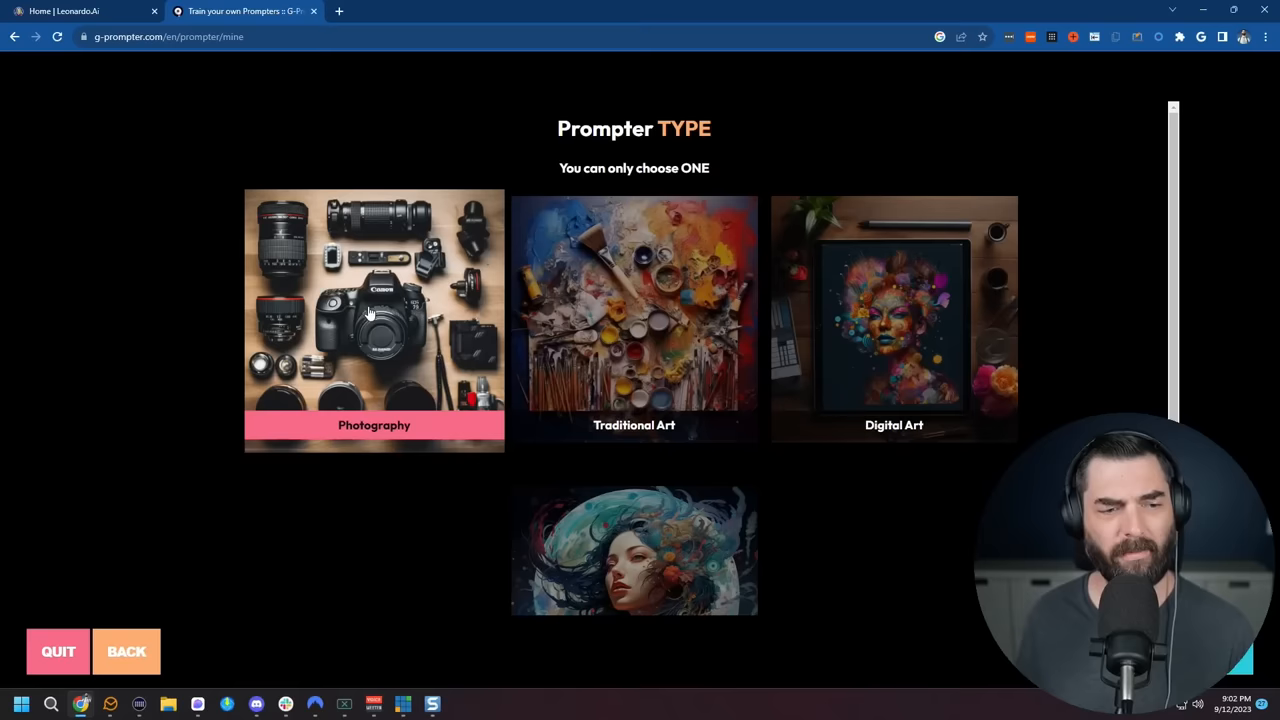
{"action": "left_click", "coordinate": [374, 318]}
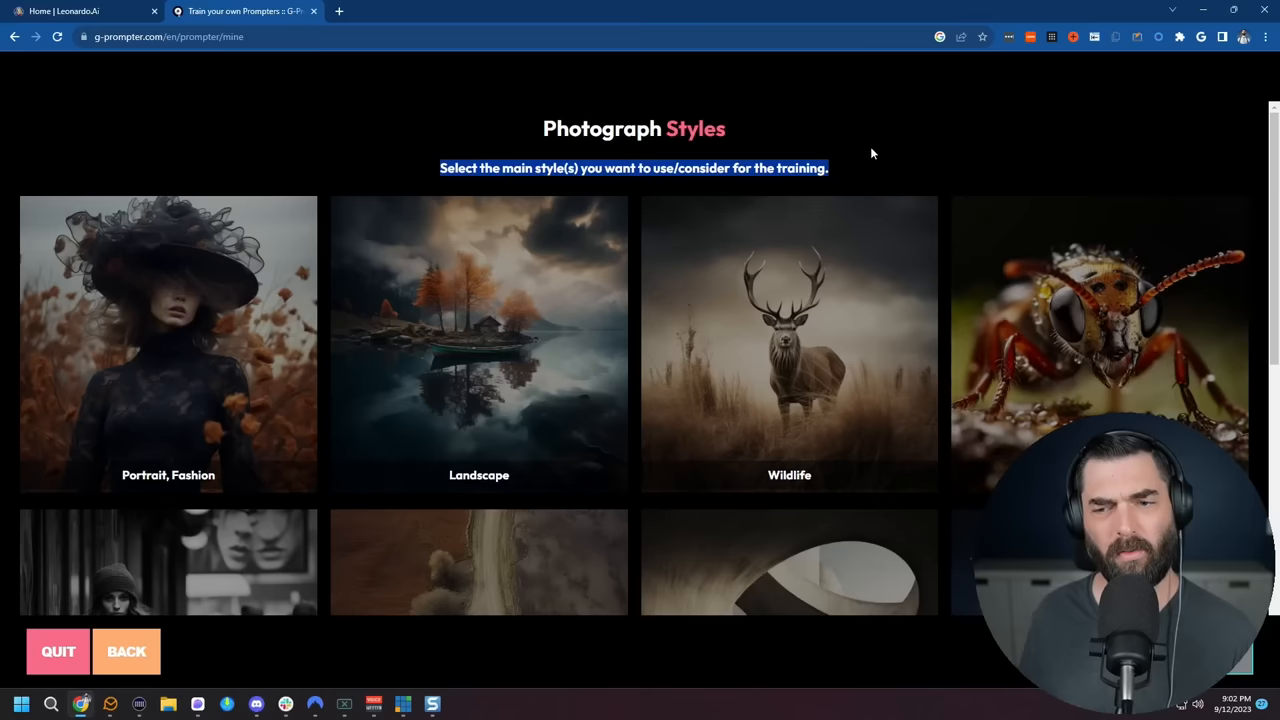
{"action": "scroll", "scroll_direction": "down", "scroll_amount": 3}
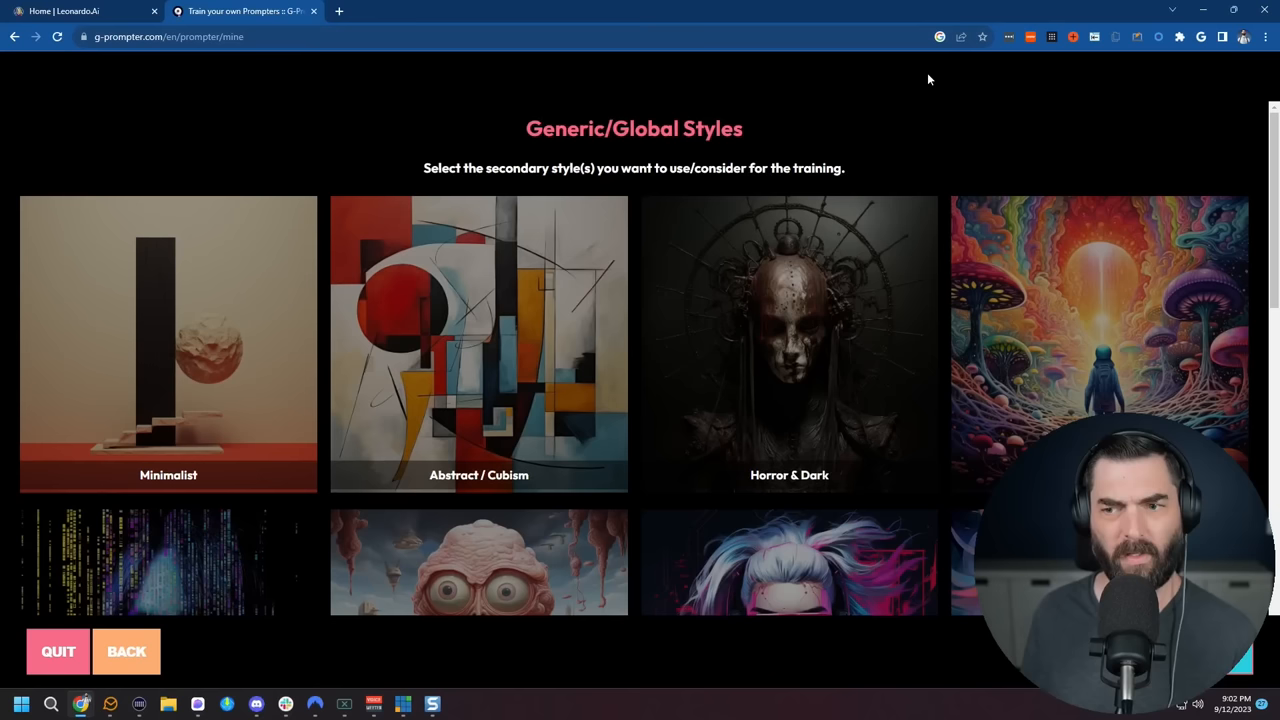
{"action": "scroll", "scroll_direction": "down", "scroll_amount": 3}
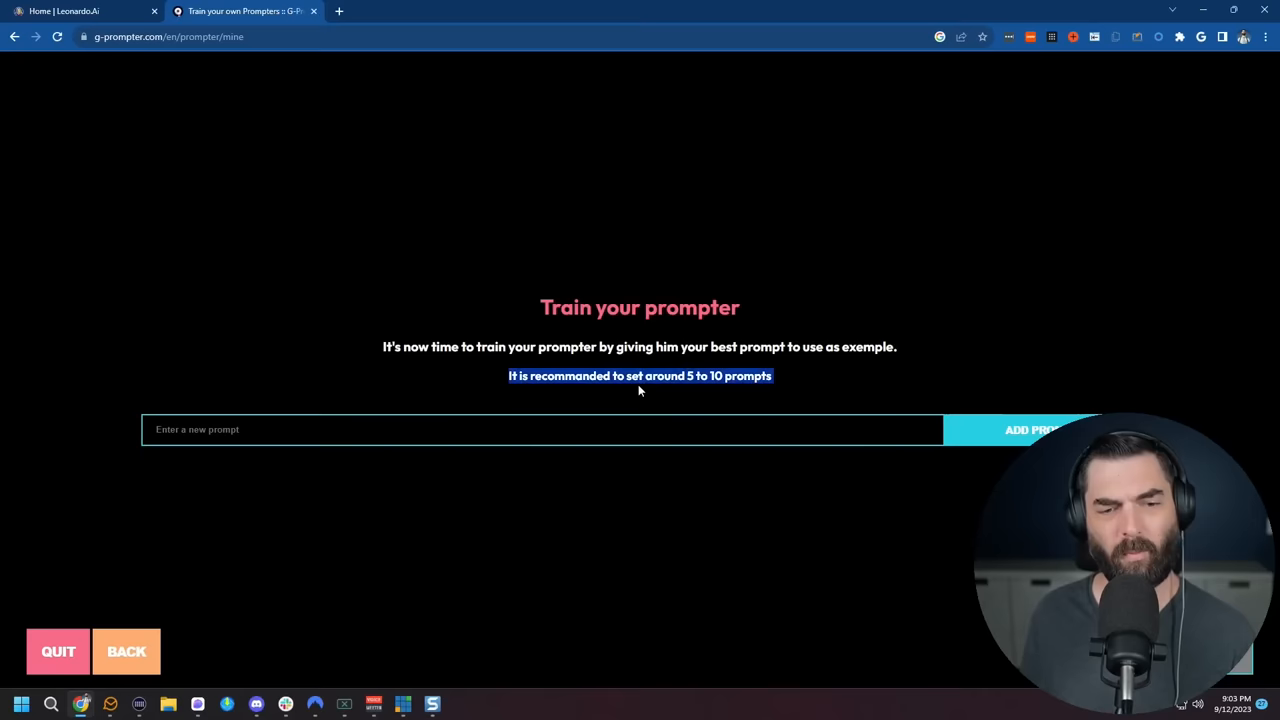
- Switch to the Leonardo.Ai tab showing the Celtic Warrior Woman details
{"action": "left_click", "coordinate": [65, 11]}
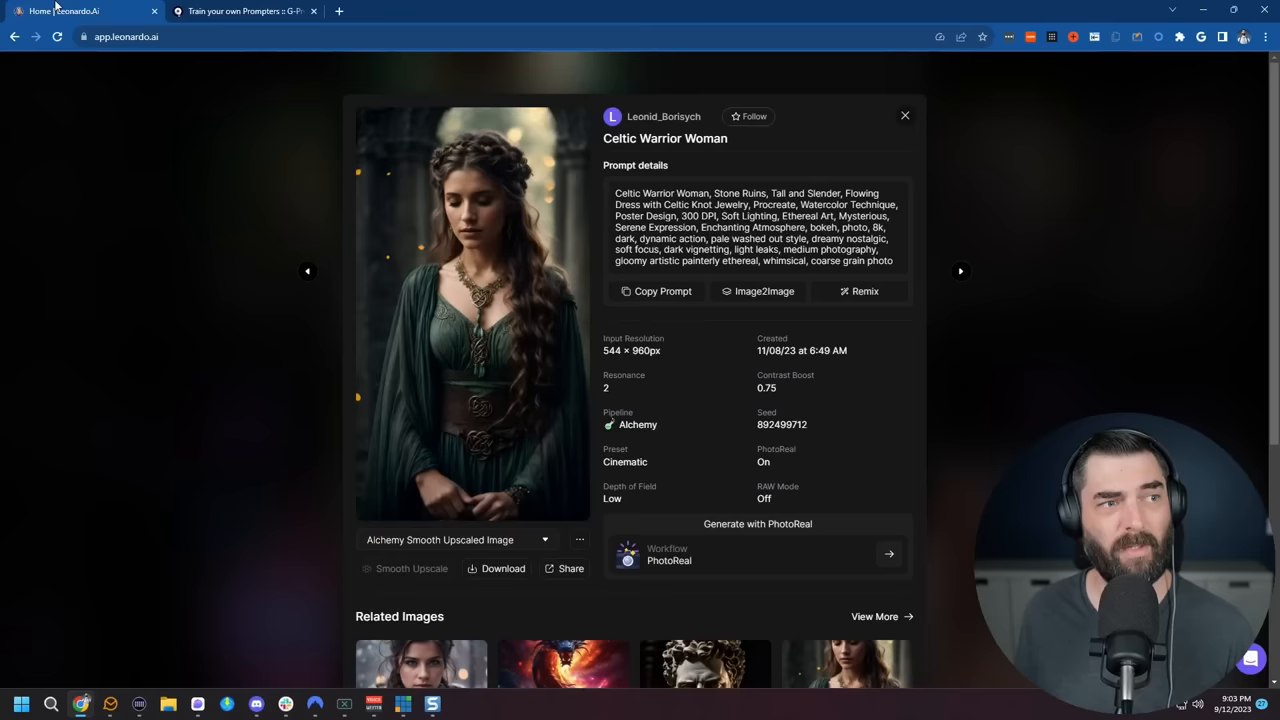
- Close the Celtic Warrior Woman dialog and open the snowstorm soldier photo's details
{"action": "left_click", "coordinate": [905, 115]}
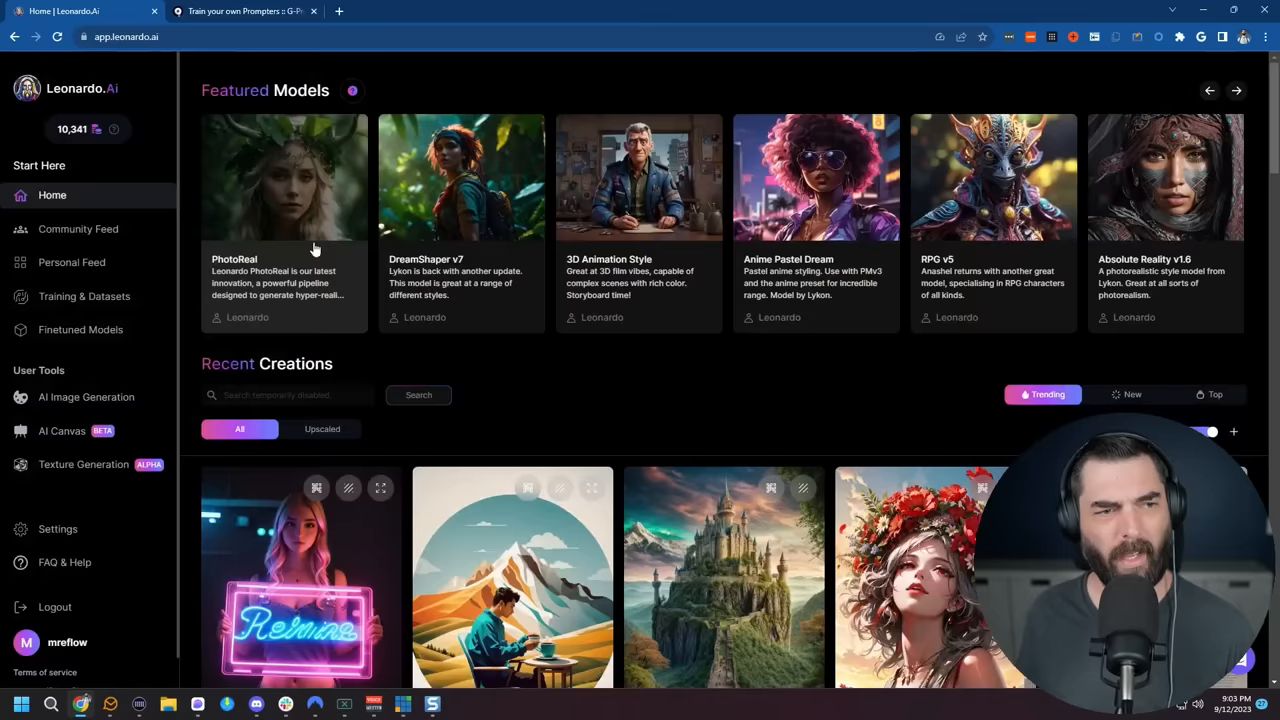
{"action": "mouse_move", "coordinate": [243, 205]}
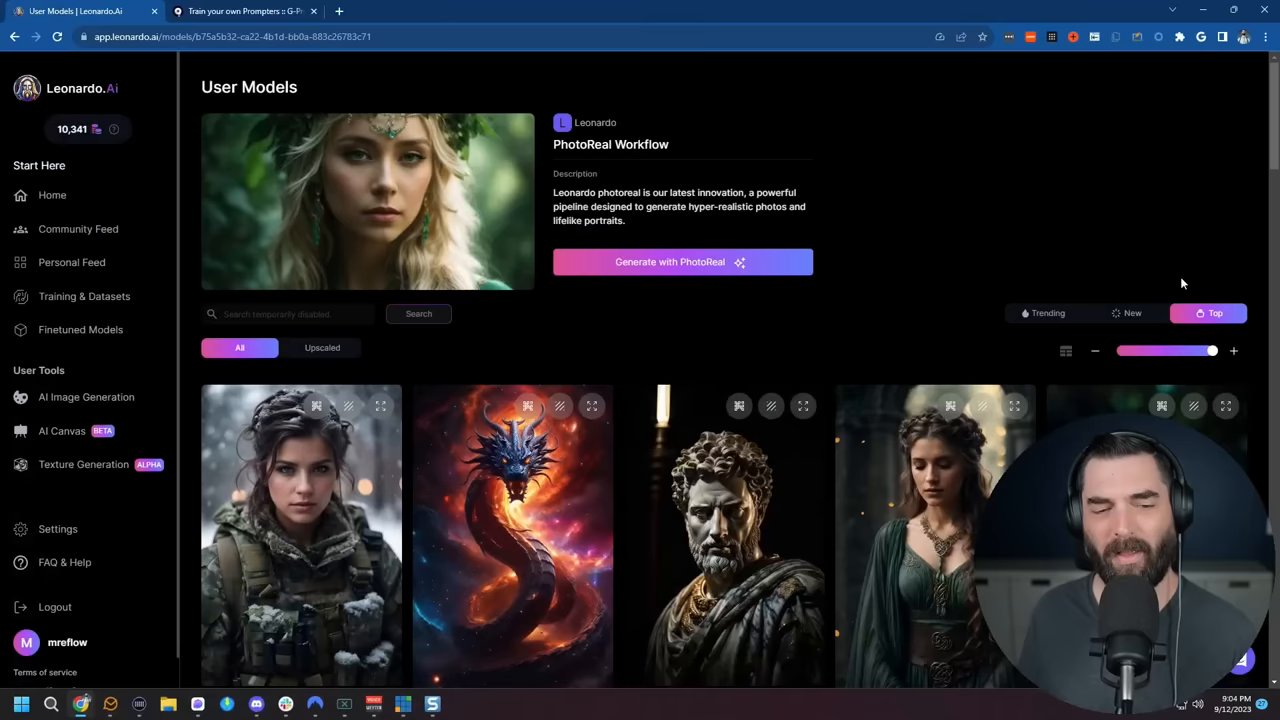
{"action": "left_click", "coordinate": [300, 535]}
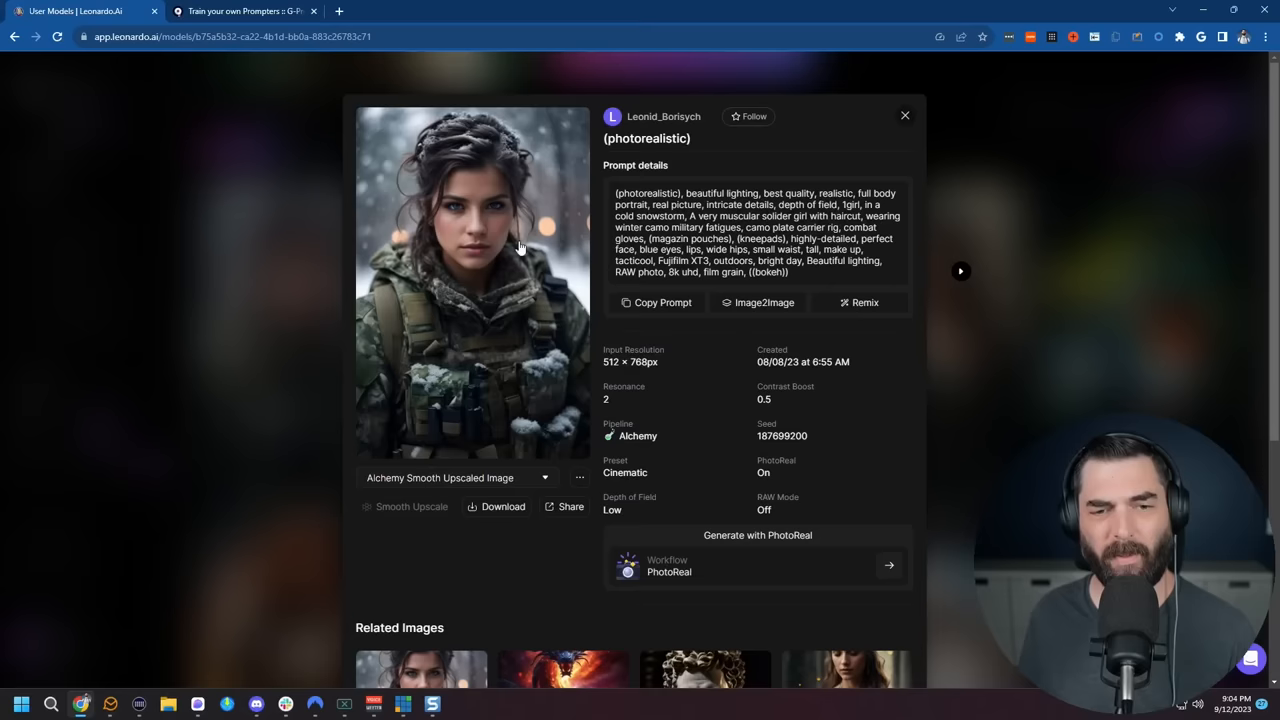
- Copy the winter soldier photo's prompt into the prompter training page
{"action": "left_click", "coordinate": [245, 11]}
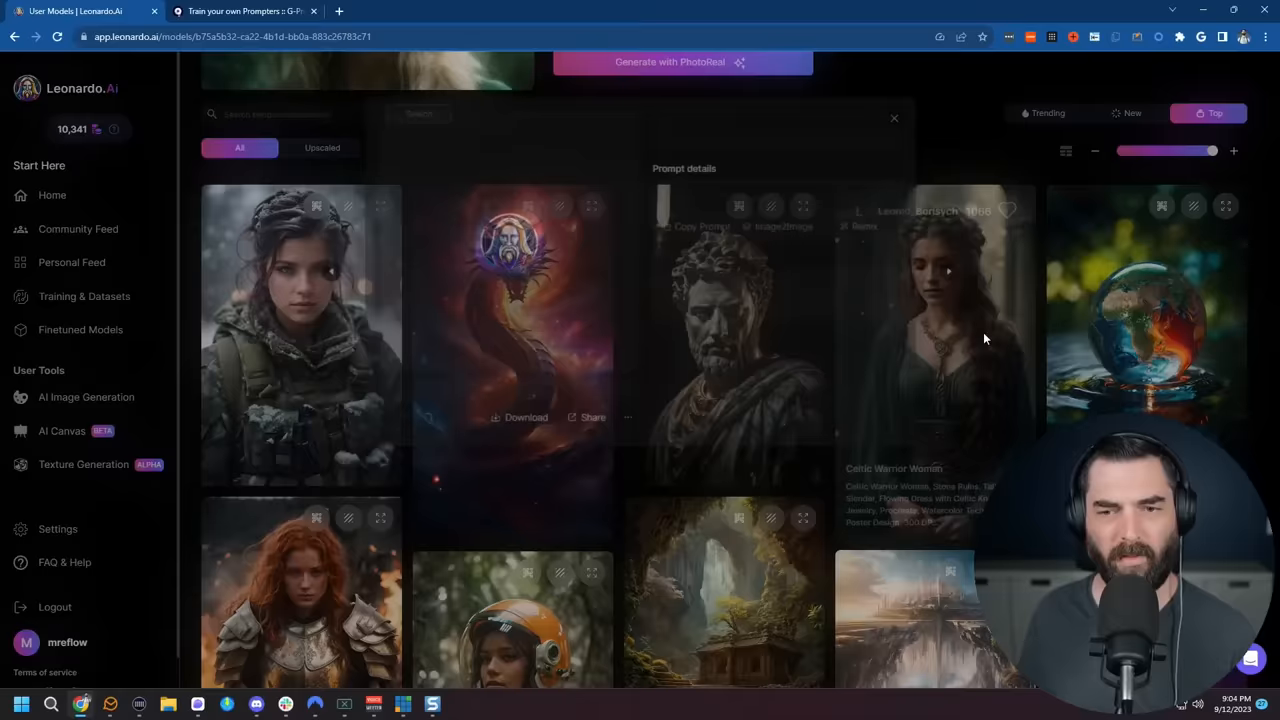
{"action": "left_click", "coordinate": [245, 11]}
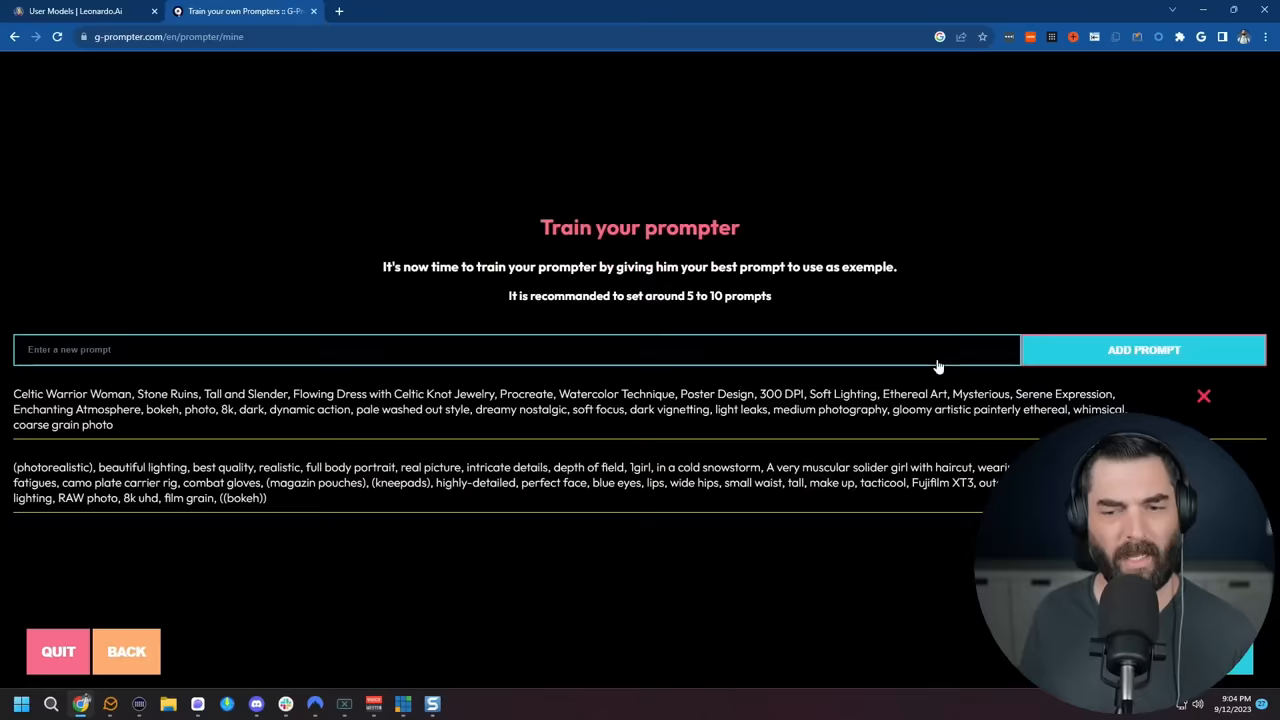
{"action": "left_click", "coordinate": [80, 11]}
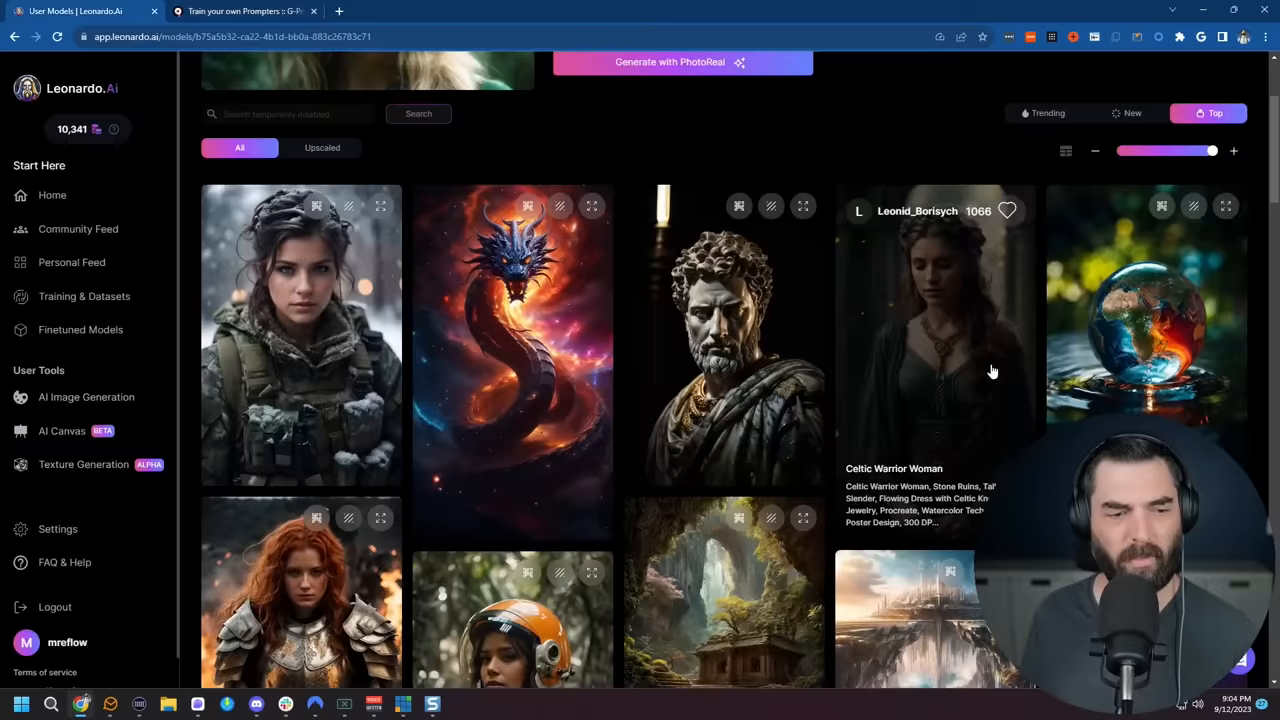
{"action": "scroll", "scroll_direction": "down", "scroll_amount": 3}
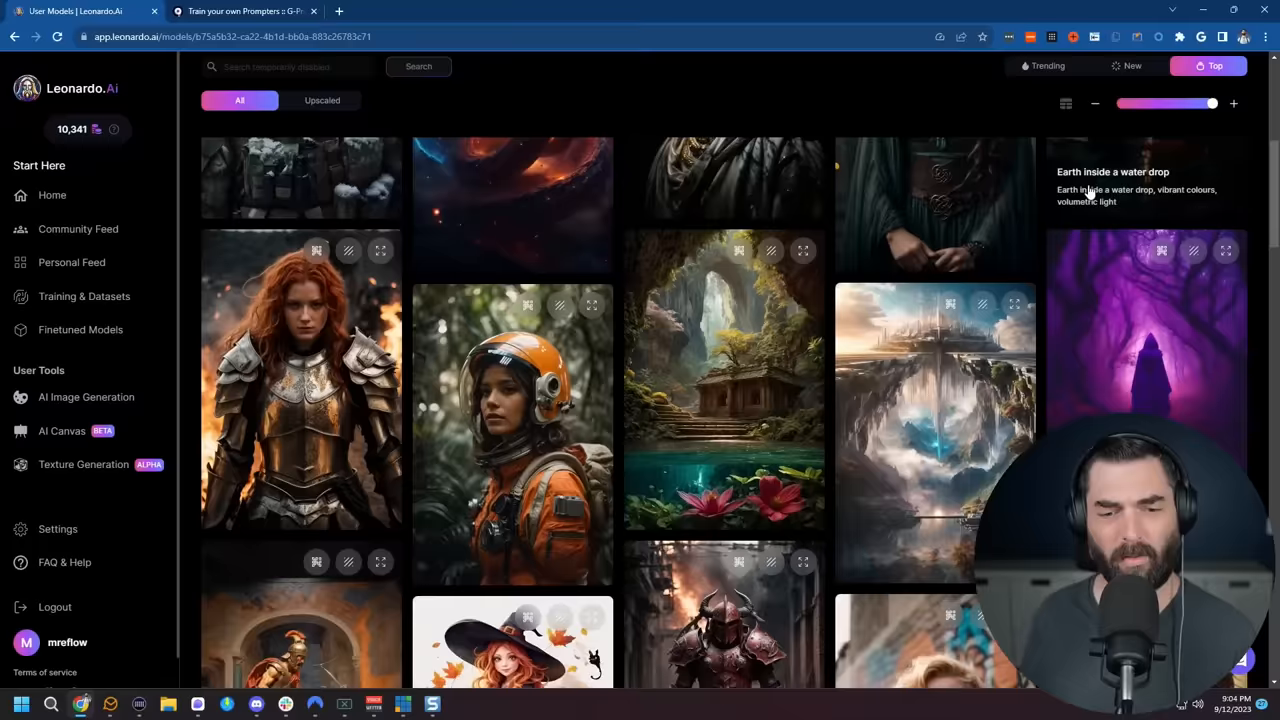
{"action": "left_click", "coordinate": [240, 11]}
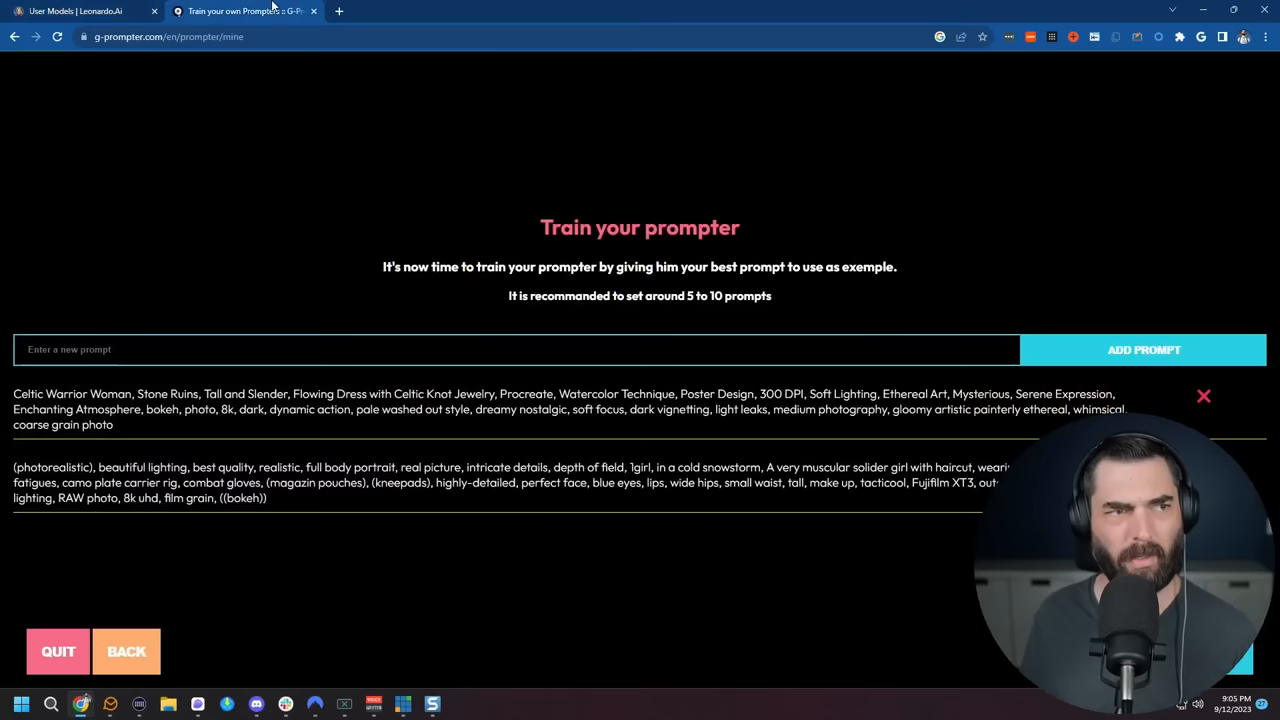
- Copy the monk portrait and Times Square young man prompts from the gallery
{"action": "left_click", "coordinate": [75, 11]}
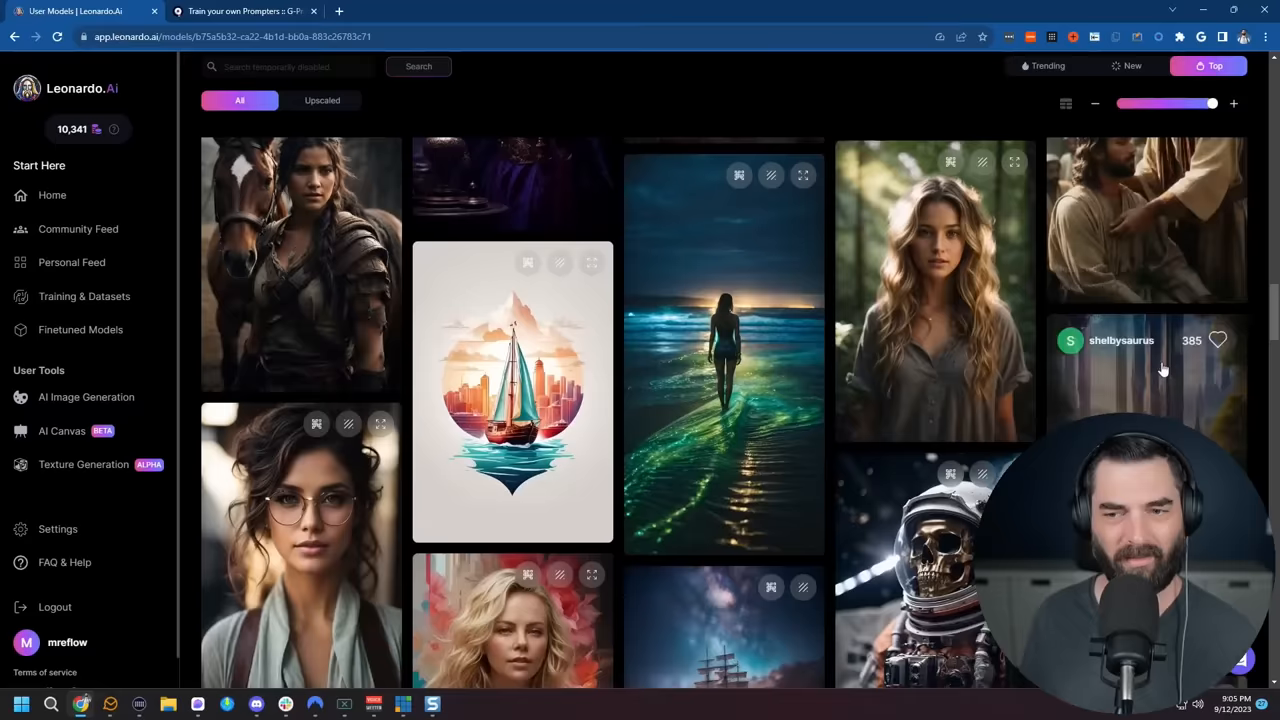
{"action": "scroll", "scroll_direction": "down", "scroll_amount": 3}
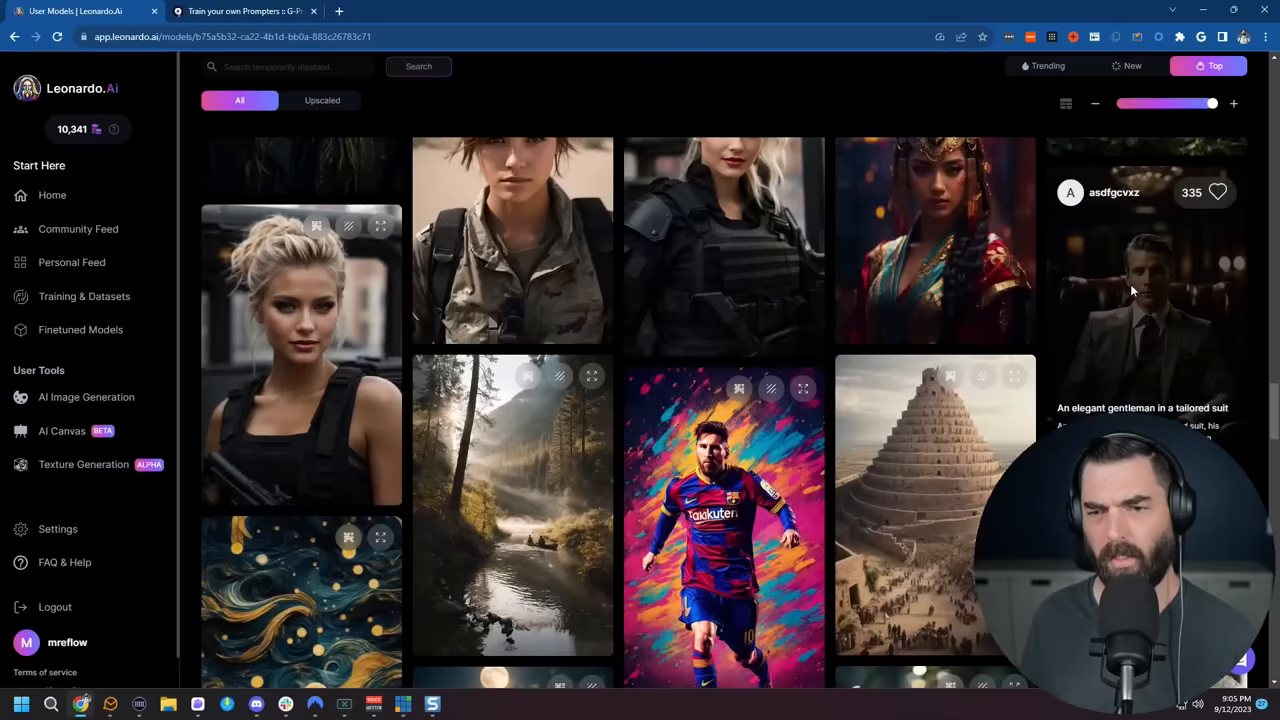
{"action": "left_click", "coordinate": [245, 11]}
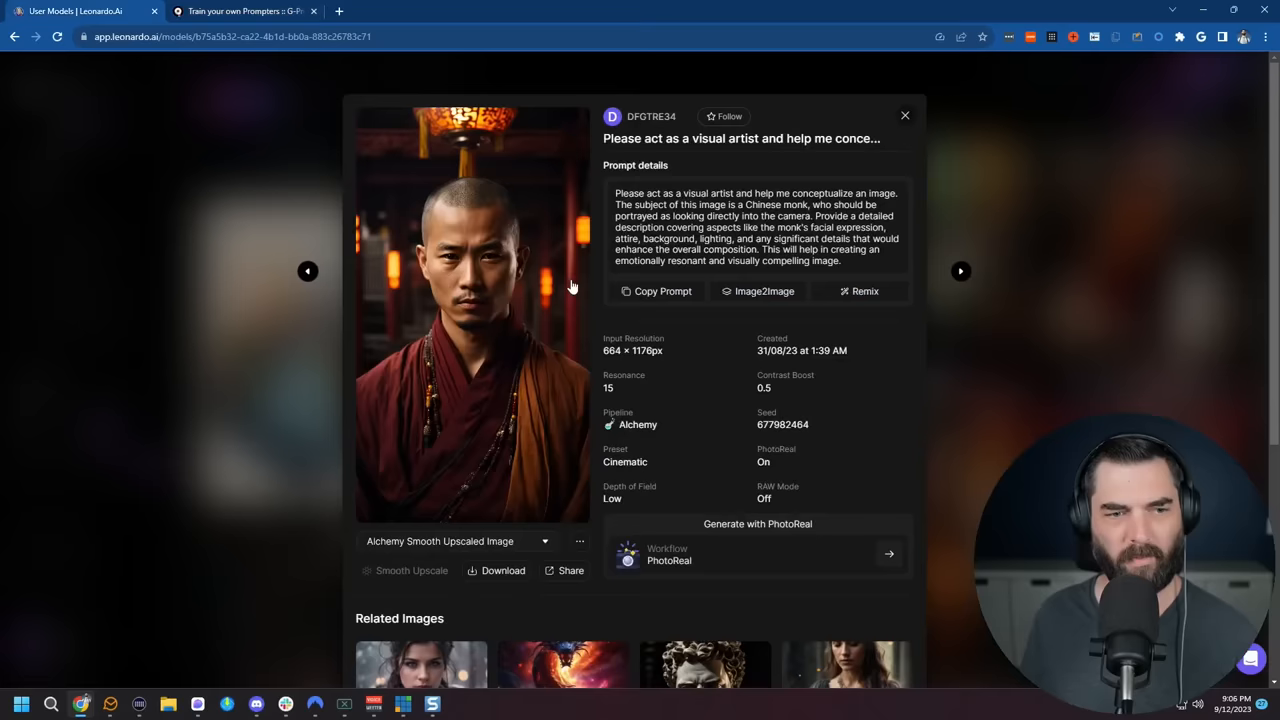
{"action": "left_click", "coordinate": [245, 11]}
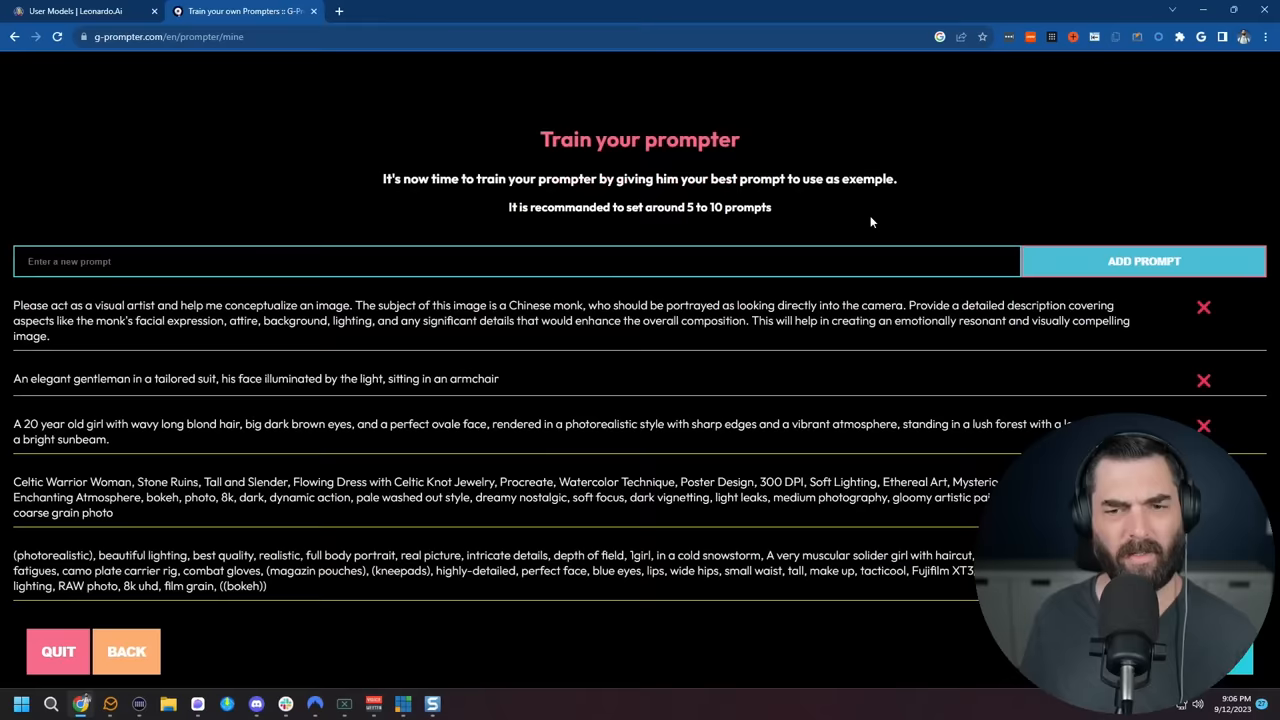
{"action": "left_click", "coordinate": [80, 11]}
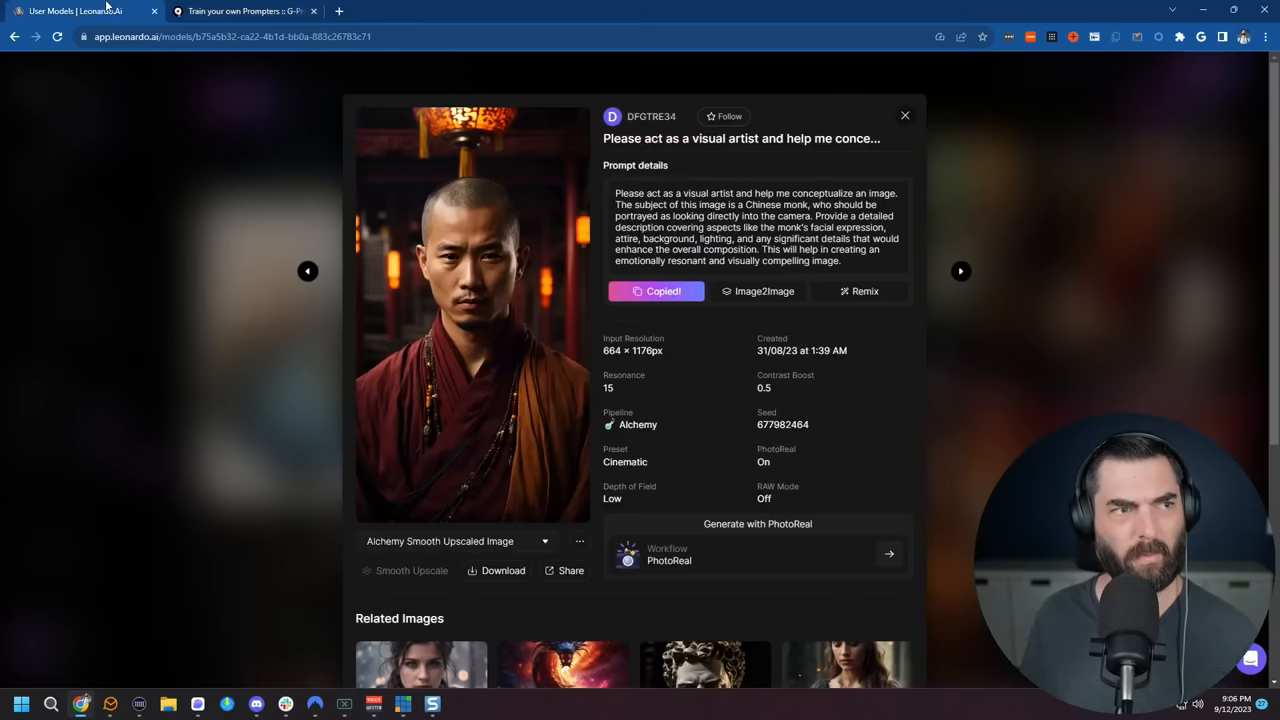
{"action": "left_click", "coordinate": [904, 115]}
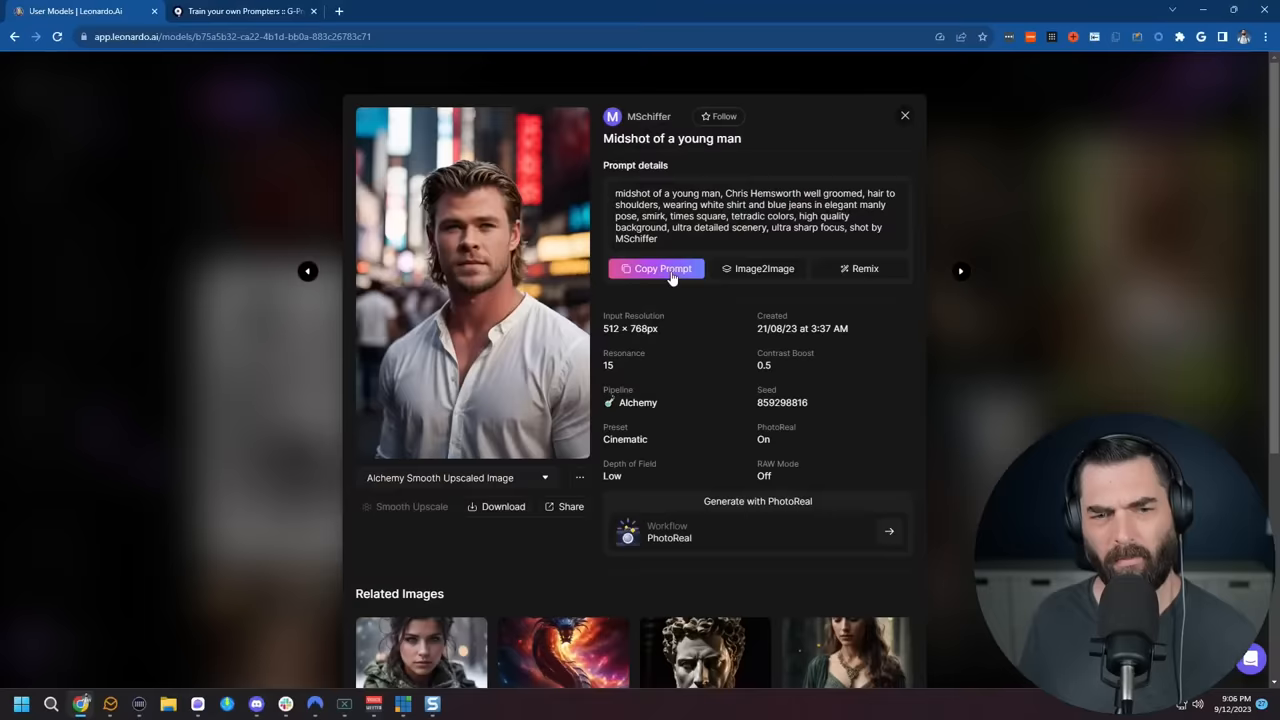
{"action": "left_click", "coordinate": [245, 11]}
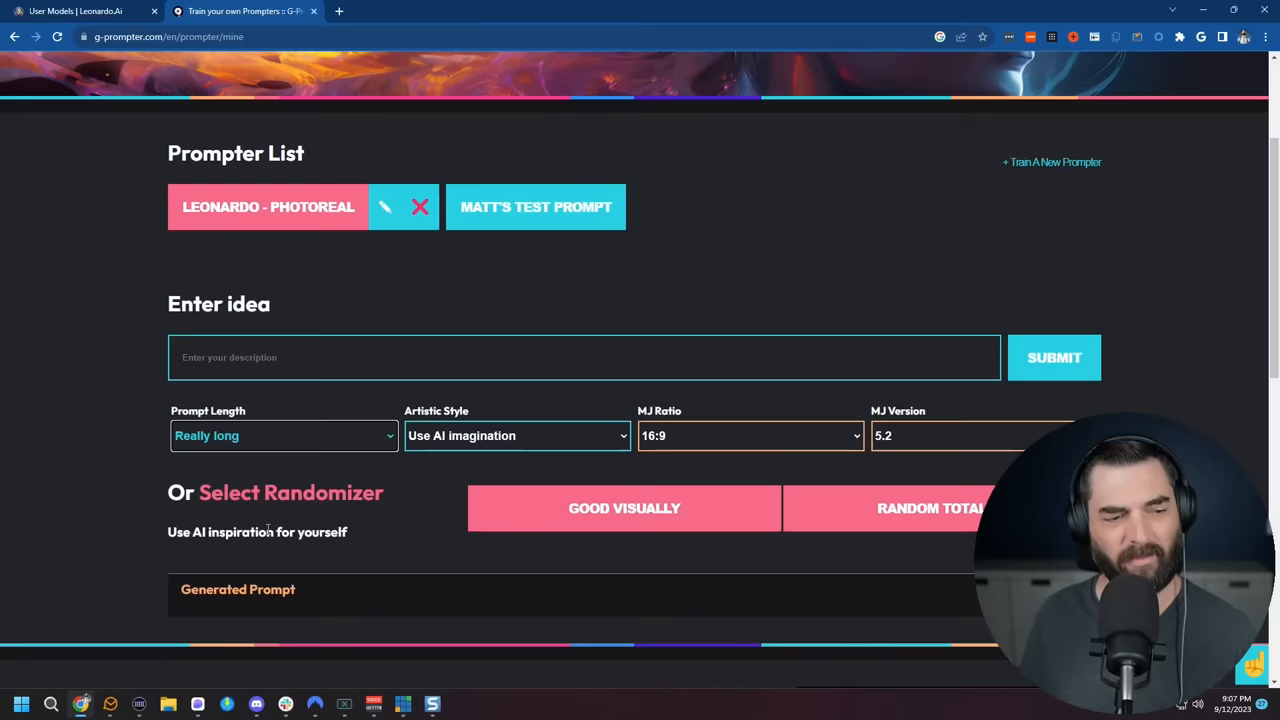
- Generate and copy a 'A firefighter' prompt with Professional Photoshoot style and no ratio
{"action": "left_click", "coordinate": [516, 435]}
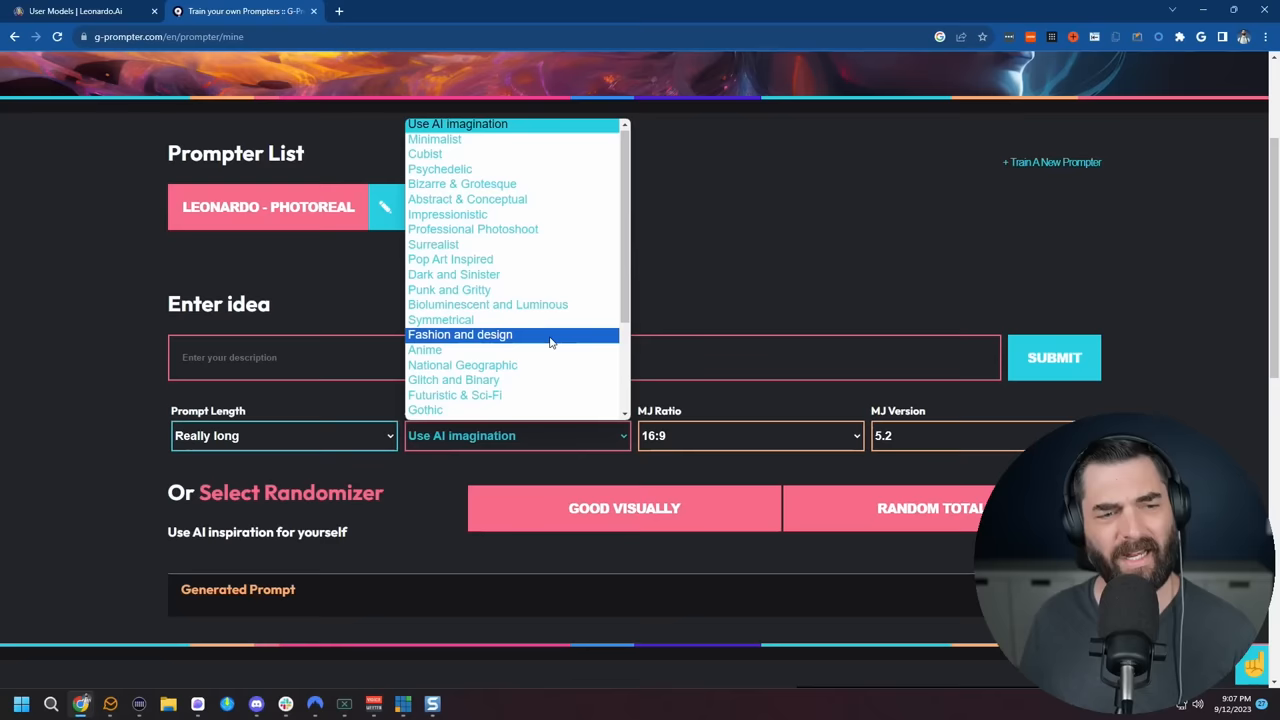
{"action": "left_click", "coordinate": [472, 229]}
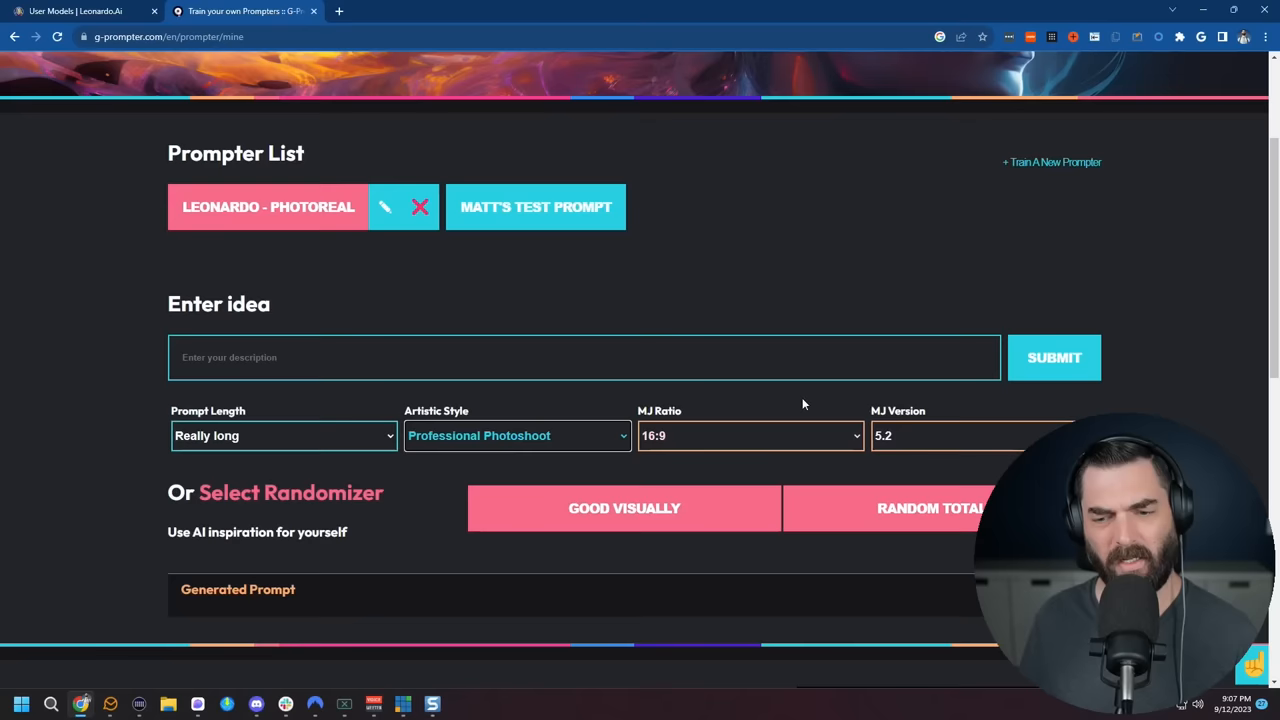
{"action": "left_click", "coordinate": [748, 435]}
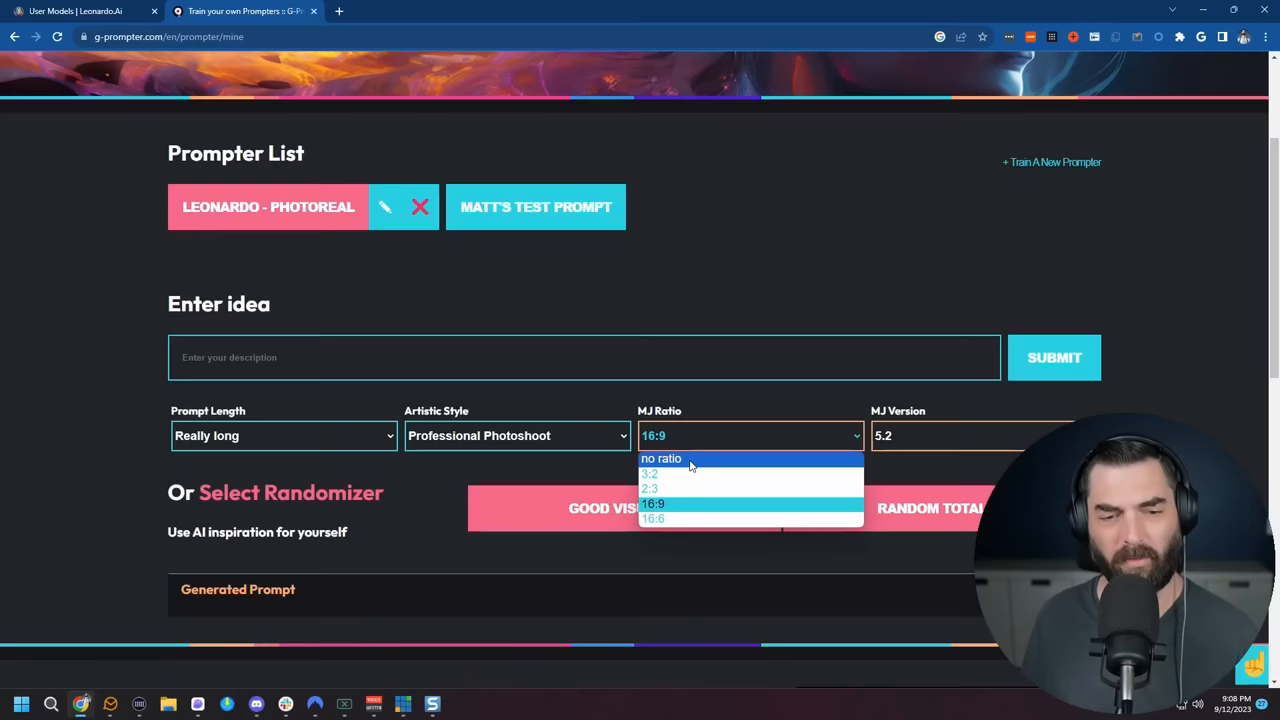
{"action": "left_click", "coordinate": [661, 458]}
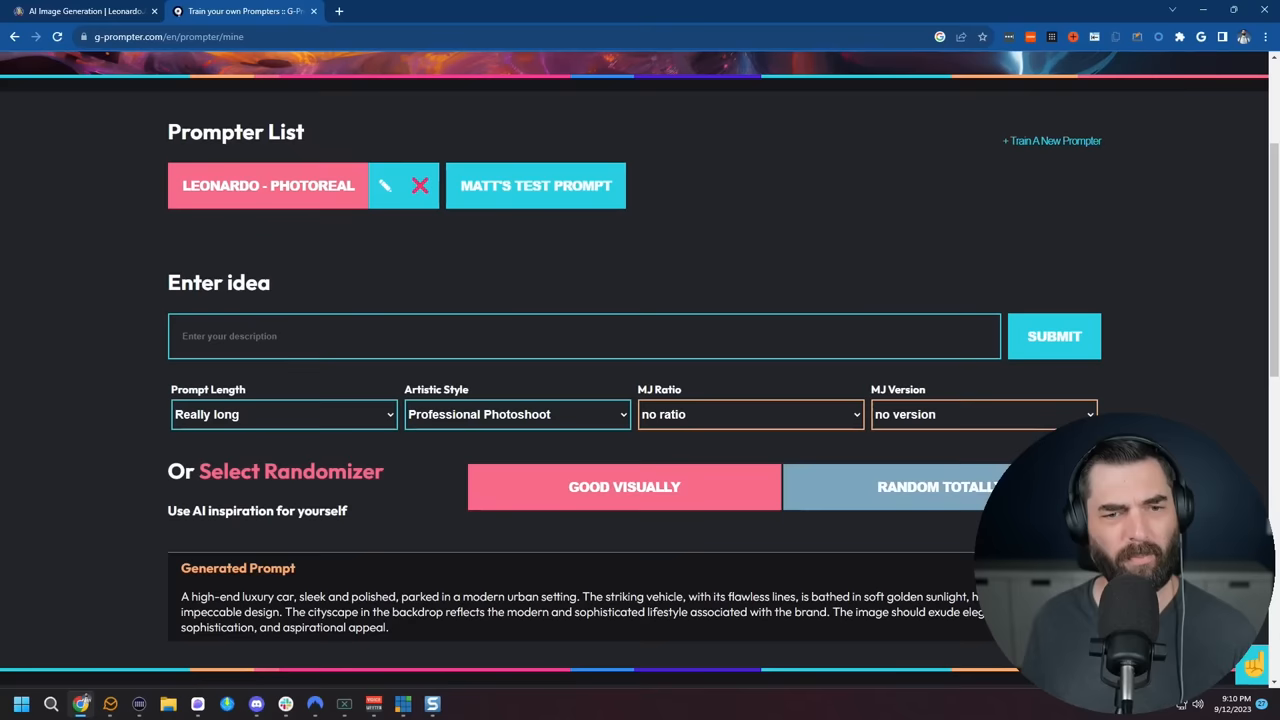
{"action": "type", "text": "A firefighter"}
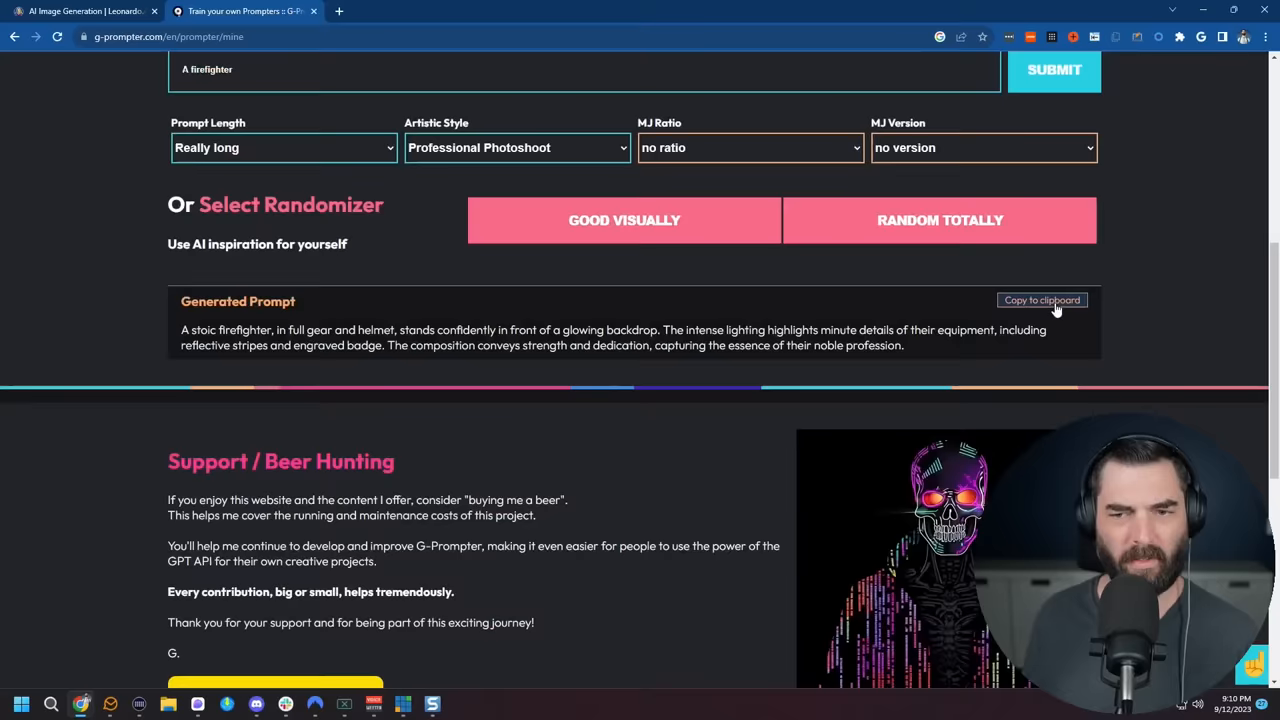
{"action": "left_click", "coordinate": [80, 11]}
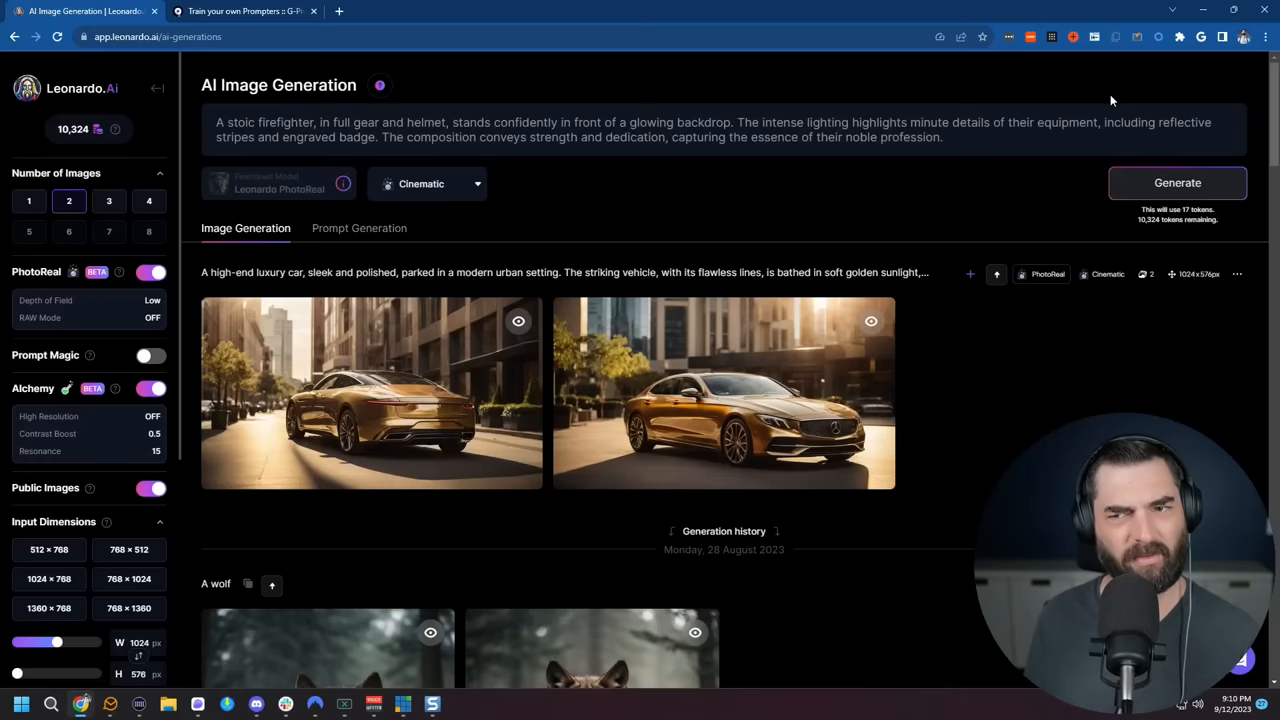
{"action": "left_click", "coordinate": [1177, 182]}
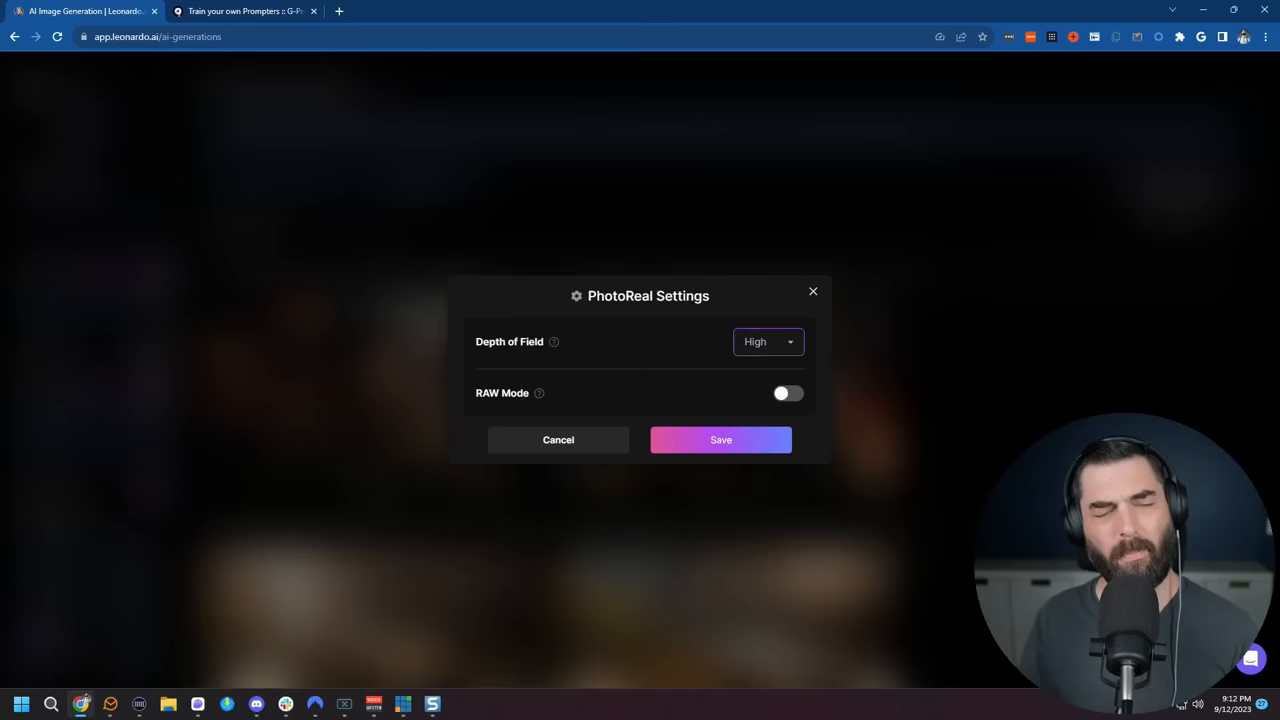
- Turn on RAW mode, leave Alchemy unchanged, and generate the firefighter images
{"action": "left_click", "coordinate": [788, 392]}
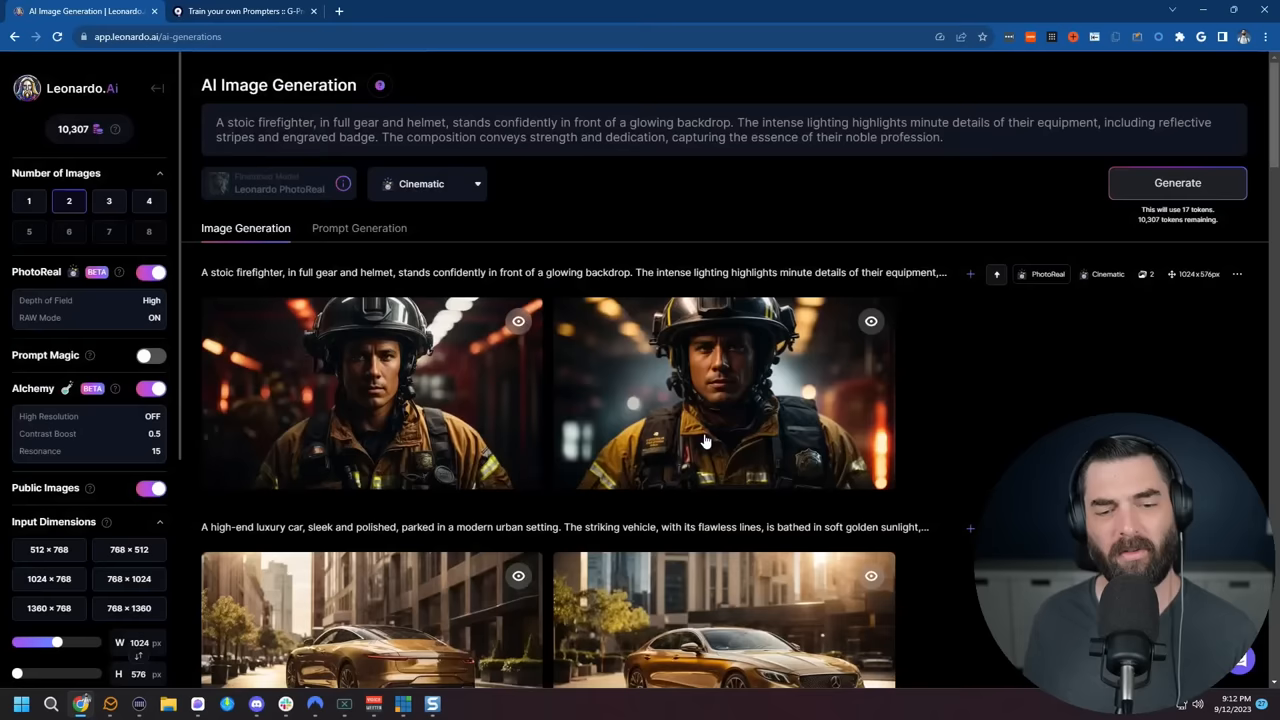
{"action": "left_click", "coordinate": [67, 388]}
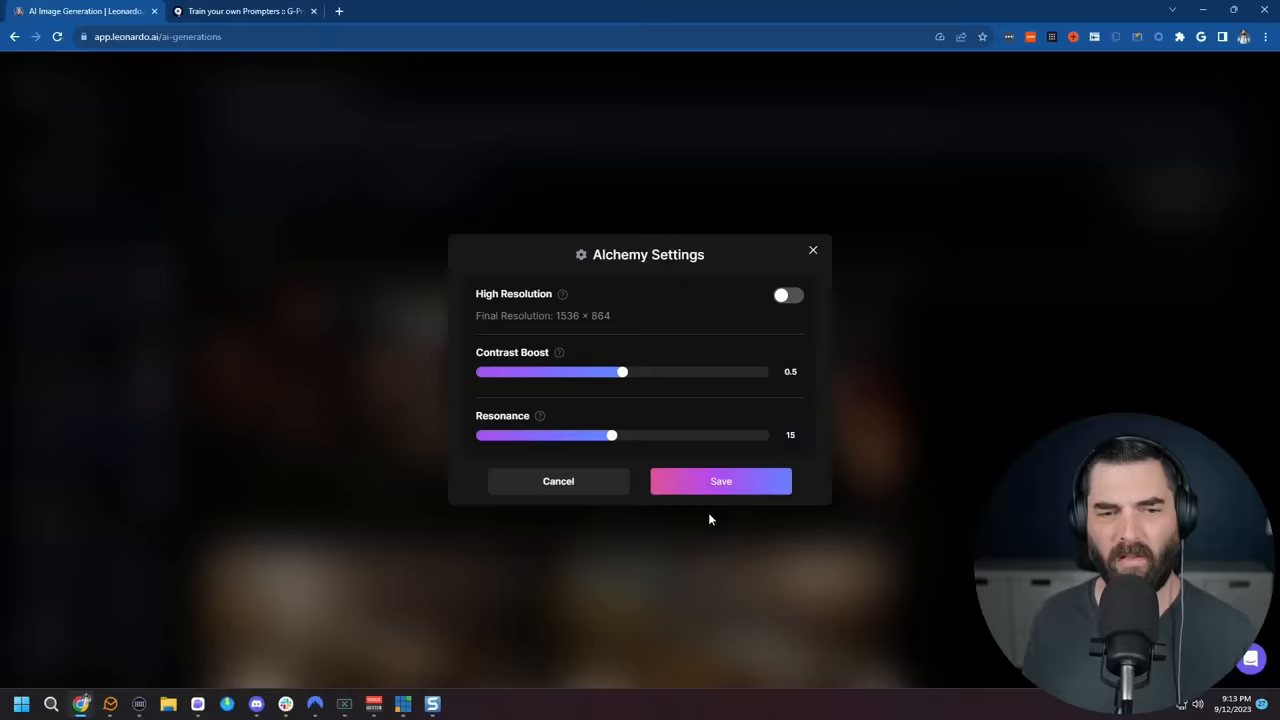
{"action": "left_click", "coordinate": [720, 481]}
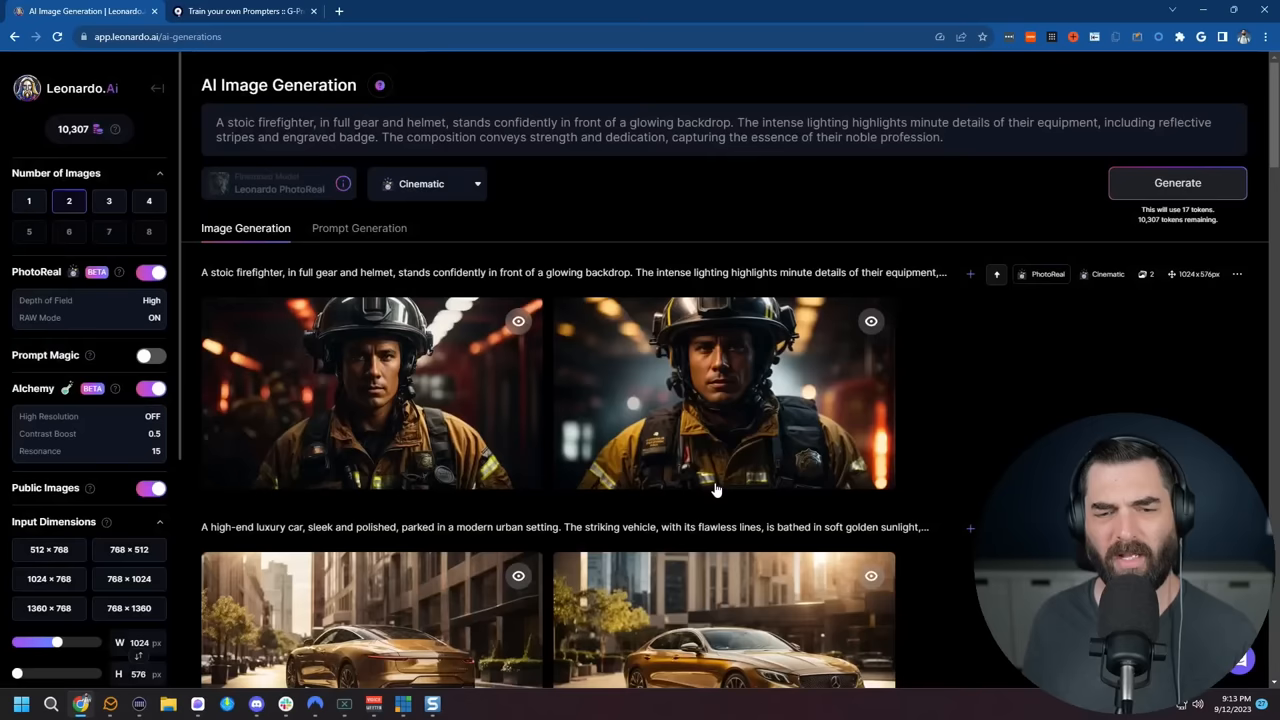
{"action": "scroll", "scroll_direction": "down", "scroll_amount": 3}
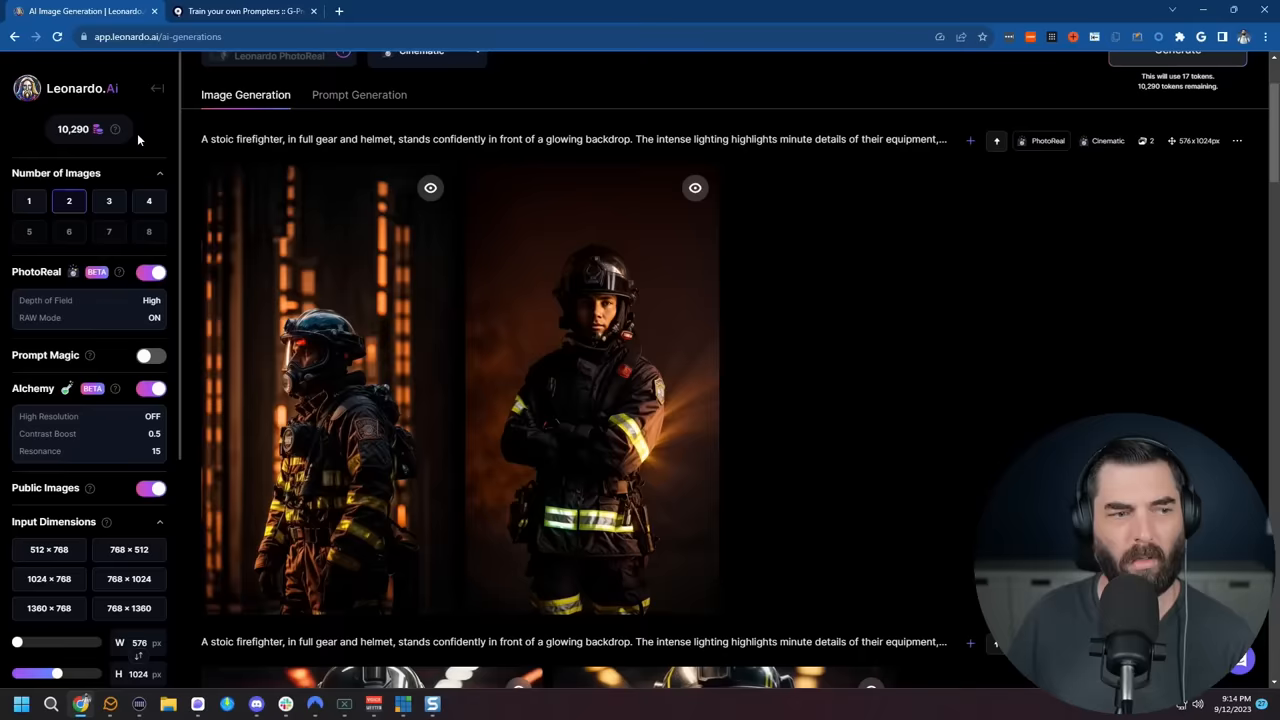
{"action": "left_click", "coordinate": [245, 11]}
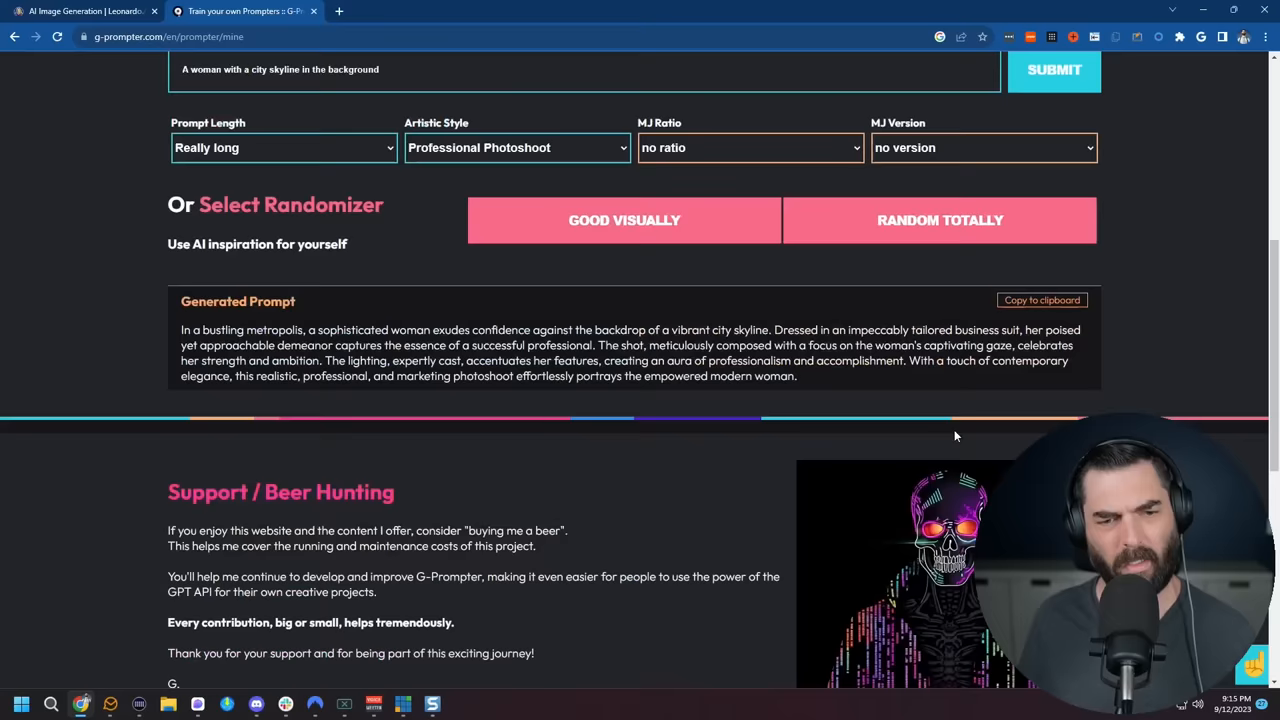
- Generate the city-skyline woman prompt, then select the idea text to replace it
{"action": "left_click", "coordinate": [80, 11]}
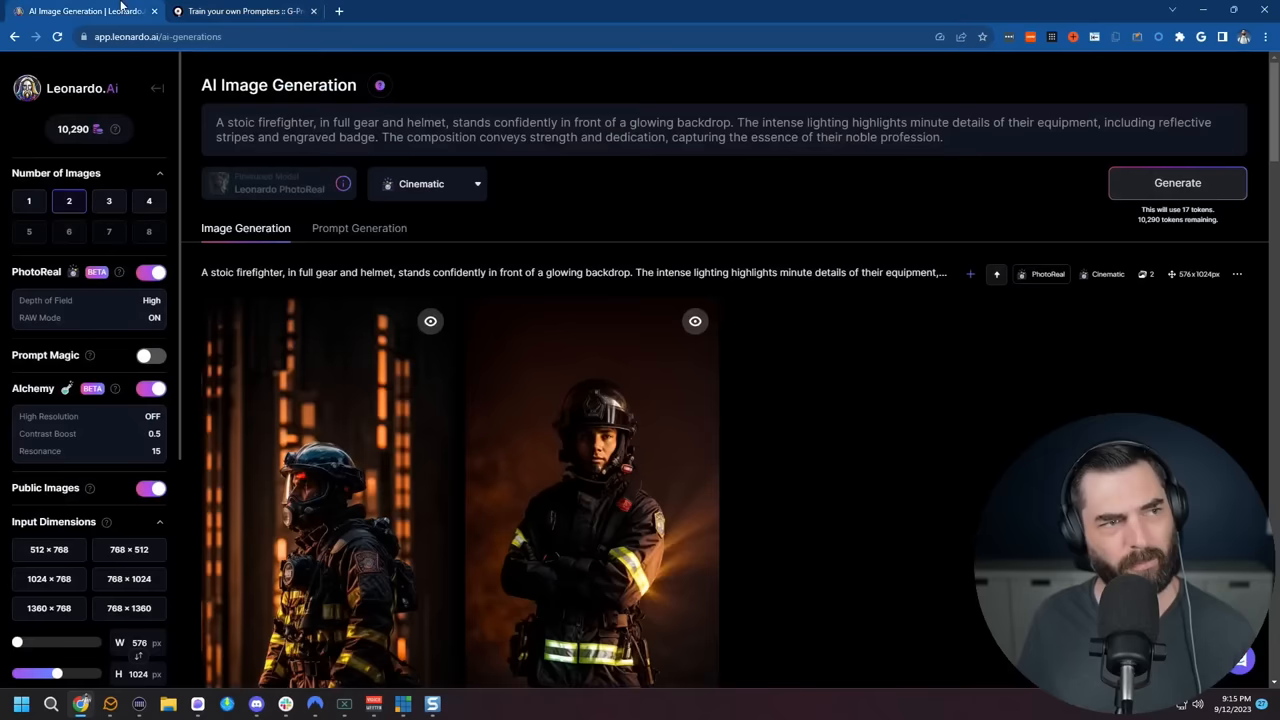
{"action": "left_click", "coordinate": [240, 11]}
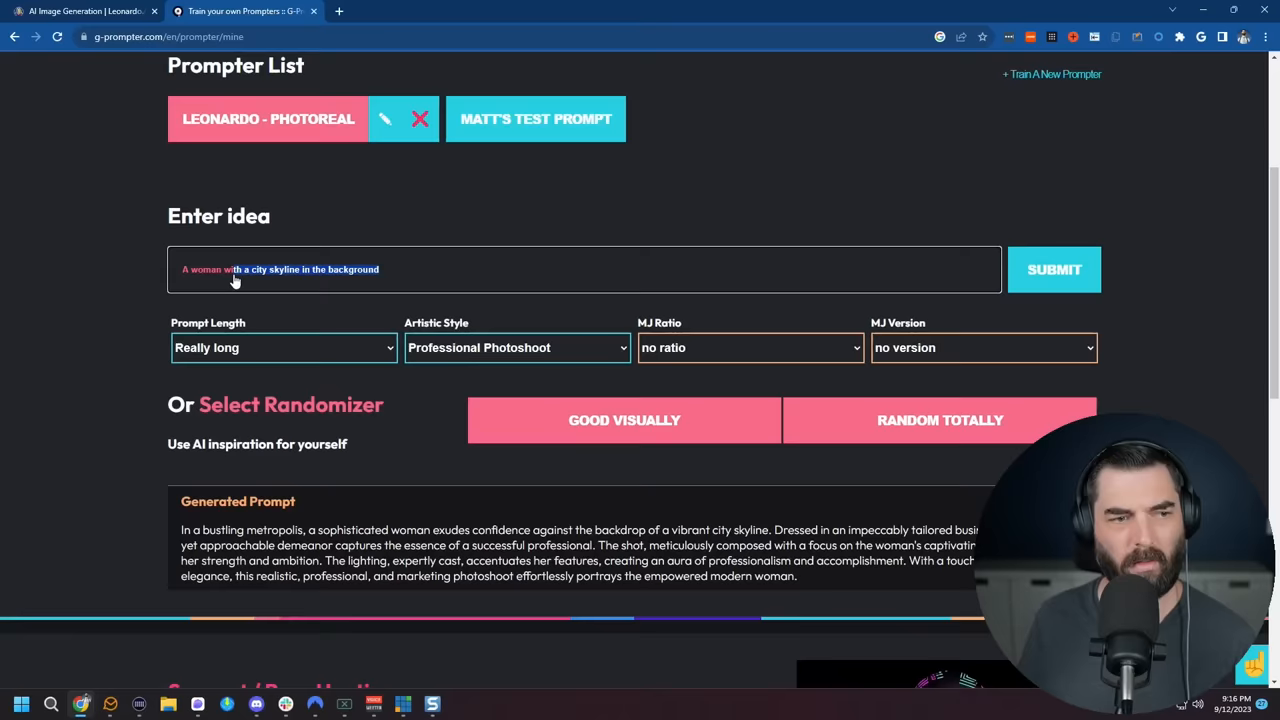
{"action": "left_click", "coordinate": [1054, 269]}
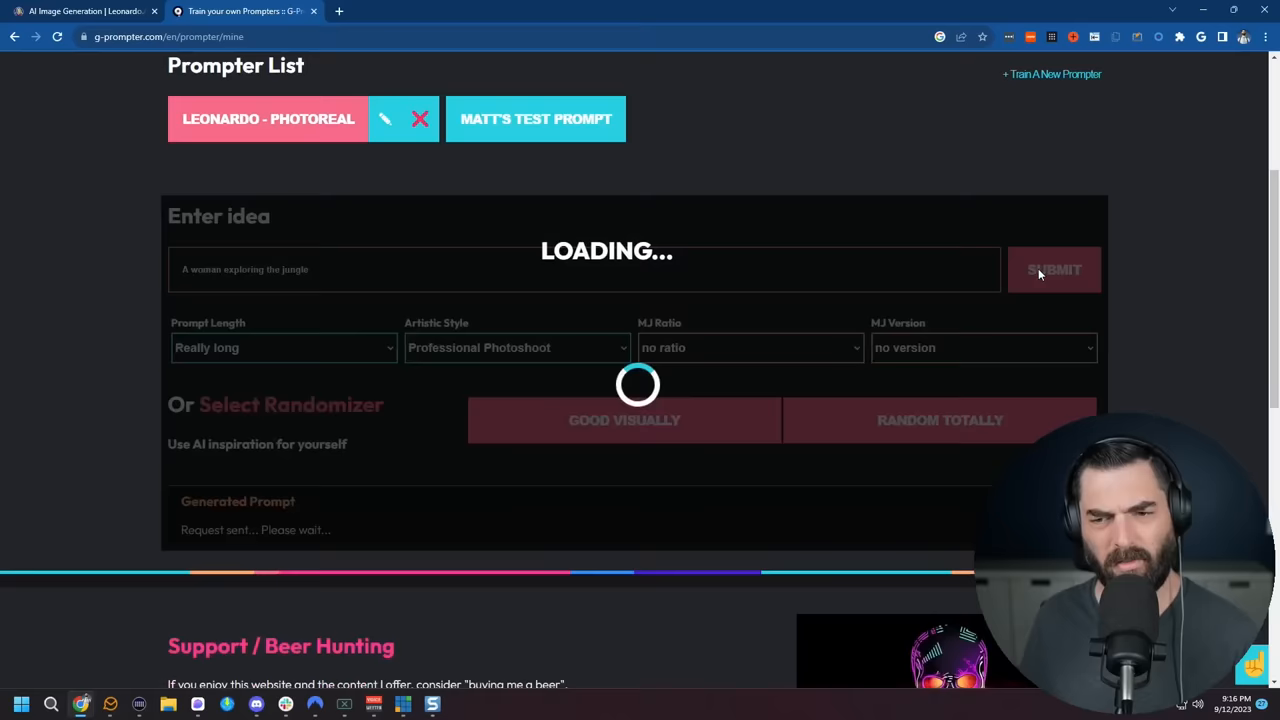
- Generate Vibrant-style jungle explorer woman images from the 'A woman exploring the jungle' prompt
{"action": "left_click", "coordinate": [85, 11]}
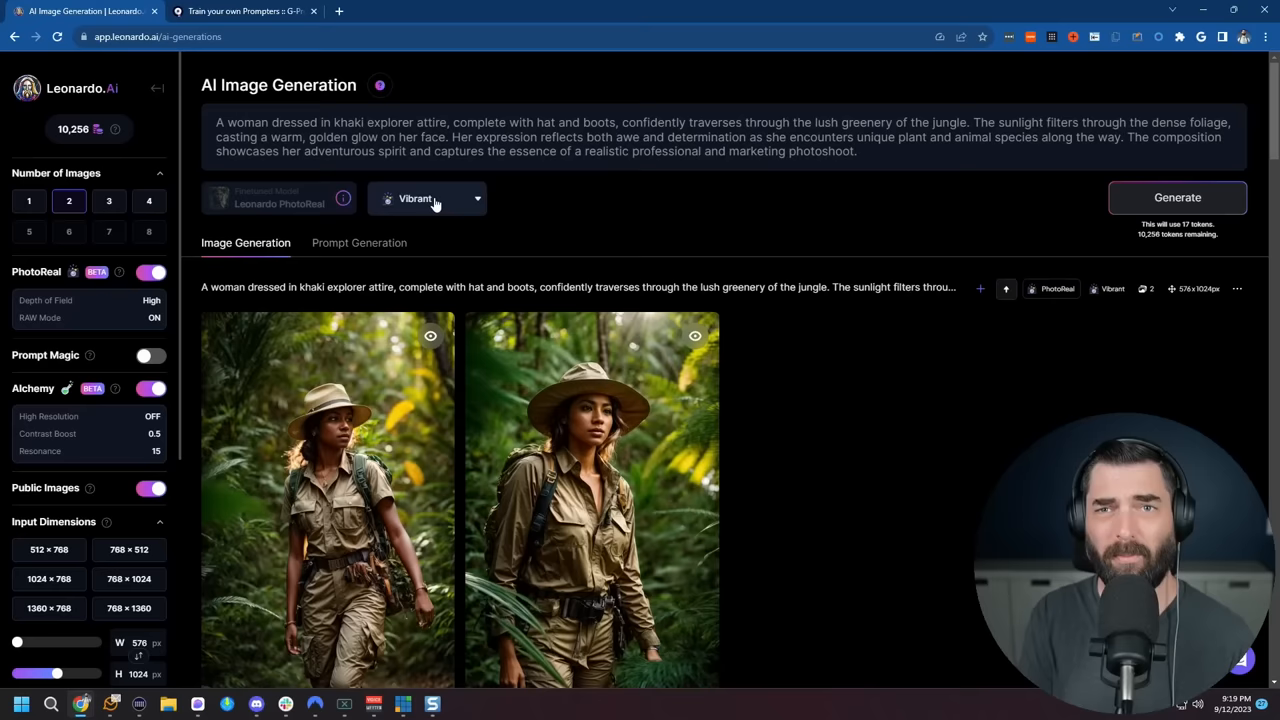
{"action": "left_click", "coordinate": [240, 11]}
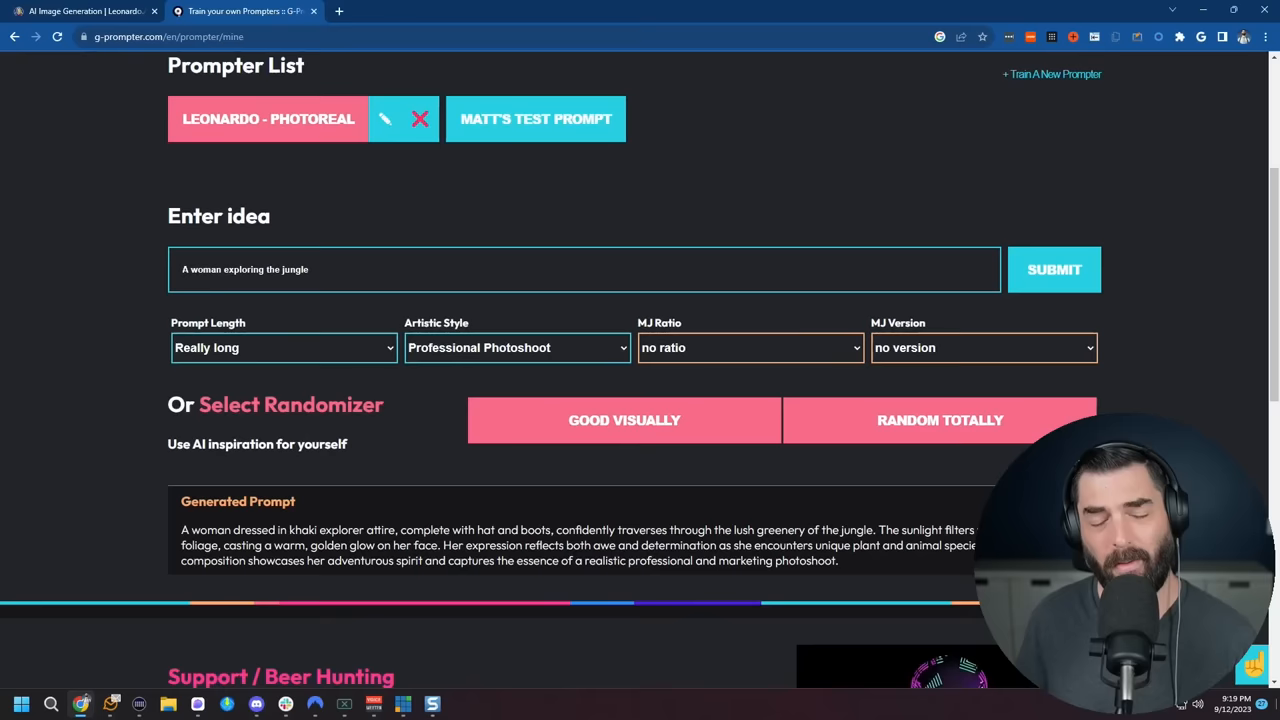
- Scroll the G-Prompter page back to the generated jungle explorer prompt
{"action": "scroll", "scroll_direction": "down", "scroll_amount": 3}
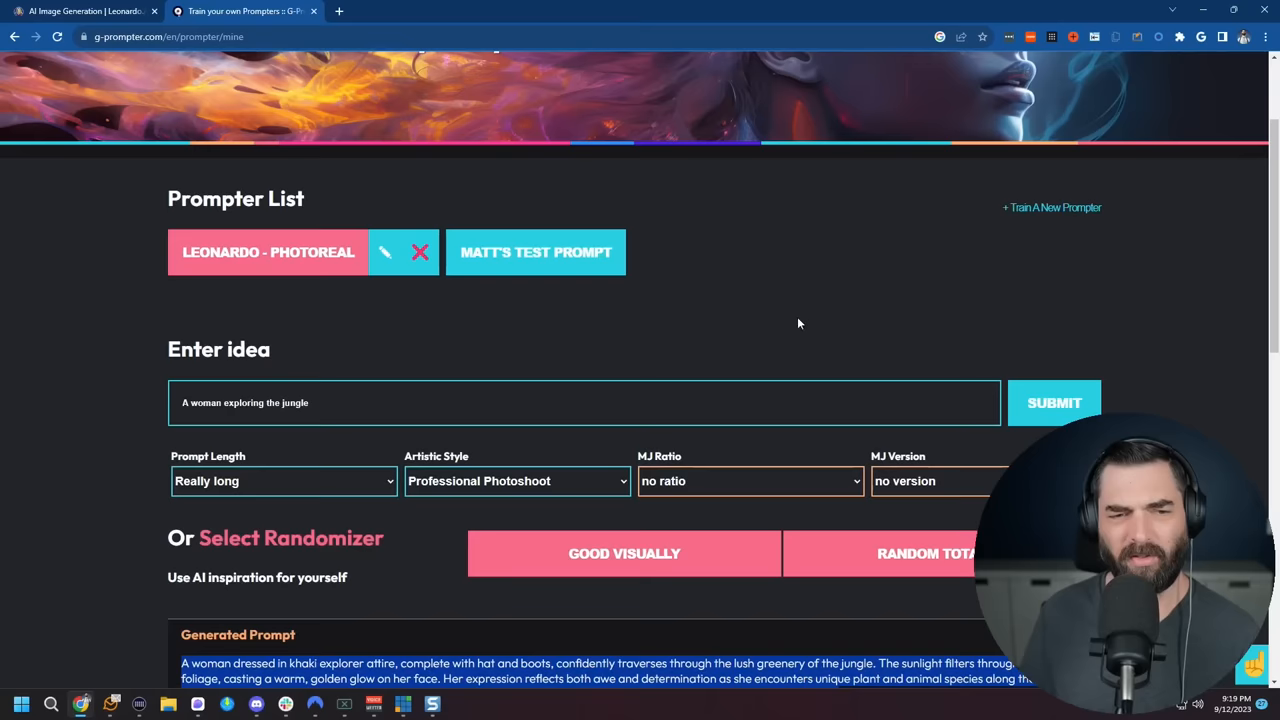
- Begin a new prompter, browse DreamShaper v7 t-shirt images for reference, then pick its type
{"action": "left_click", "coordinate": [1051, 207]}
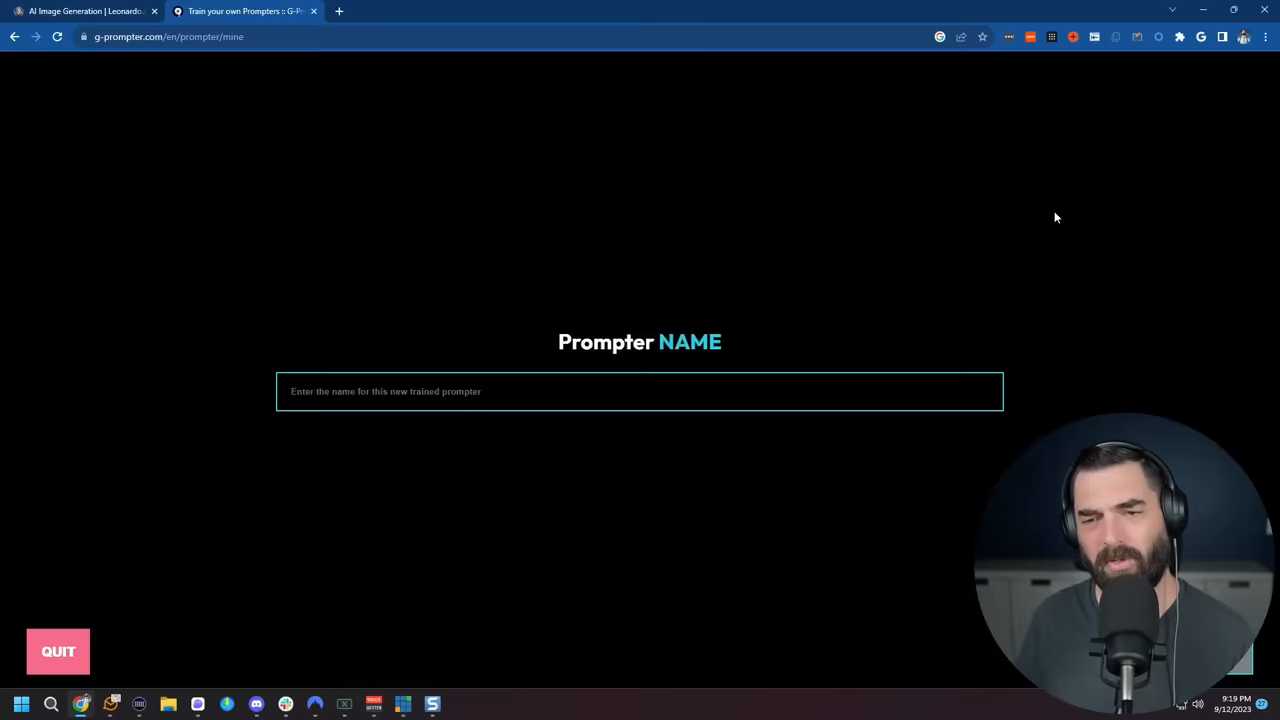
{"action": "left_click", "coordinate": [80, 11]}
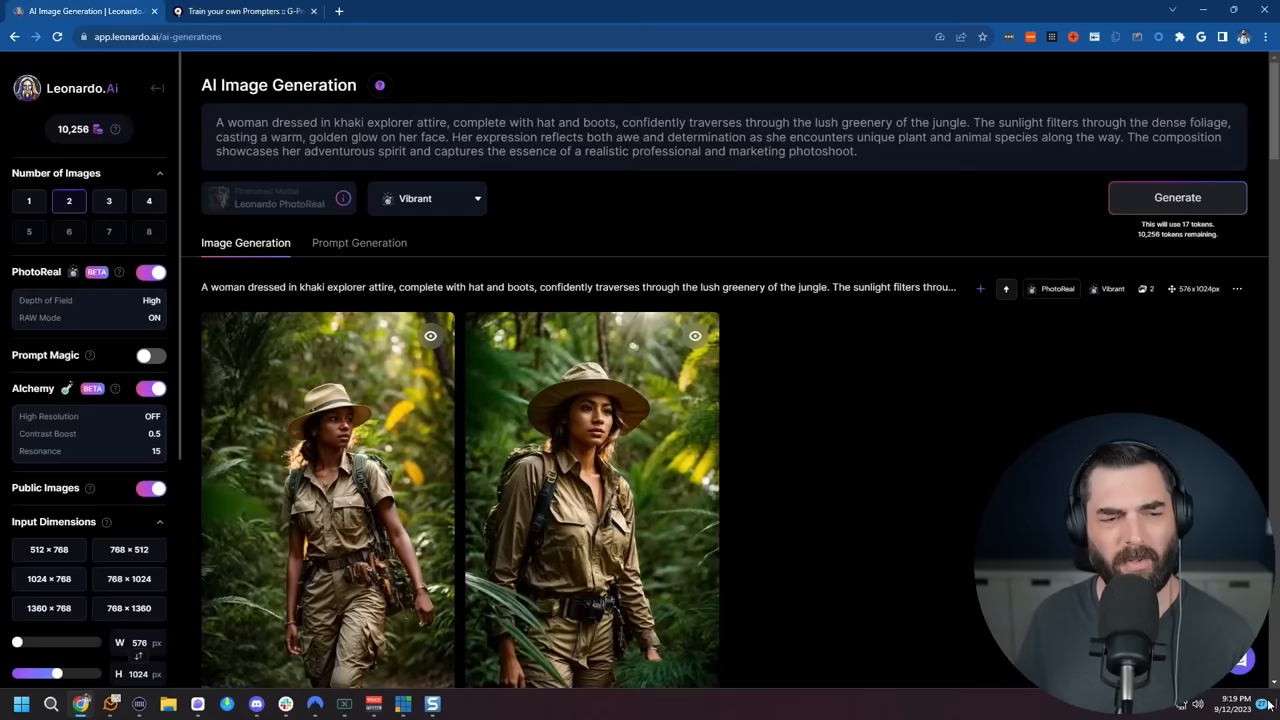
{"action": "left_click", "coordinate": [75, 88]}
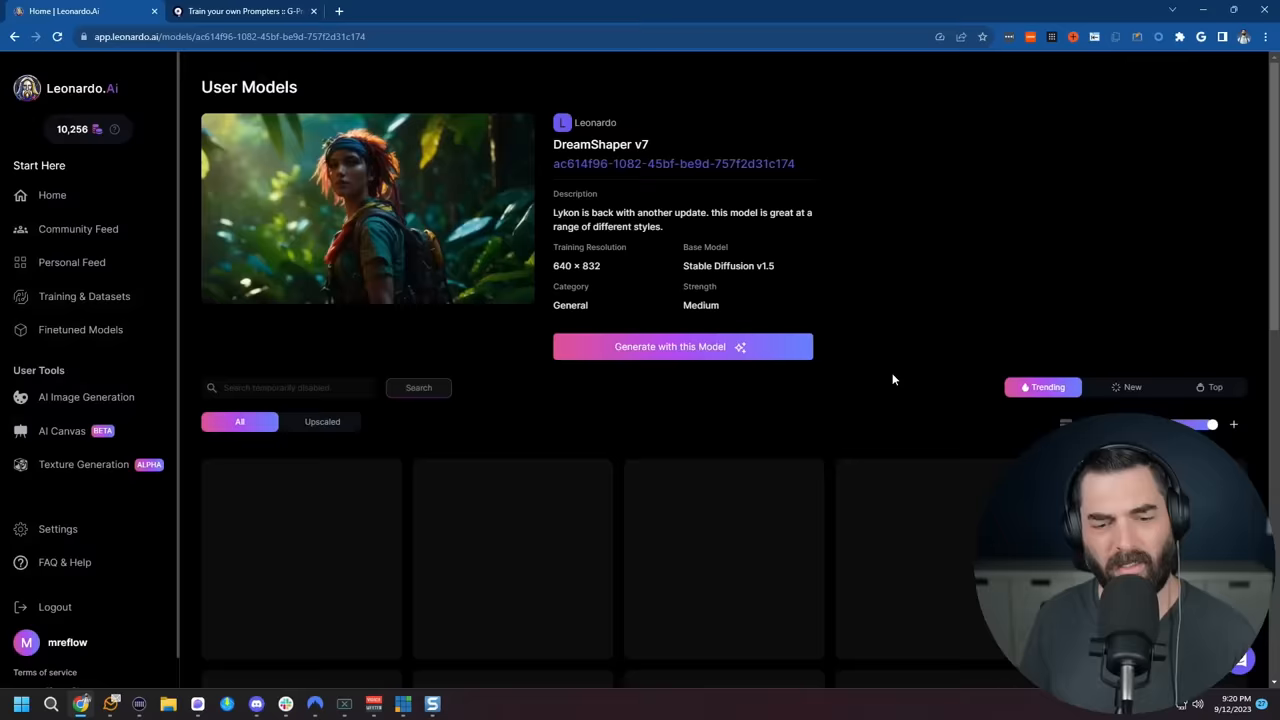
{"action": "scroll", "scroll_direction": "down", "scroll_amount": 3}
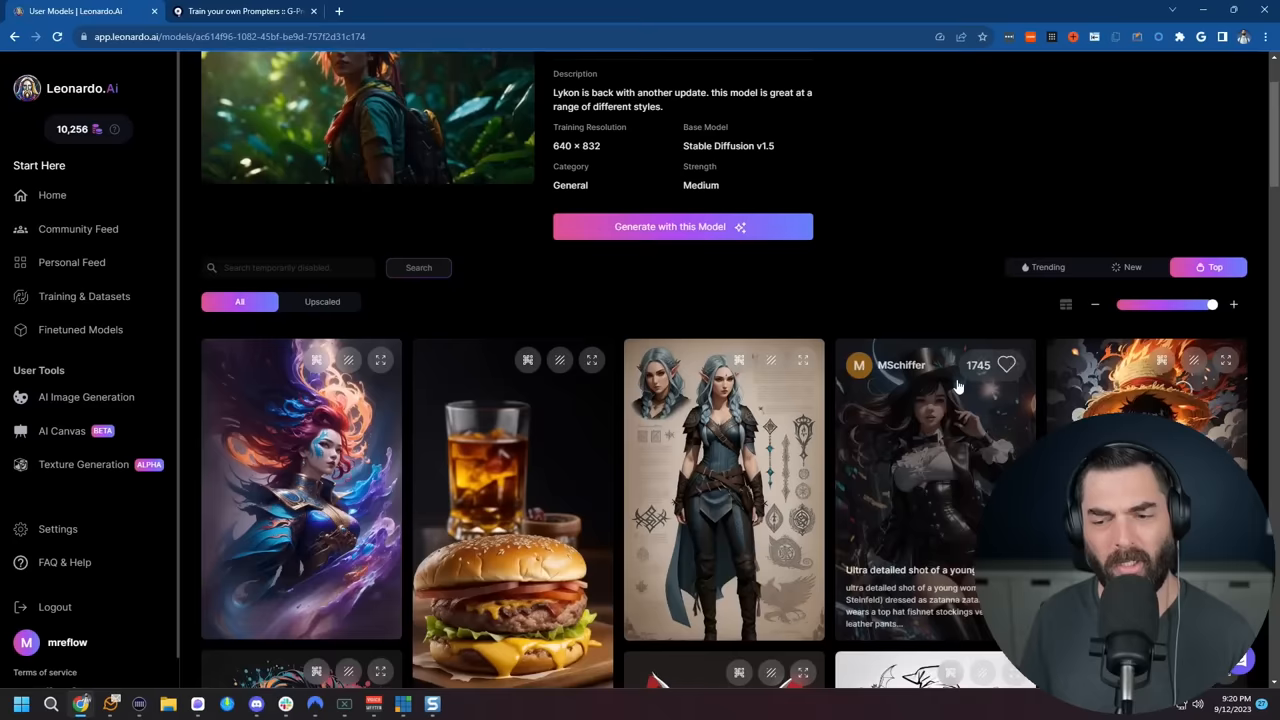
{"action": "scroll", "scroll_direction": "down", "scroll_amount": 3}
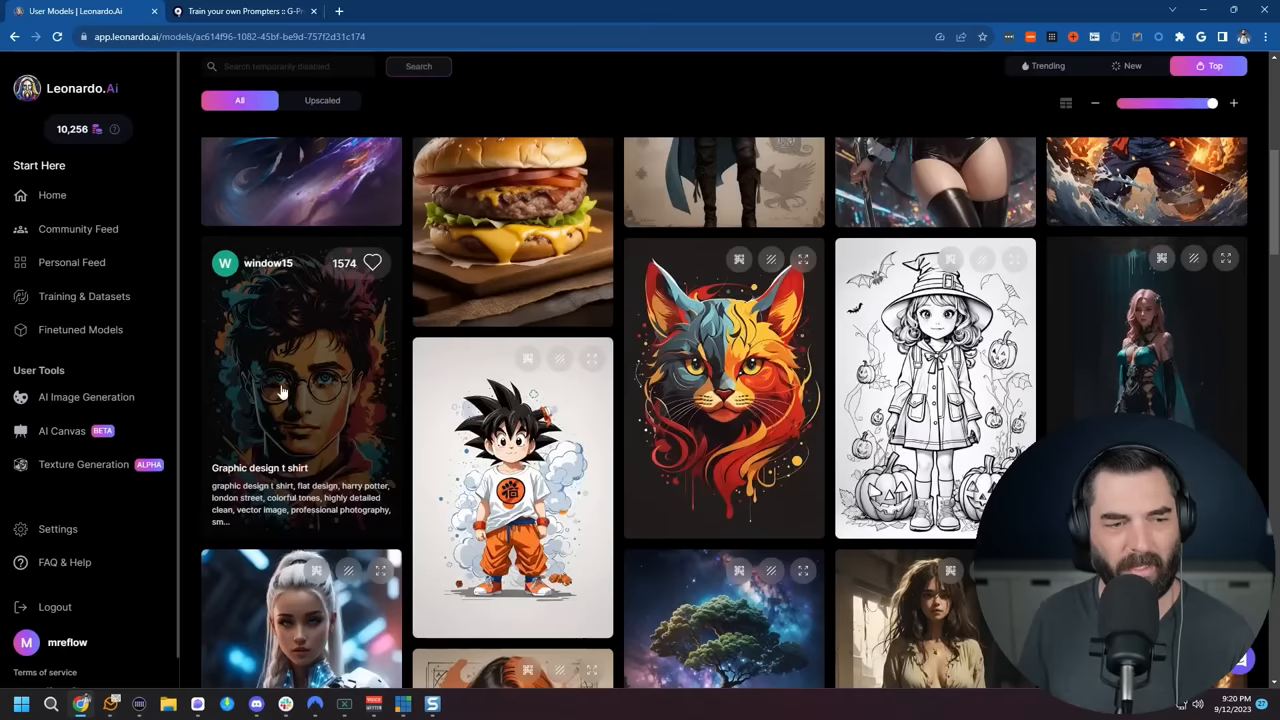
{"action": "left_click", "coordinate": [300, 370]}
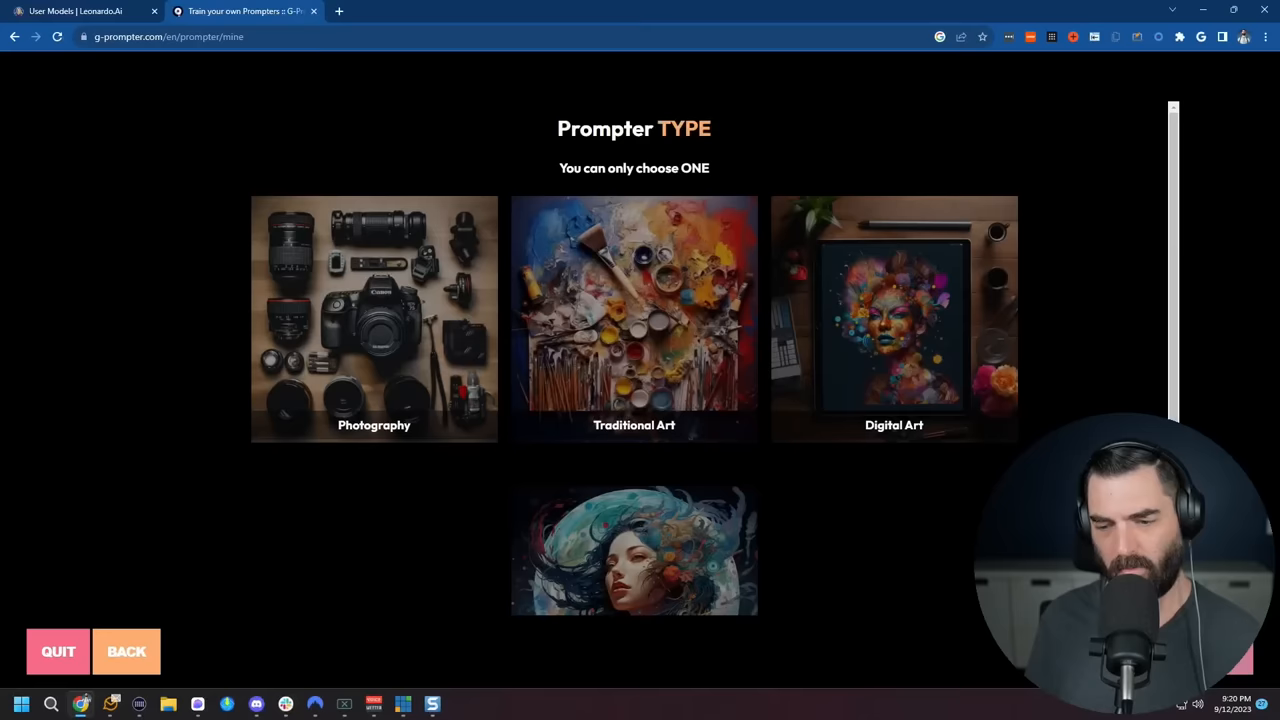
{"action": "left_click", "coordinate": [893, 320]}
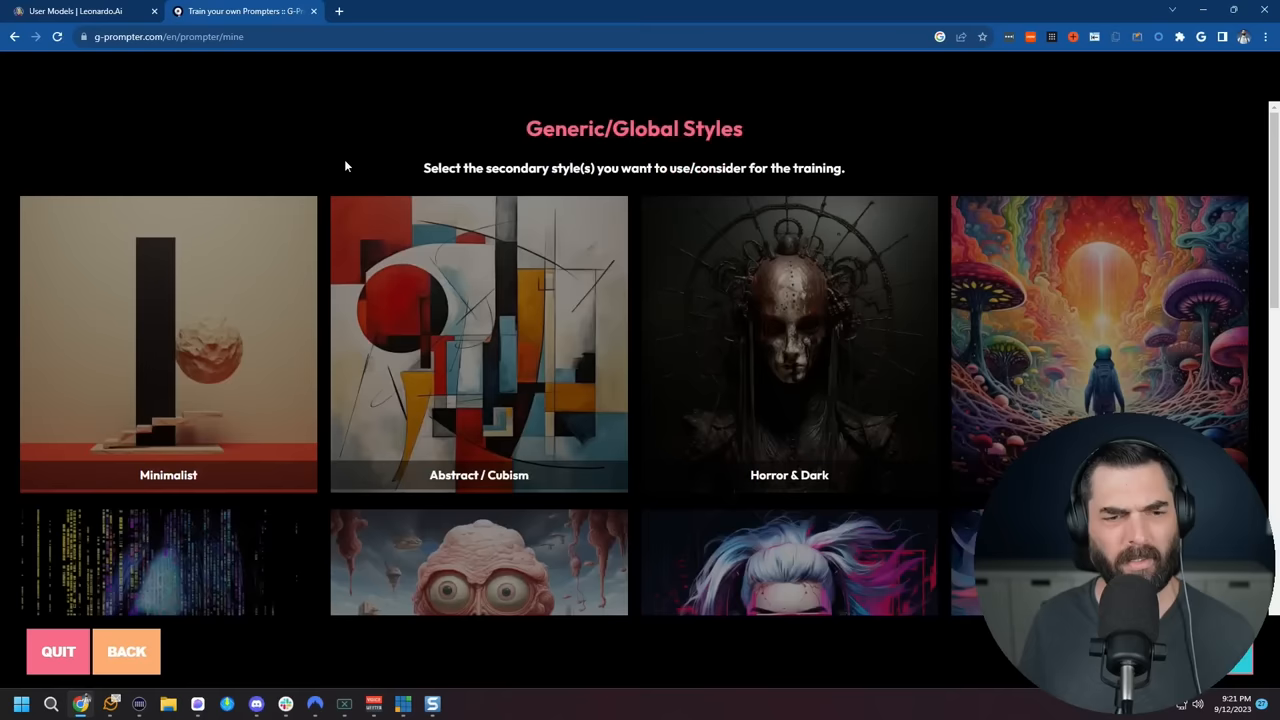
- Select the Pop Art tile among Generic/Global Styles and continue to prompt training
{"action": "scroll", "scroll_direction": "down", "scroll_amount": 3}
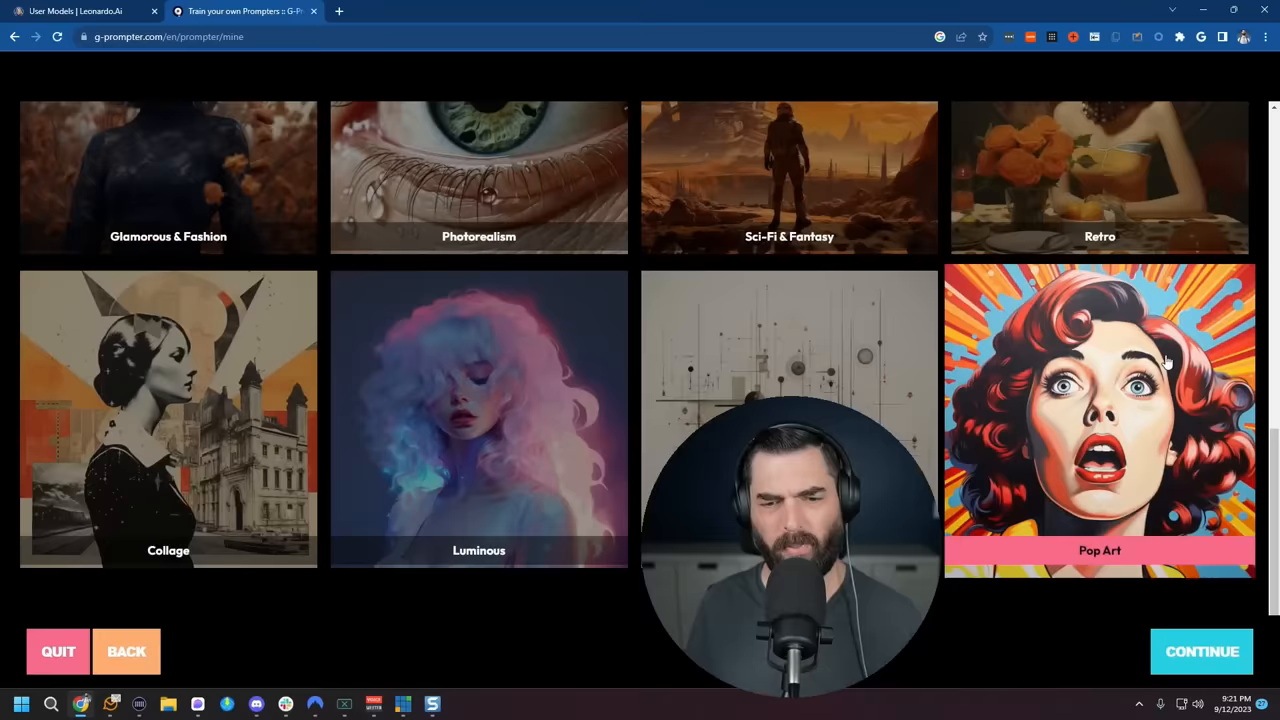
{"action": "left_click", "coordinate": [1202, 651]}
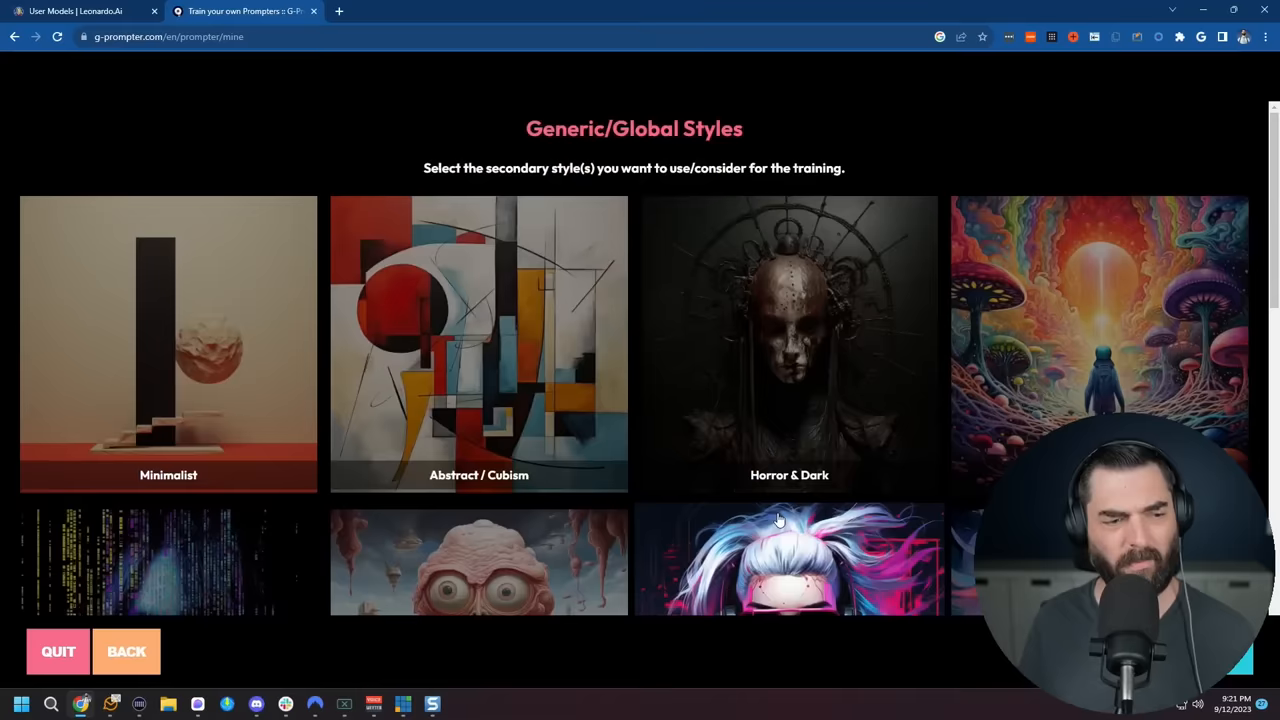
{"action": "left_click", "coordinate": [75, 11]}
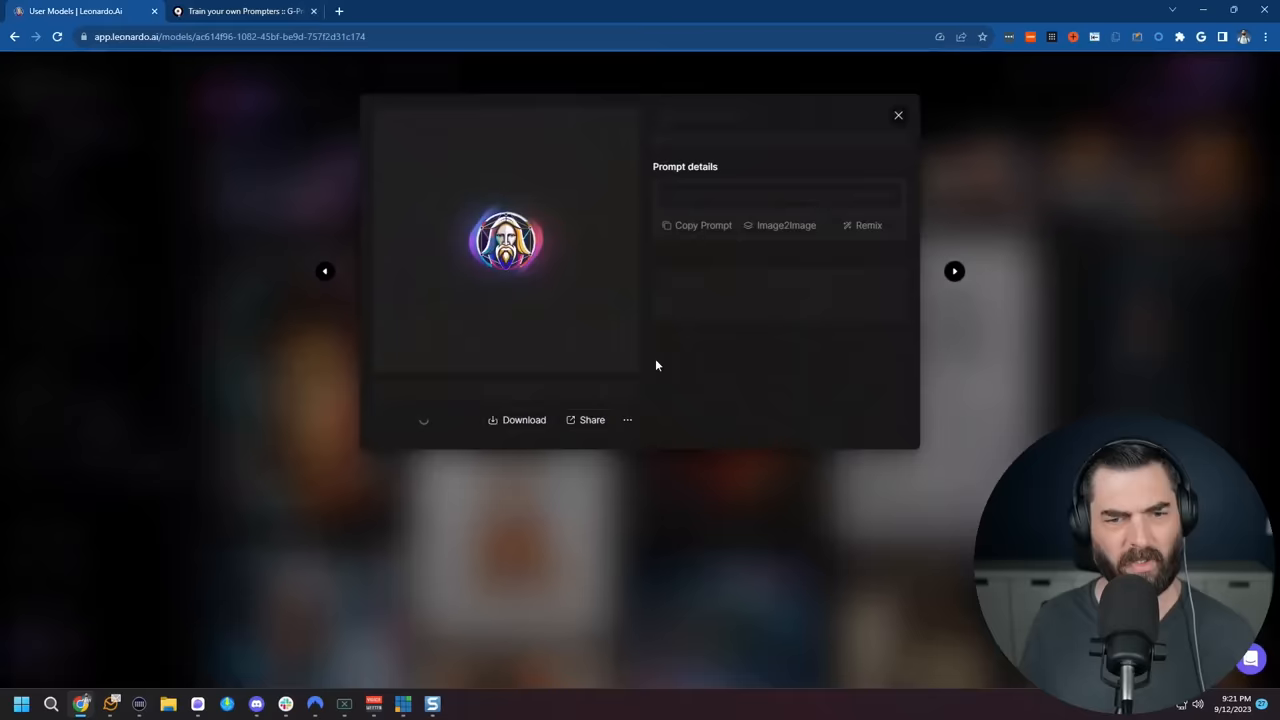
- Add the horse, cute happy dog and skater prompts from Leonardo.Ai as training examples
{"action": "left_click", "coordinate": [245, 11]}
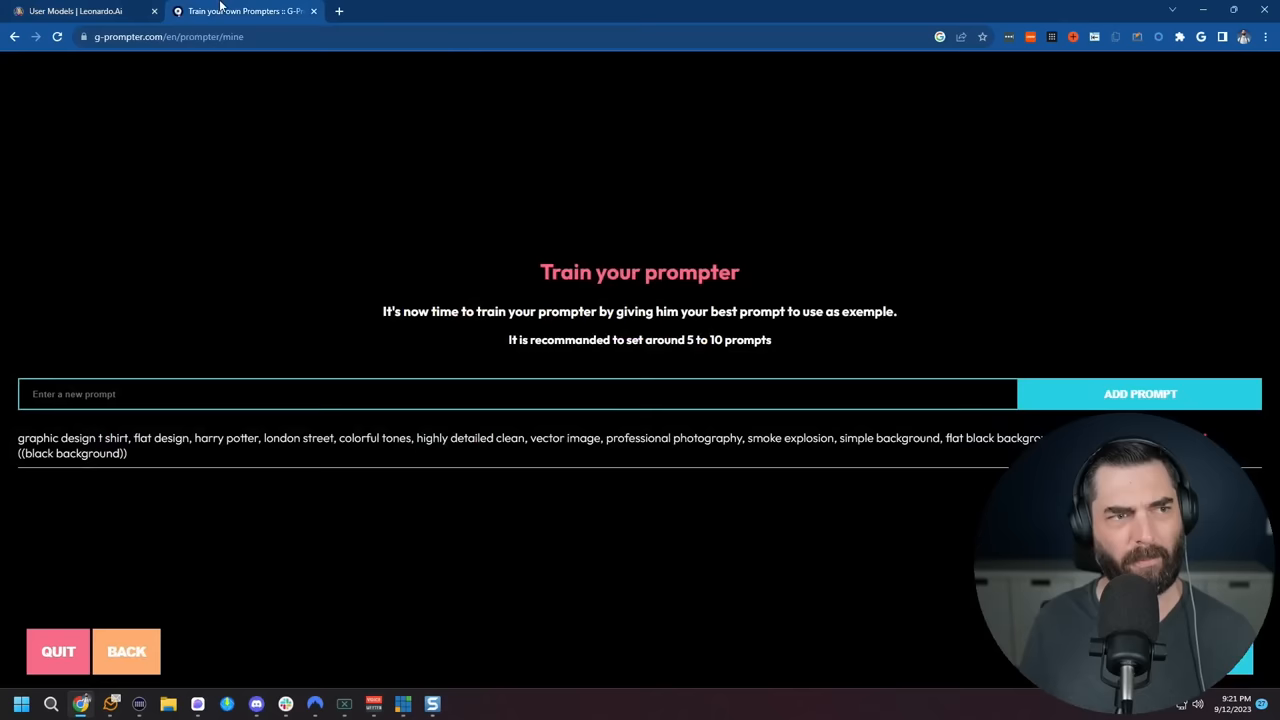
{"action": "left_click", "coordinate": [75, 11]}
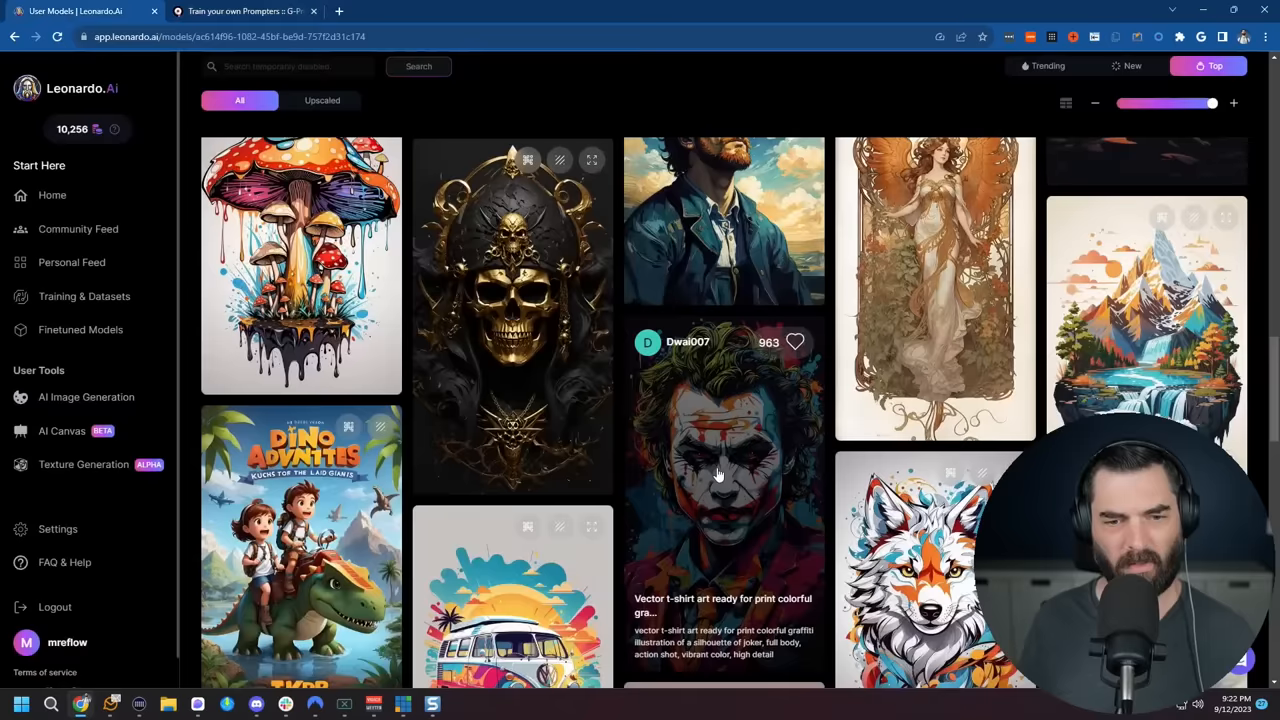
{"action": "left_click", "coordinate": [240, 11]}
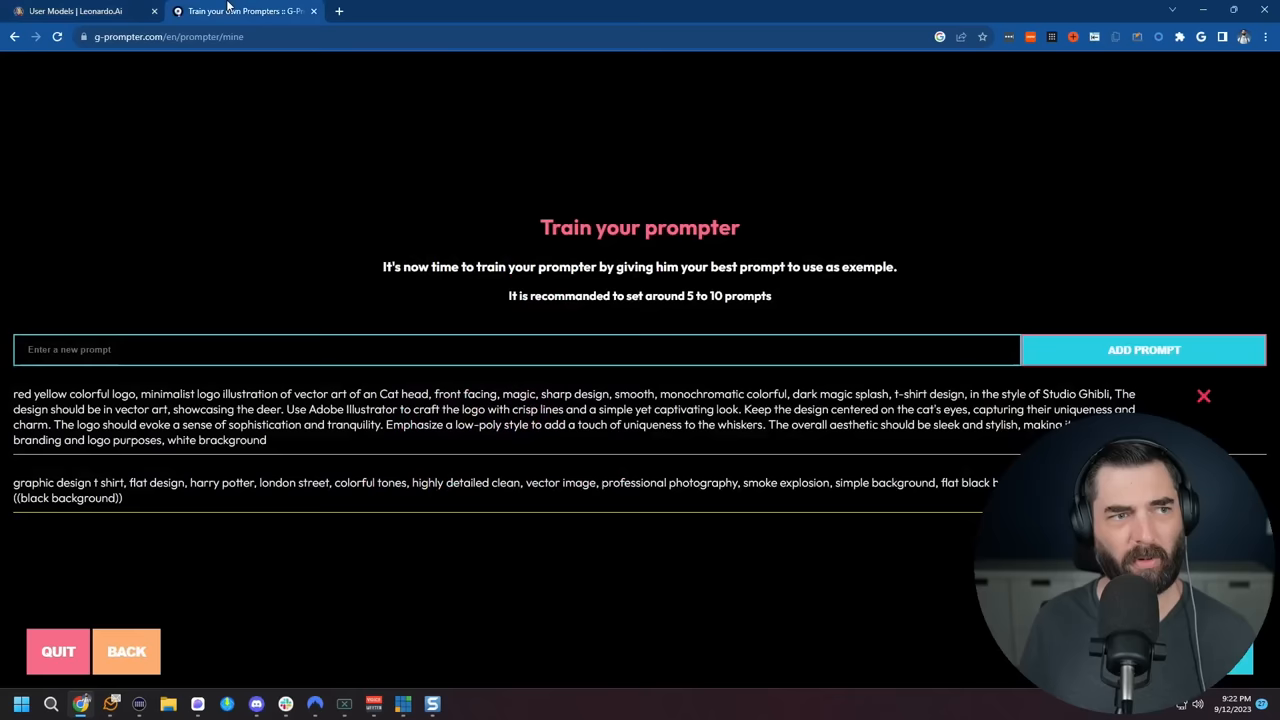
{"action": "left_click", "coordinate": [75, 11]}
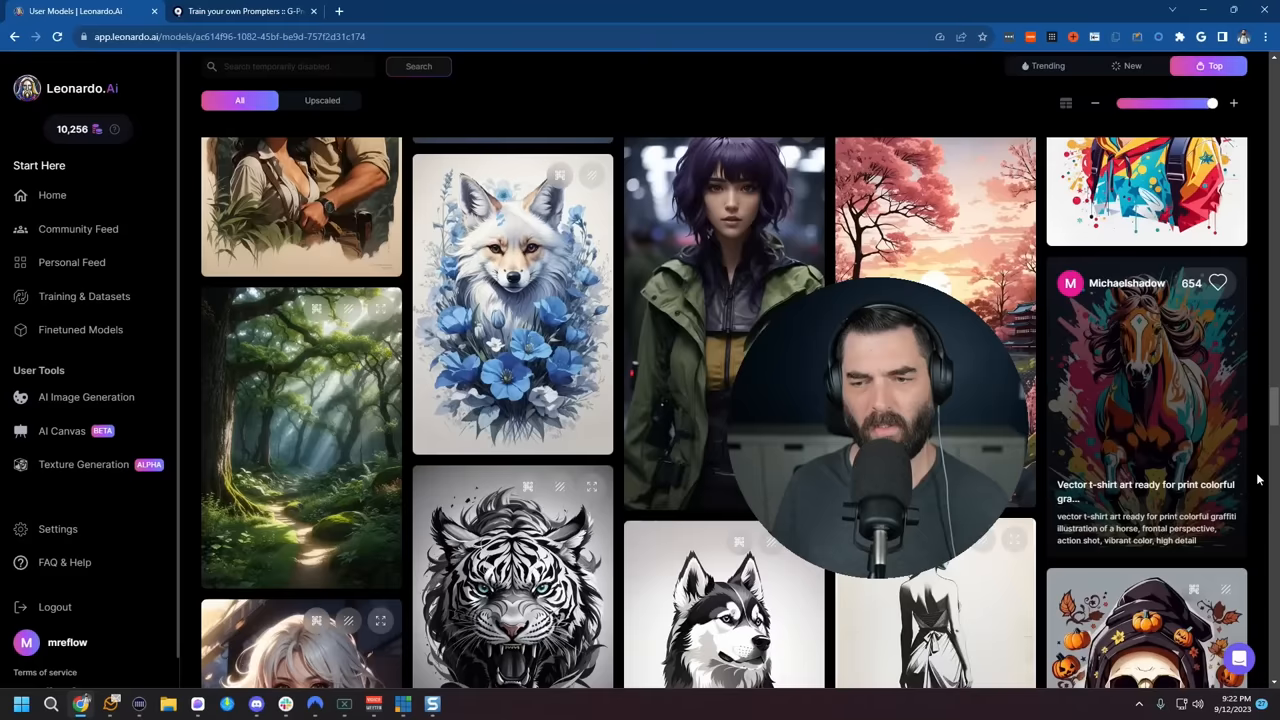
{"action": "left_click", "coordinate": [244, 11]}
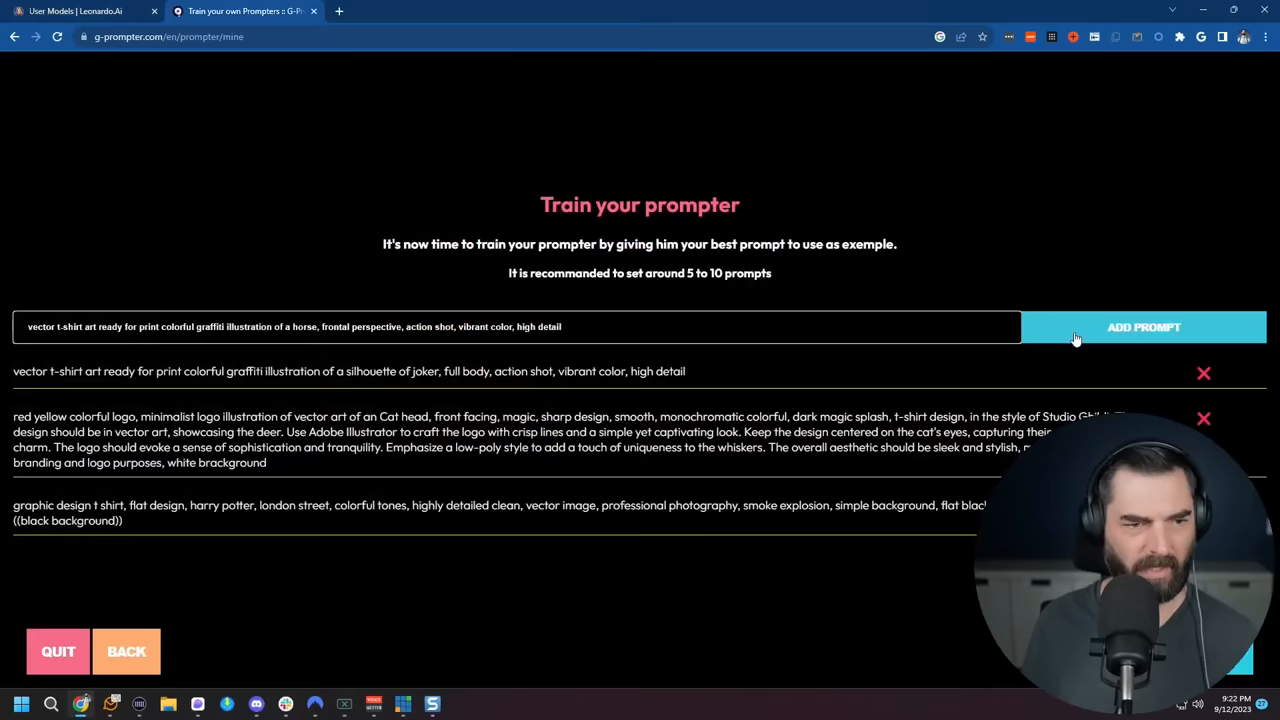
{"action": "left_click", "coordinate": [75, 11]}
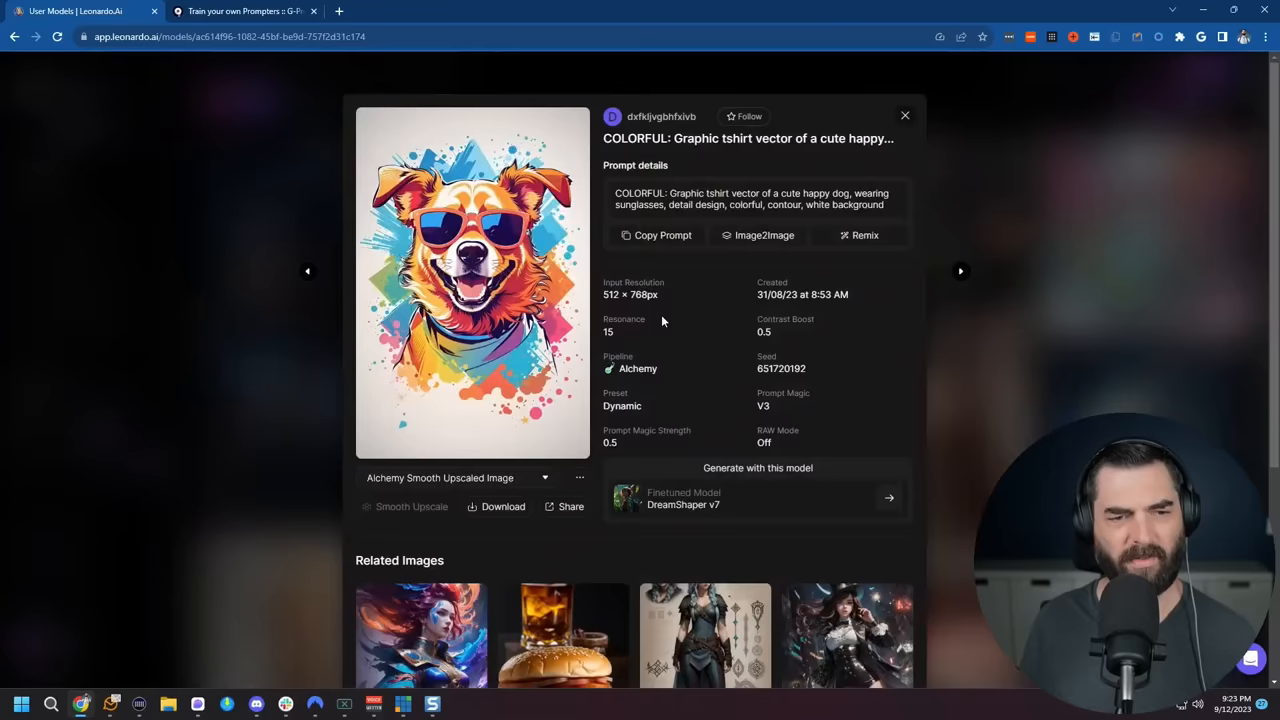
{"action": "left_click", "coordinate": [656, 235]}
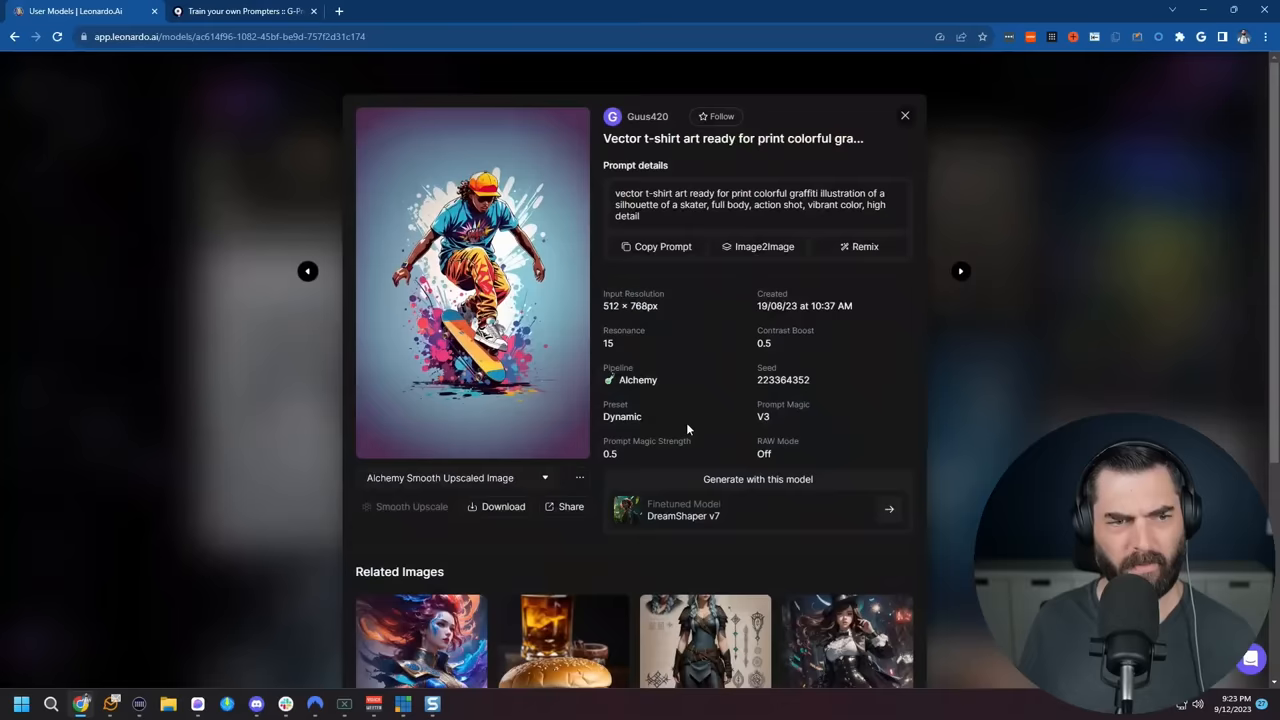
{"action": "left_click", "coordinate": [243, 11]}
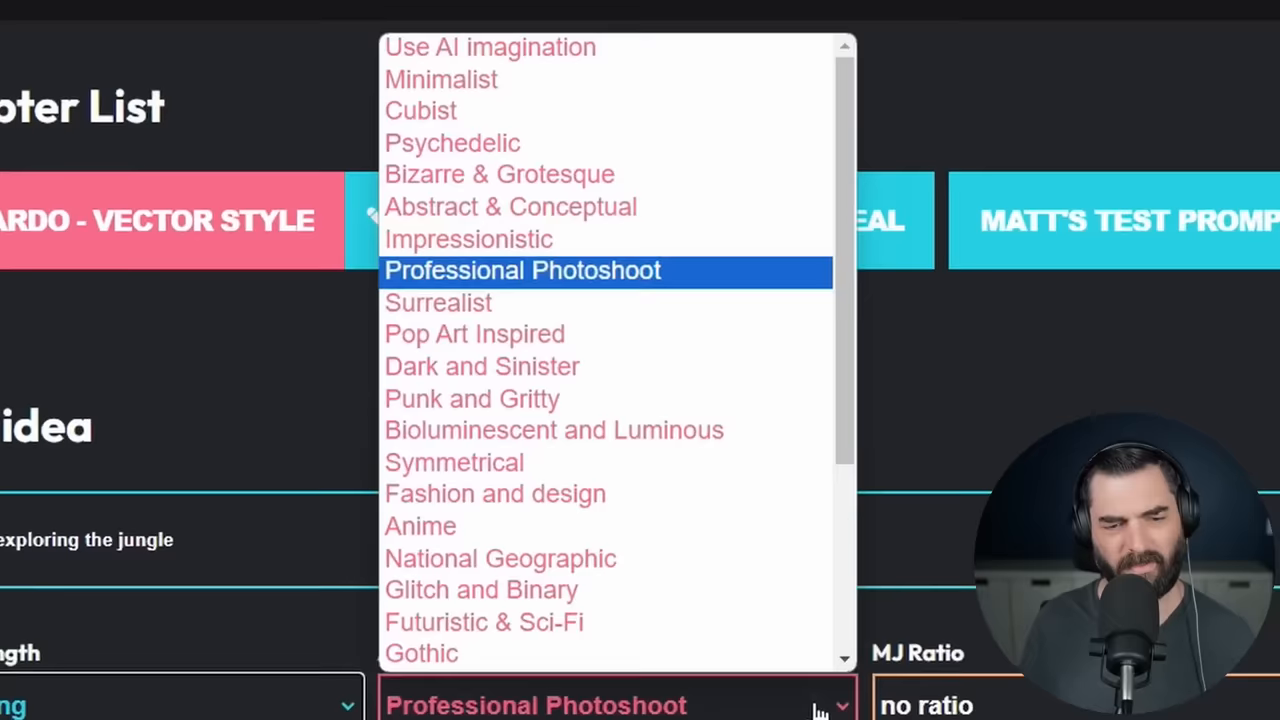
- Generate a Pop Art Inspired prompt for 'A woman exploring the jungle' and copy it
{"action": "left_click", "coordinate": [474, 333]}
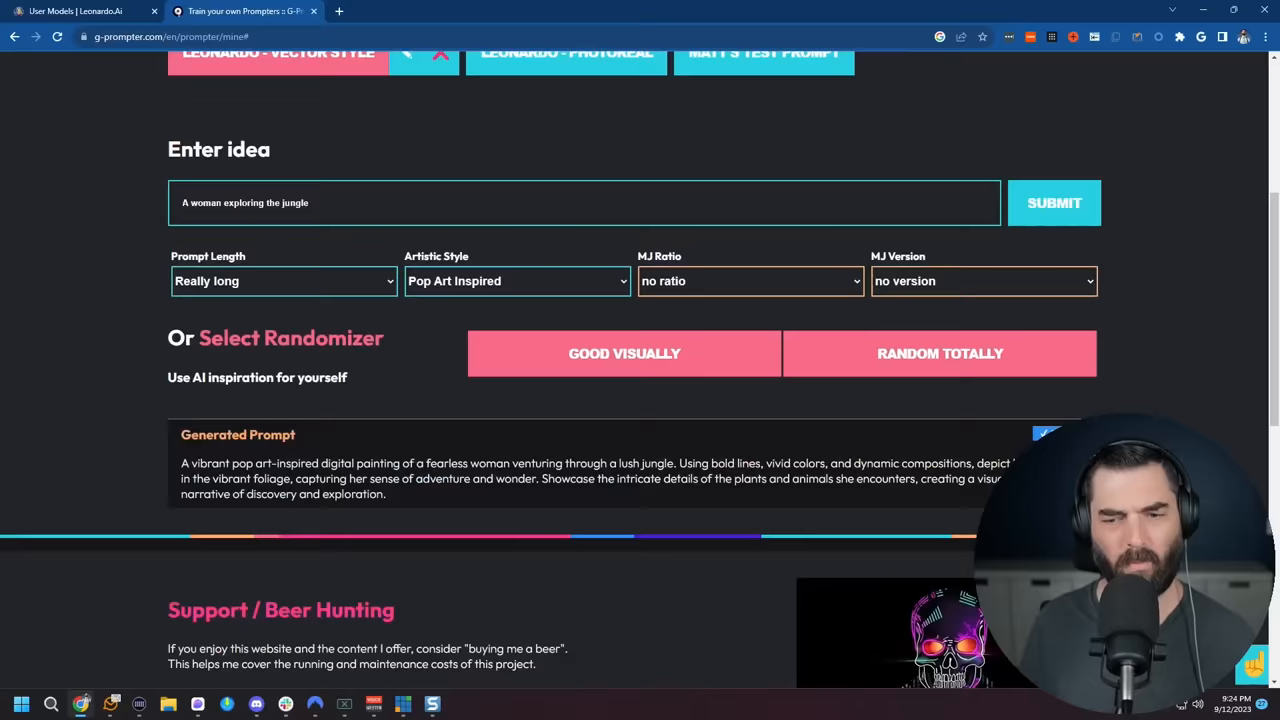
{"action": "left_click", "coordinate": [75, 11]}
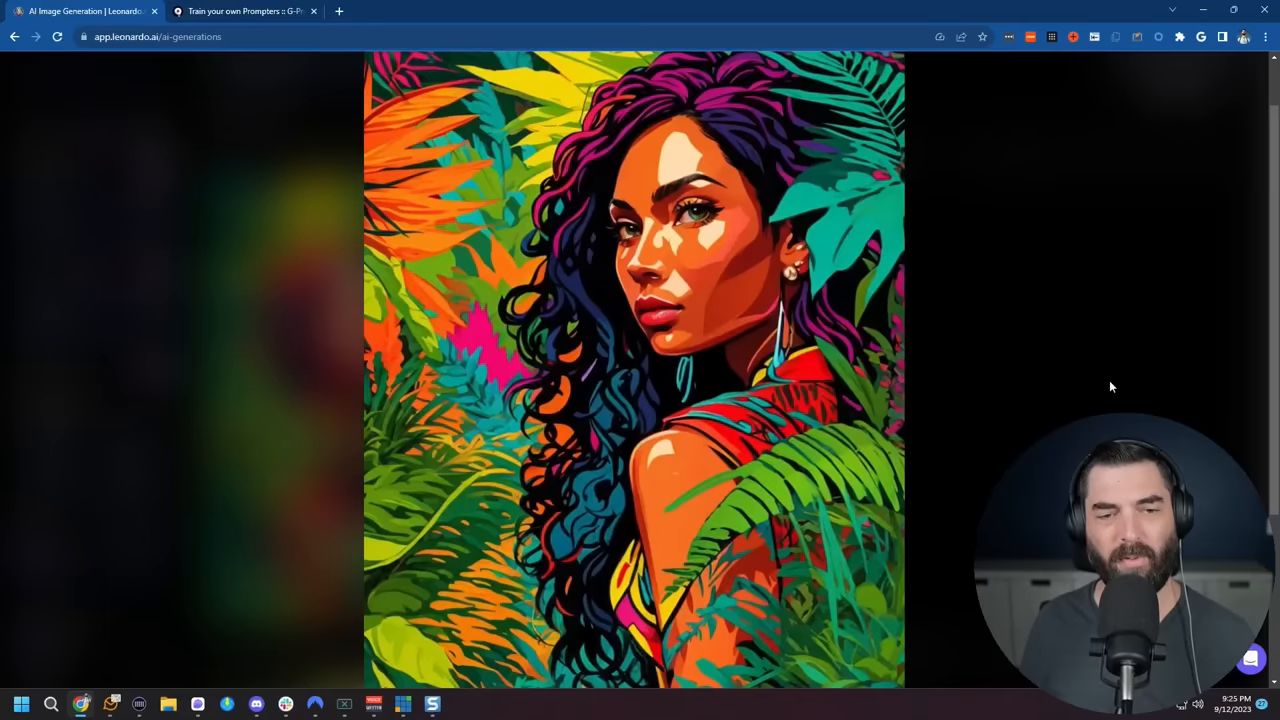
- Close the enlarged pop-art jungle woman image in Leonardo.Ai
{"action": "left_click", "coordinate": [244, 11]}
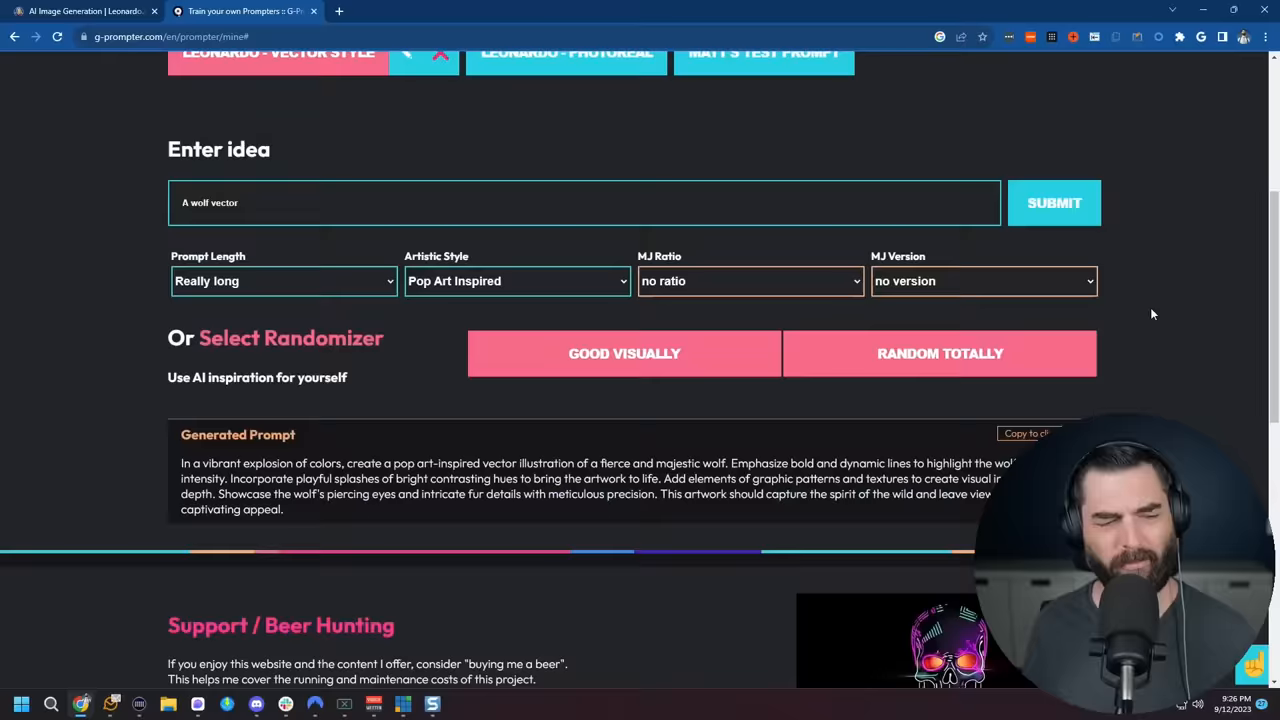
- Copy the pop-art prompt generated from 'A wolf vector' to the clipboard
{"action": "left_click", "coordinate": [80, 11]}
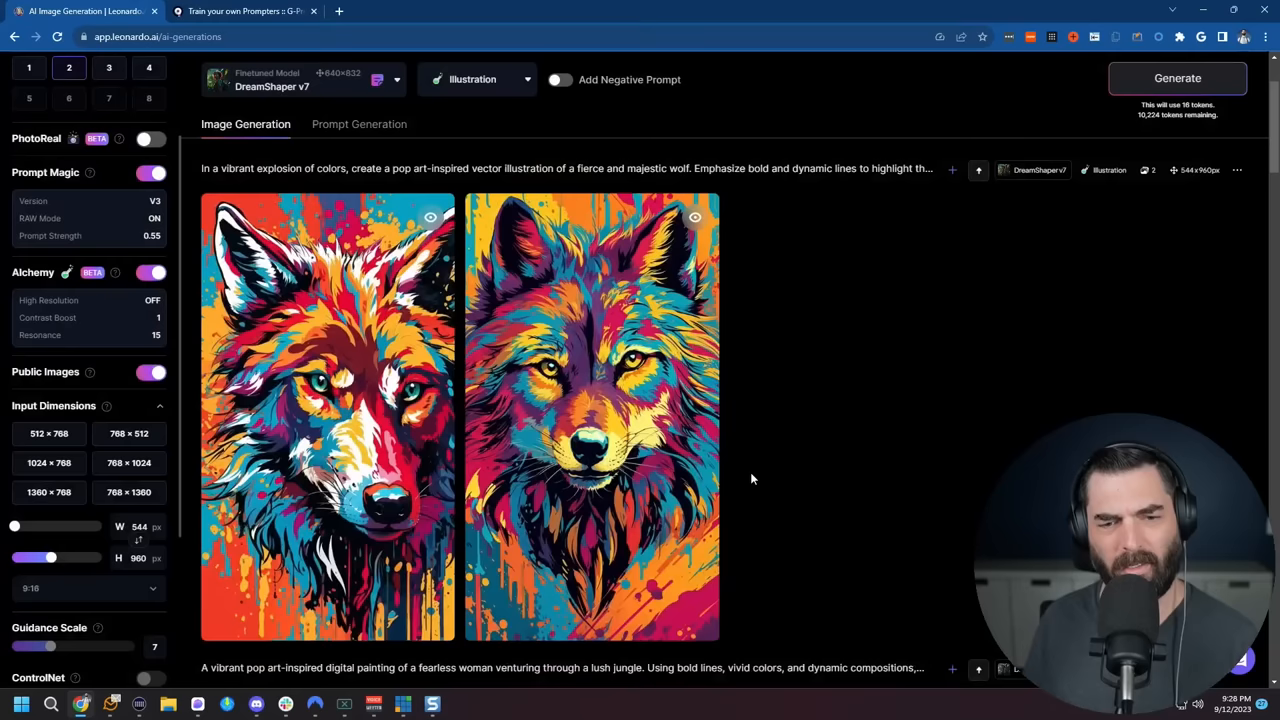
- View a generated wolf image full size, close it, and return to G-Prompter
{"action": "left_click", "coordinate": [1177, 78]}
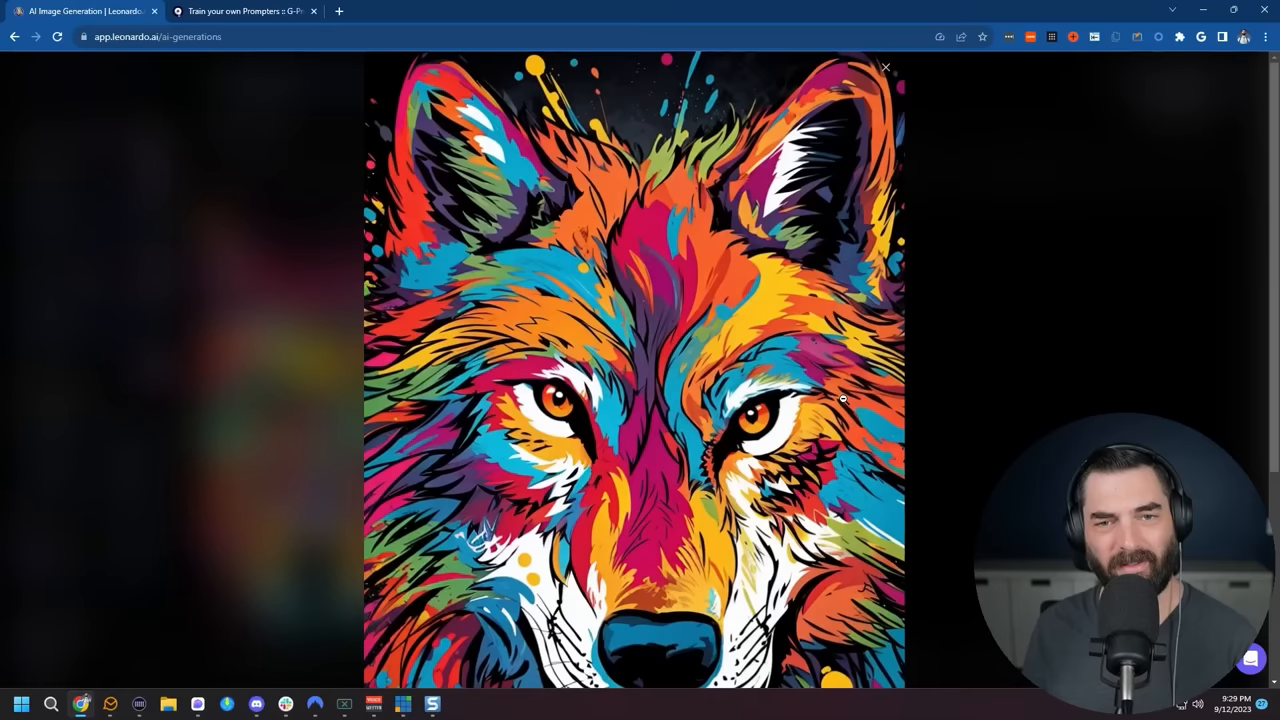
{"action": "left_click", "coordinate": [885, 67]}
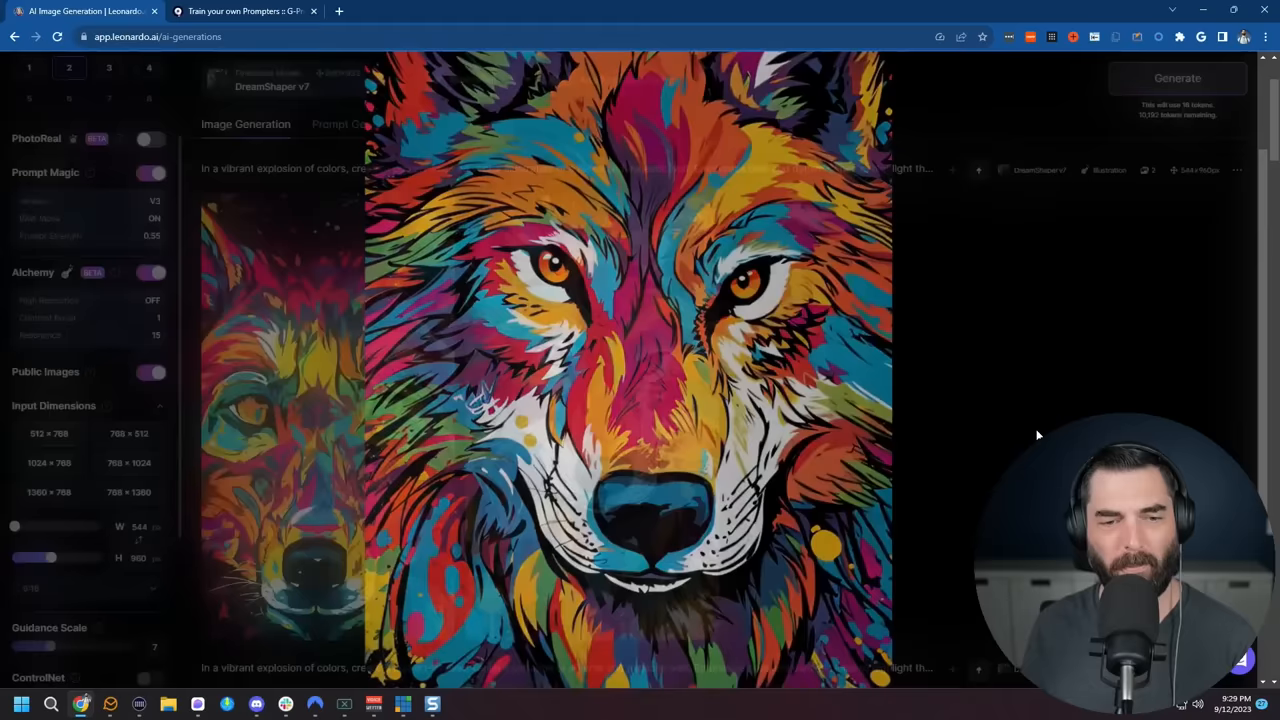
{"action": "left_click", "coordinate": [245, 11]}
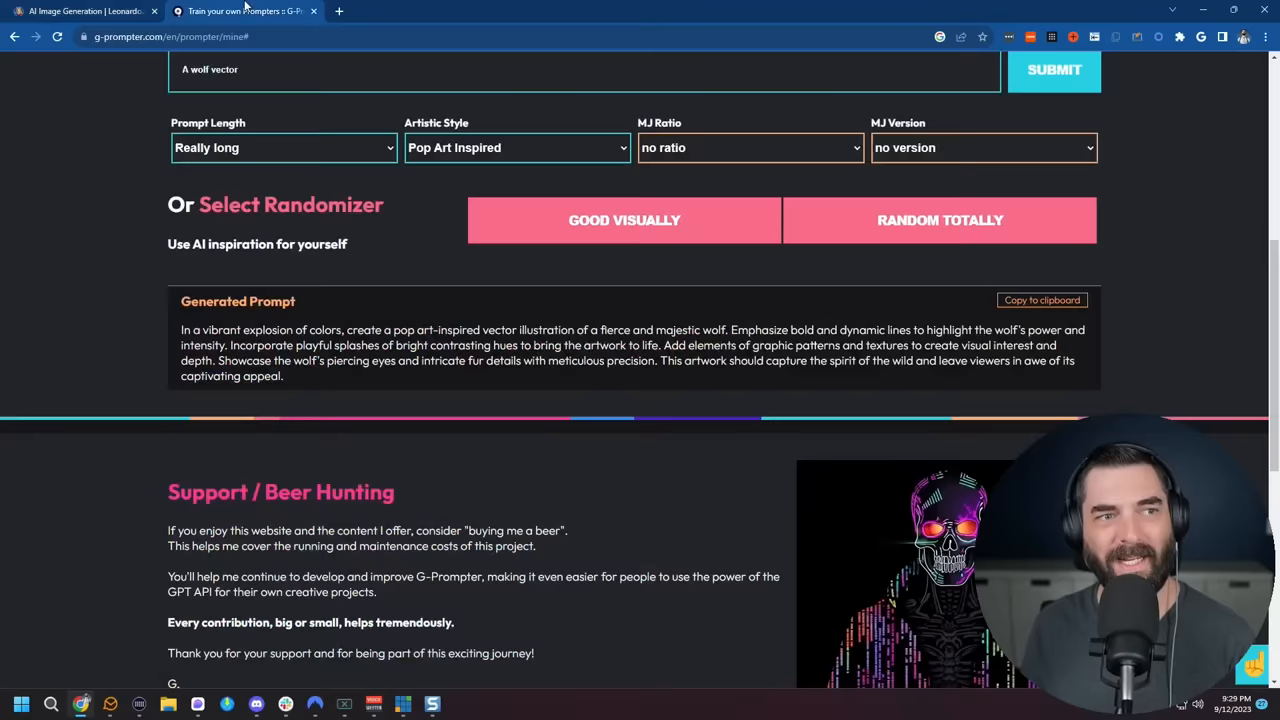
{"action": "left_click", "coordinate": [80, 11]}
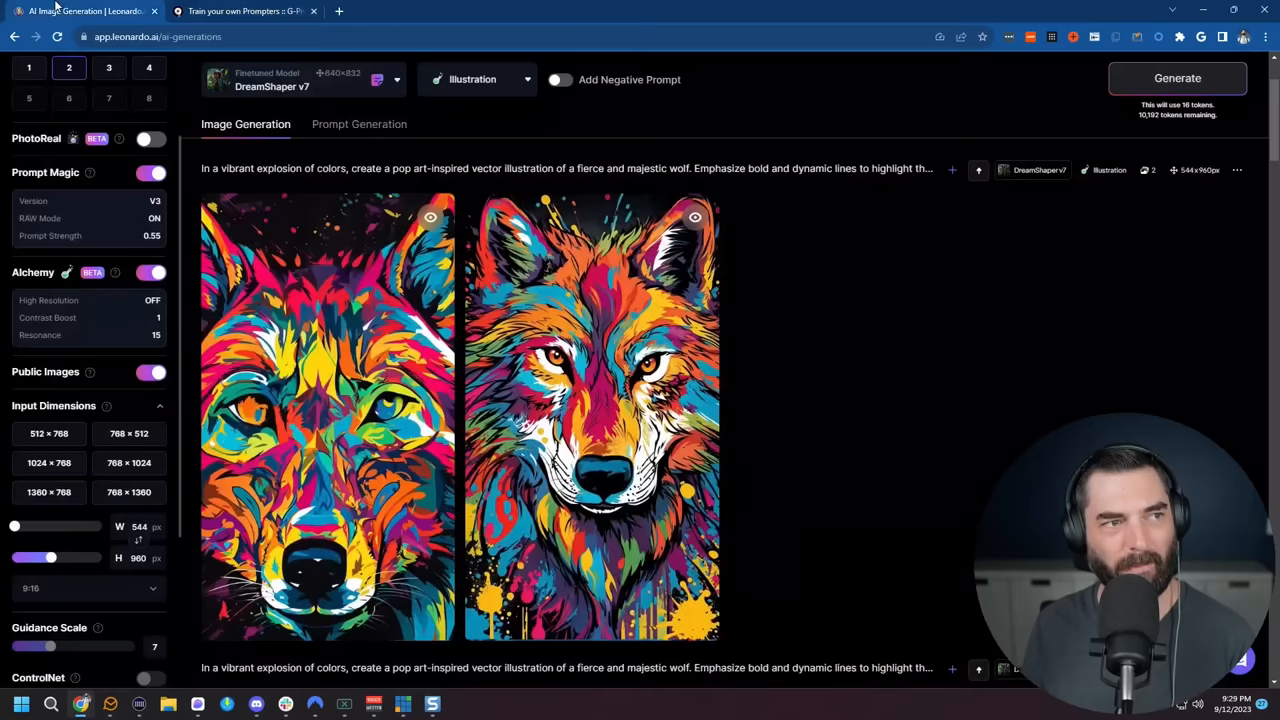
{"action": "left_click", "coordinate": [240, 11]}
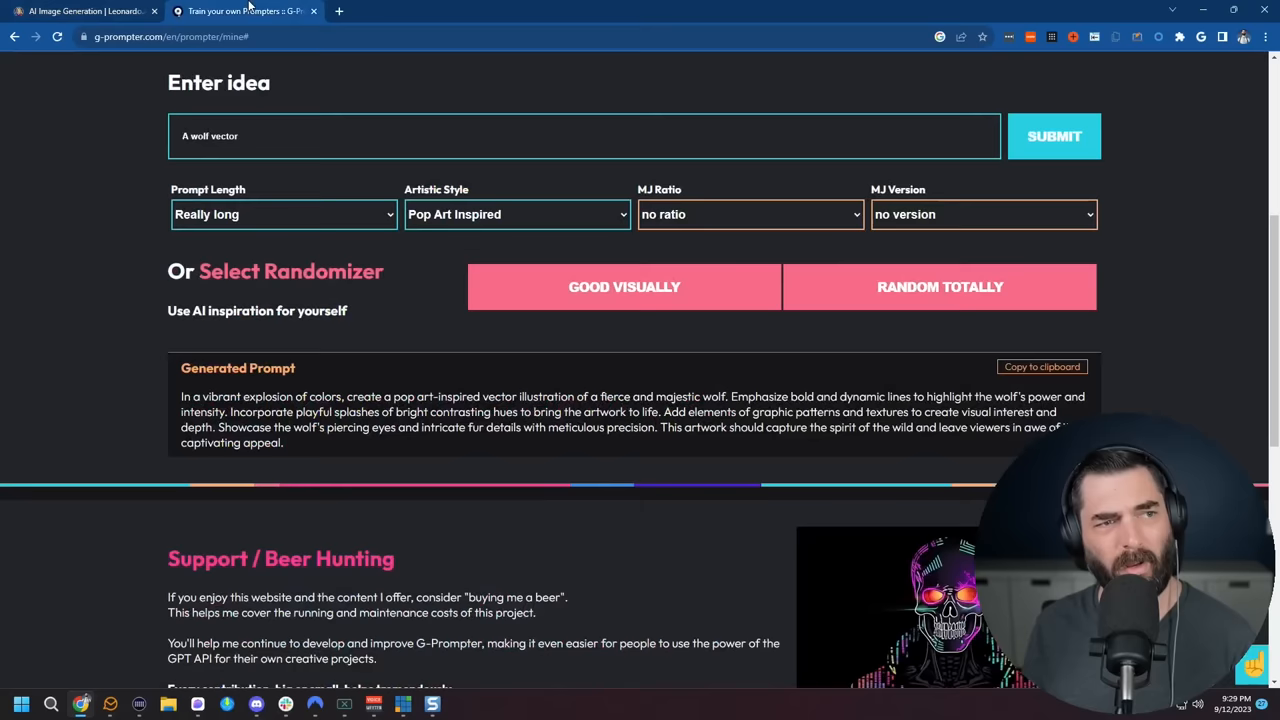
{"action": "left_click", "coordinate": [85, 11]}
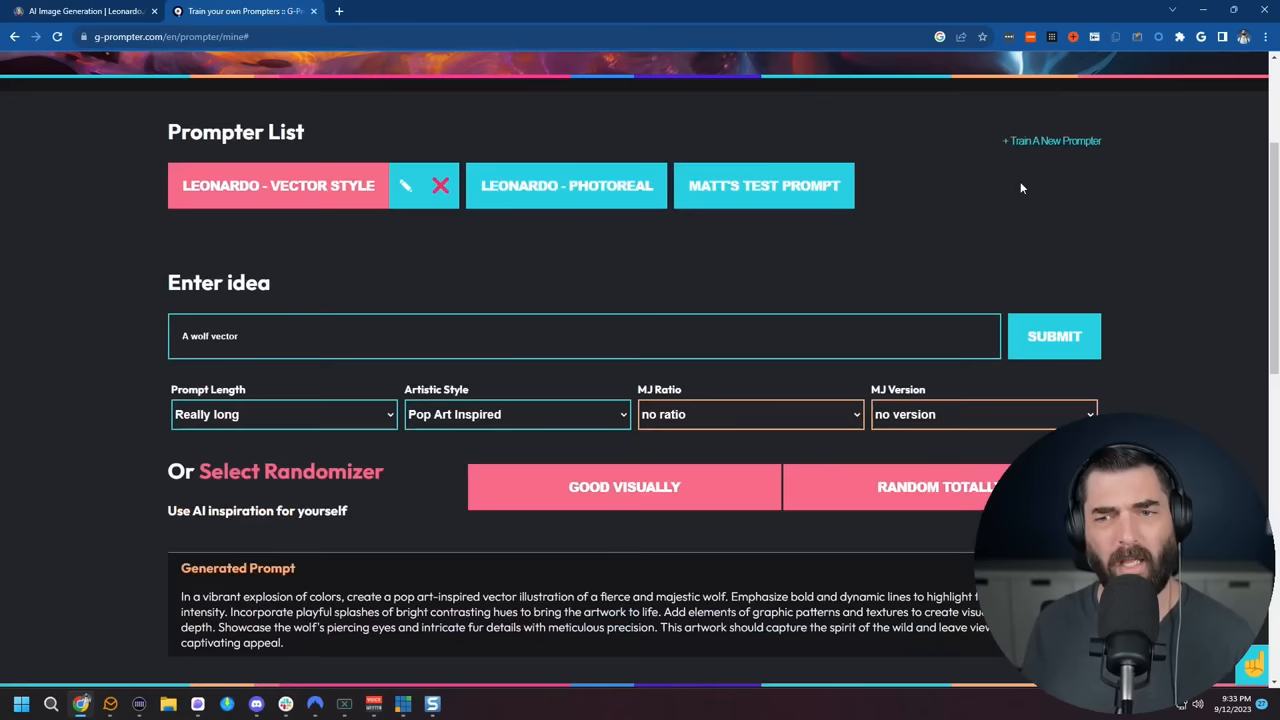
{"action": "mouse_move", "coordinate": [2, 134]}
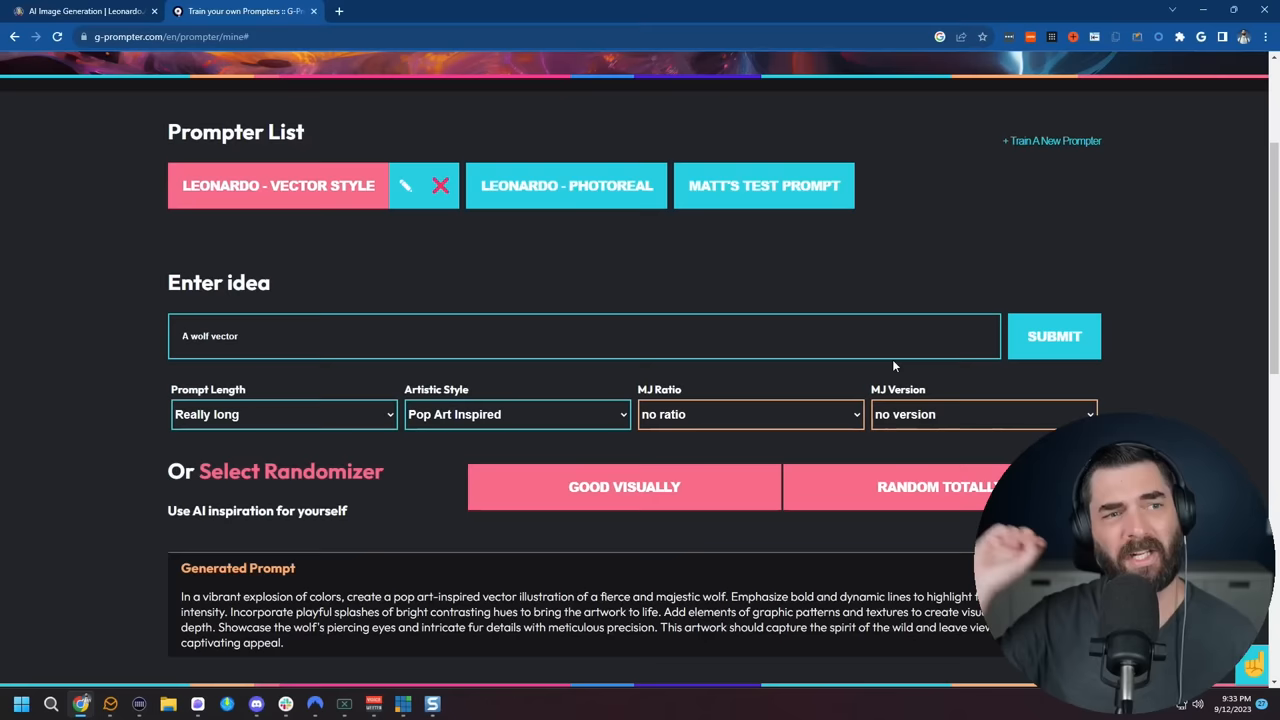
{"action": "scroll", "scroll_direction": "down", "scroll_amount": 3}
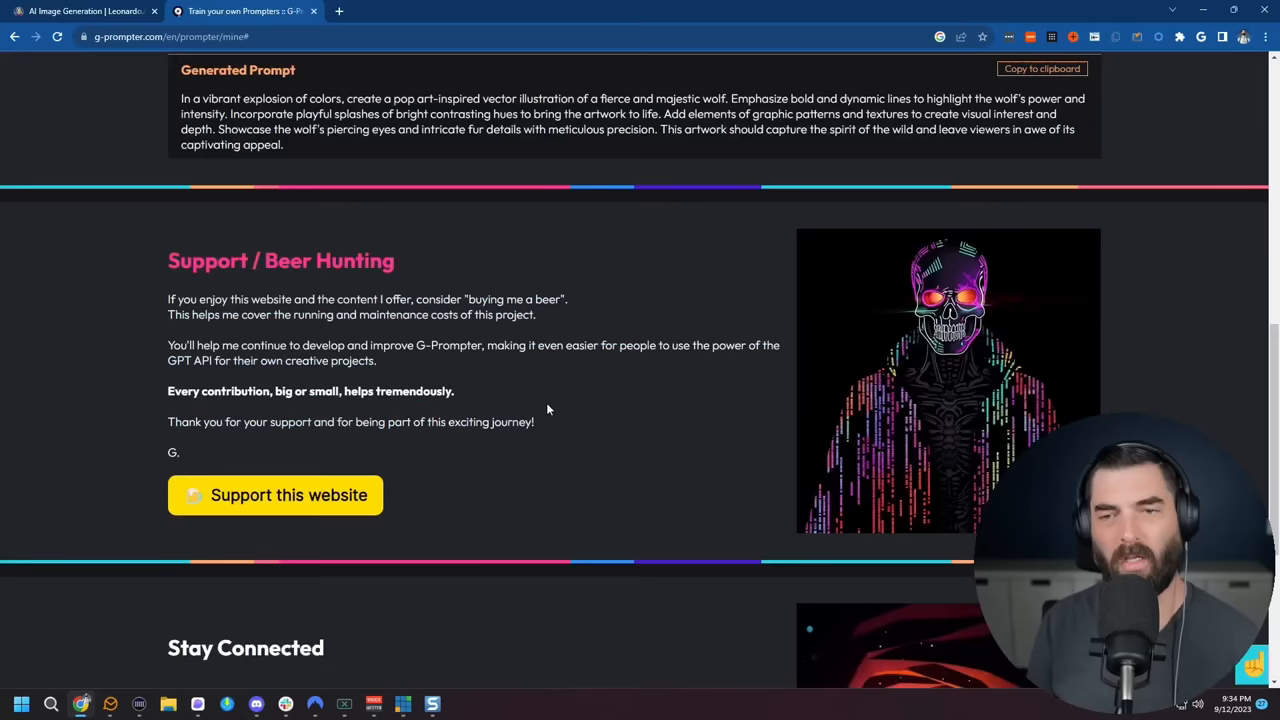
{"action": "left_click", "coordinate": [80, 11]}
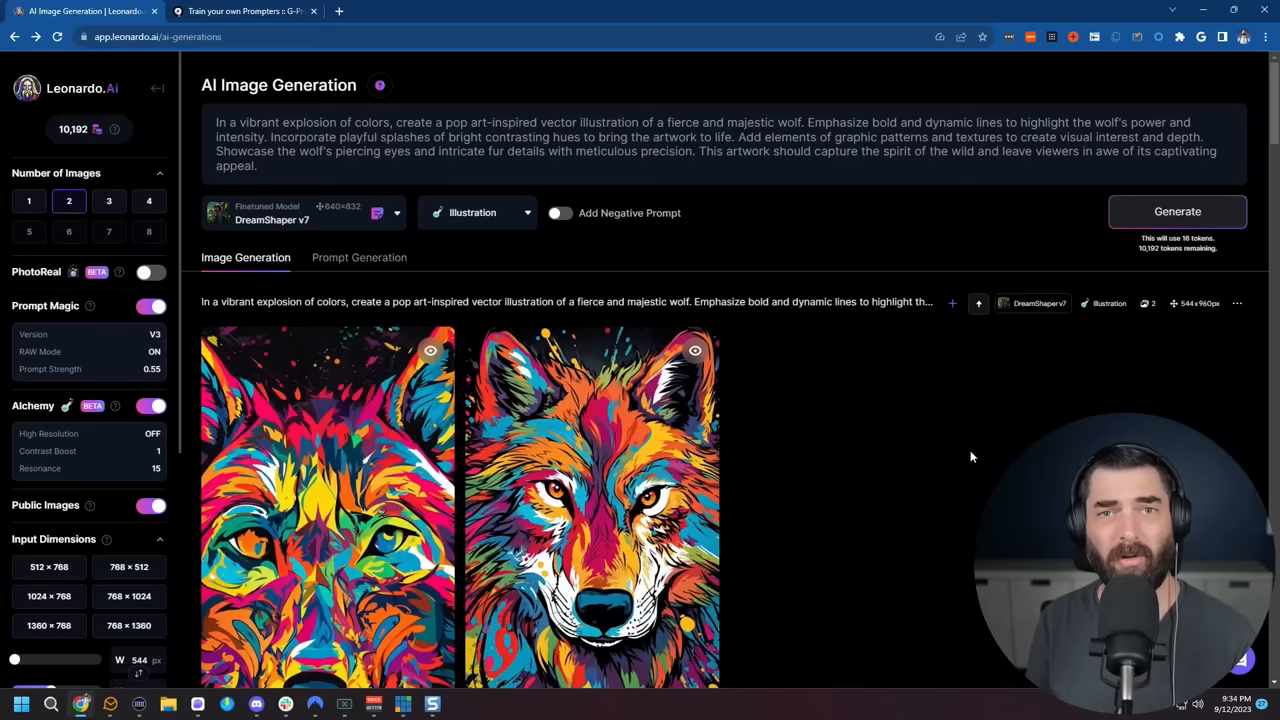
- Leave the Leonardo.Ai wolf images and bring the G-Prompter tab back to front
{"action": "left_click", "coordinate": [245, 11]}
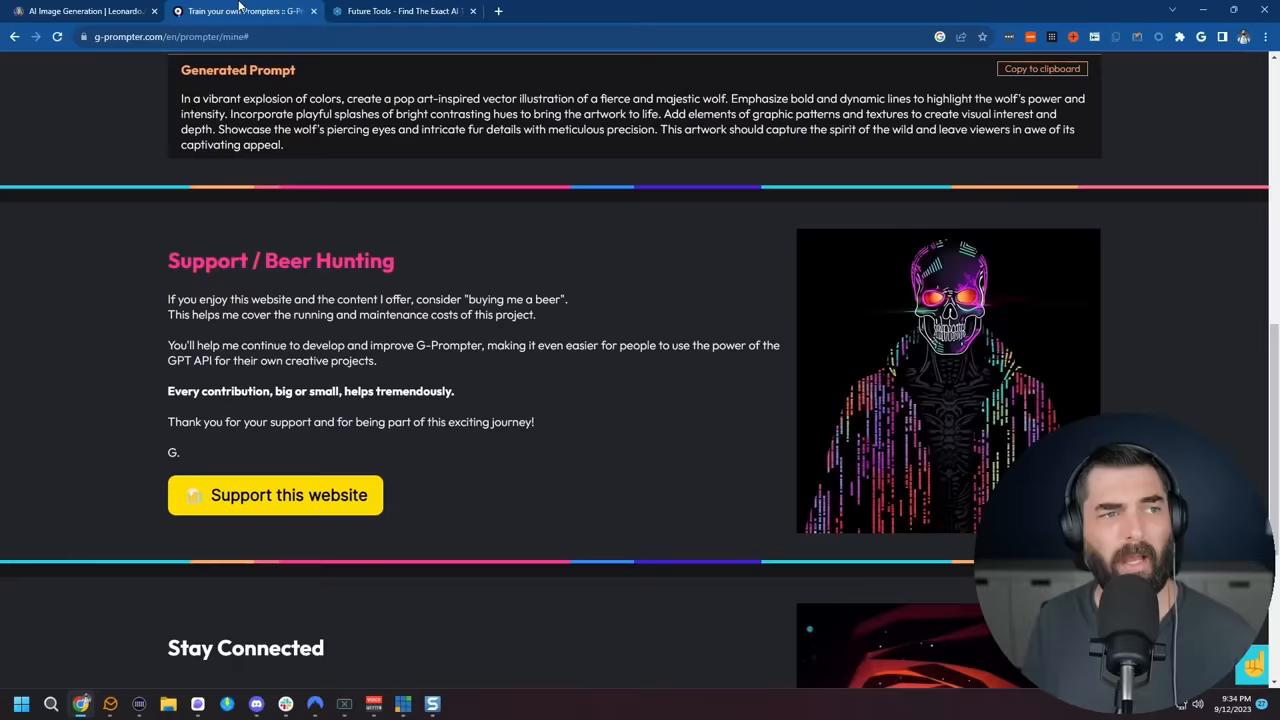